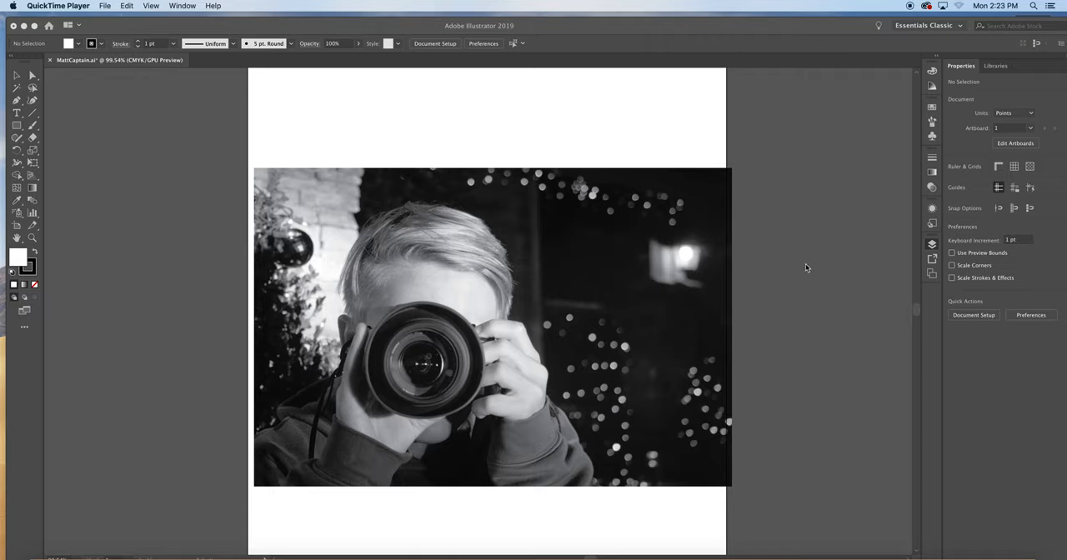
Show the Layers panel listing the Silhouette, Drawing and Image layers.
click(932, 244)
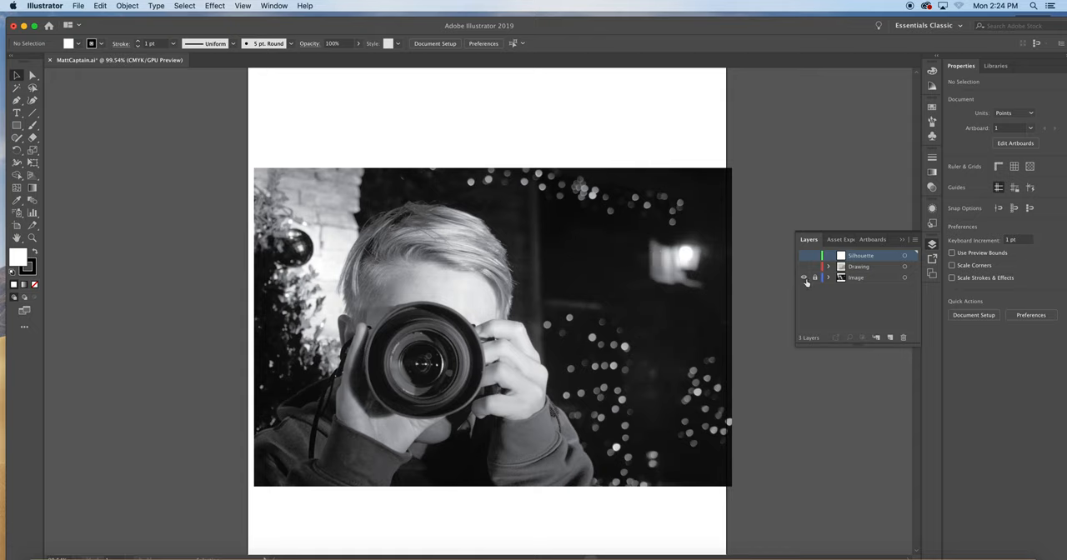
mouse_move(804, 278)
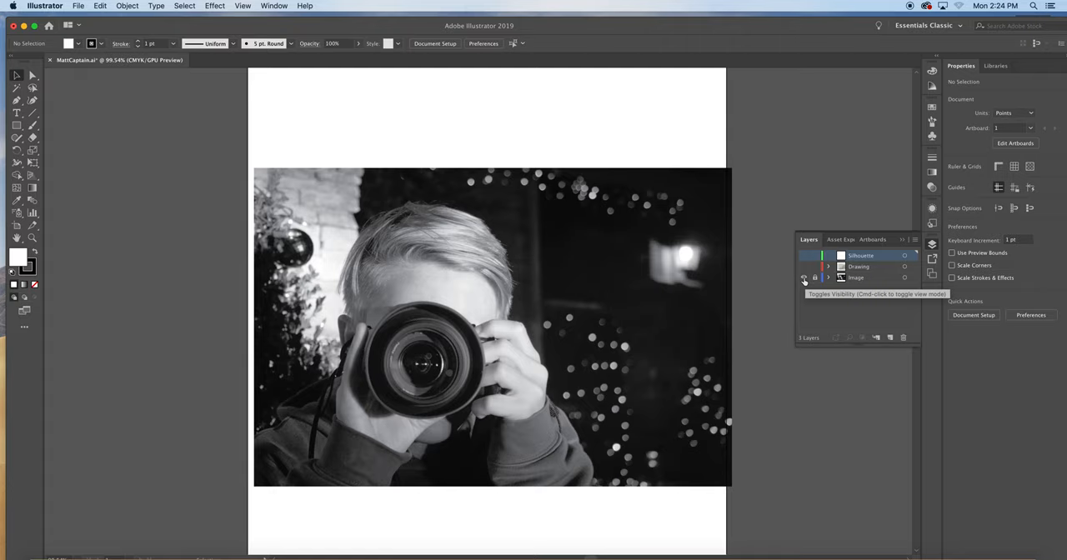
mouse_move(905, 278)
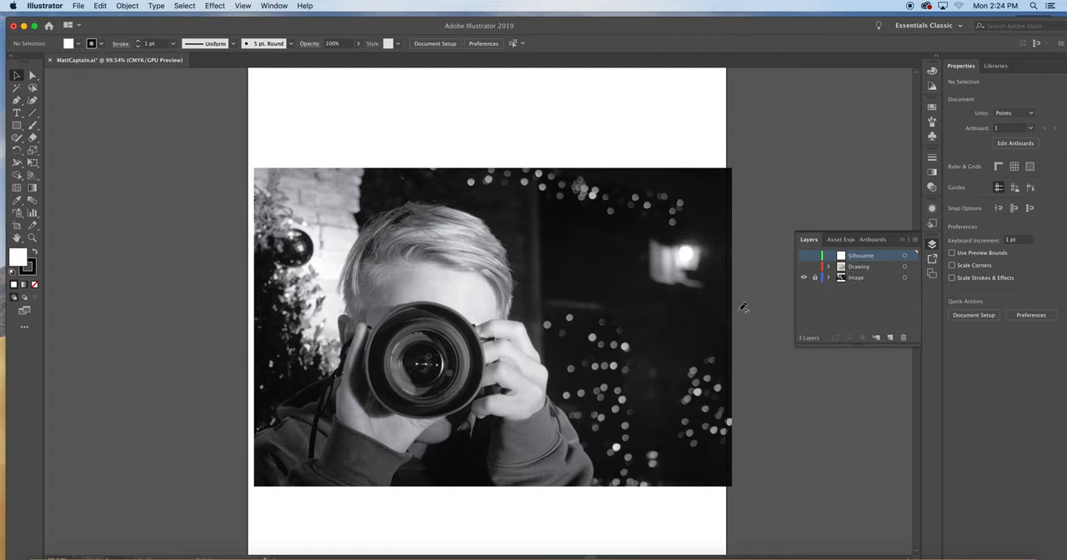
mouse_move(805, 278)
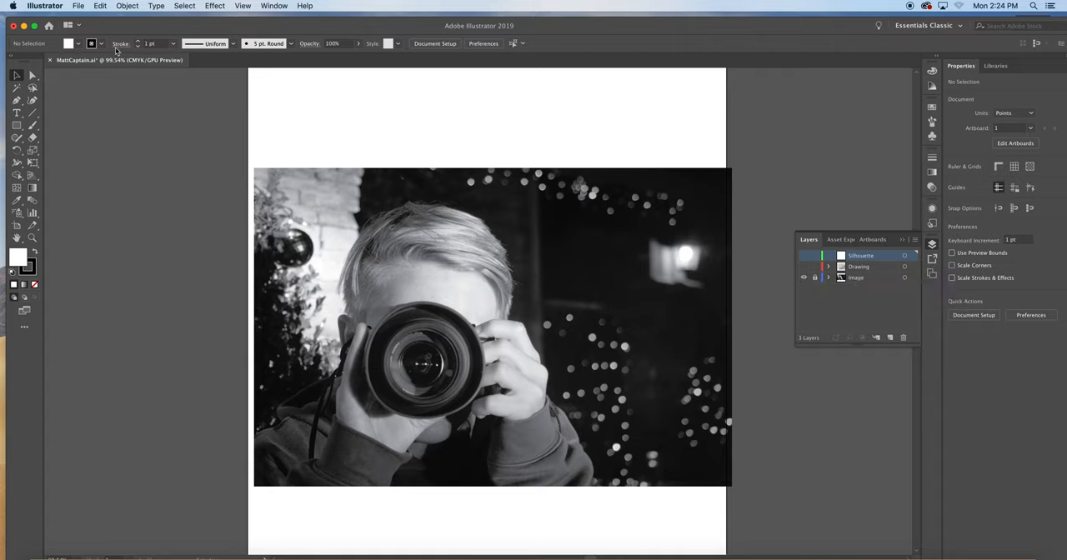
click(78, 6)
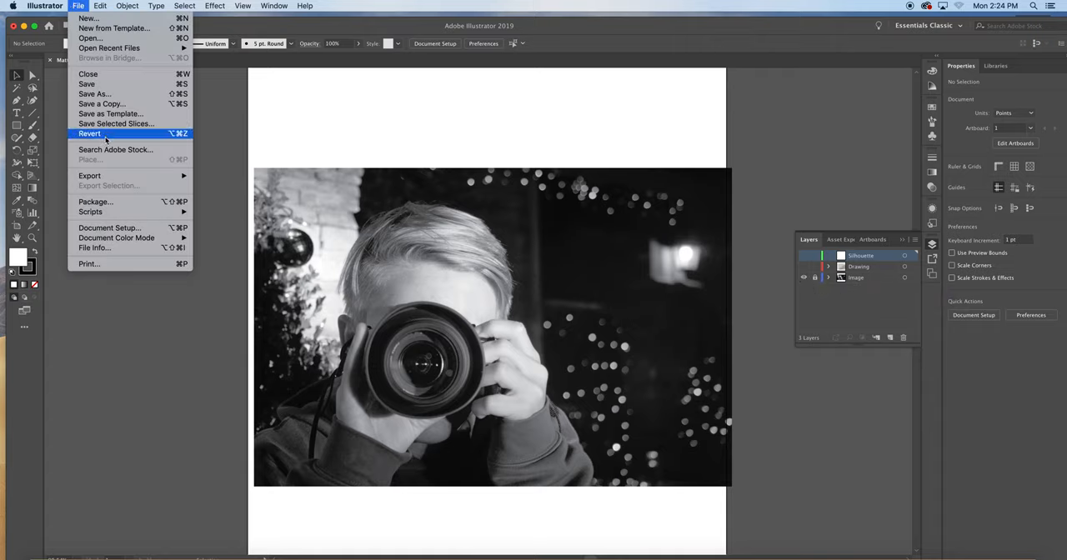
mouse_move(114, 28)
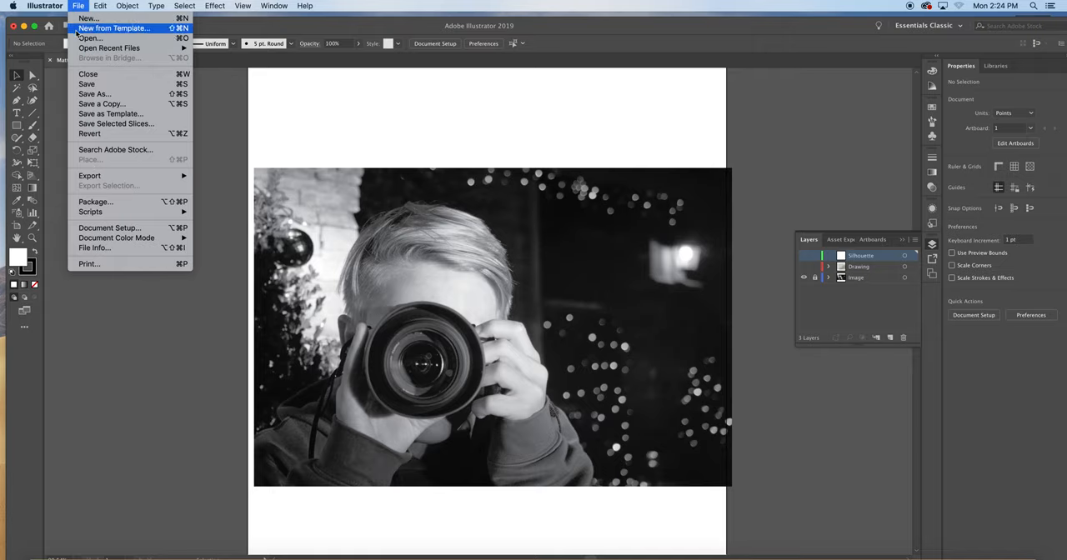
click(78, 5)
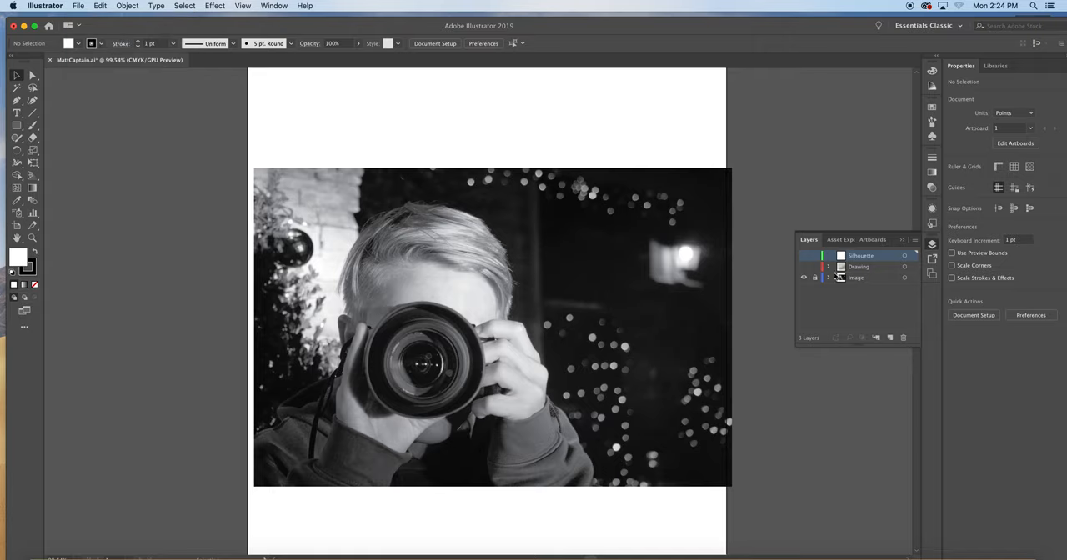
mouse_move(854, 278)
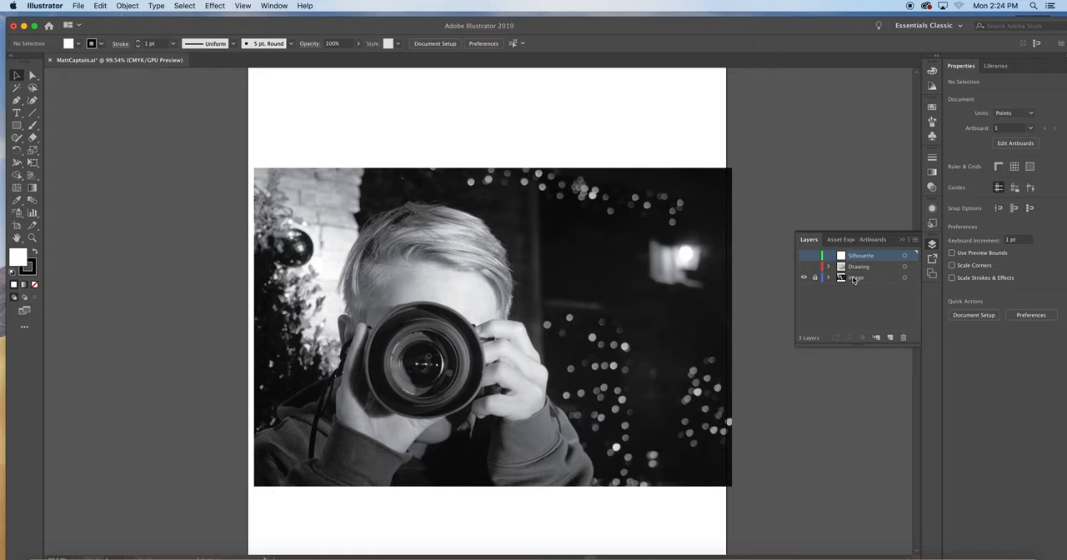
double_click(859, 278)
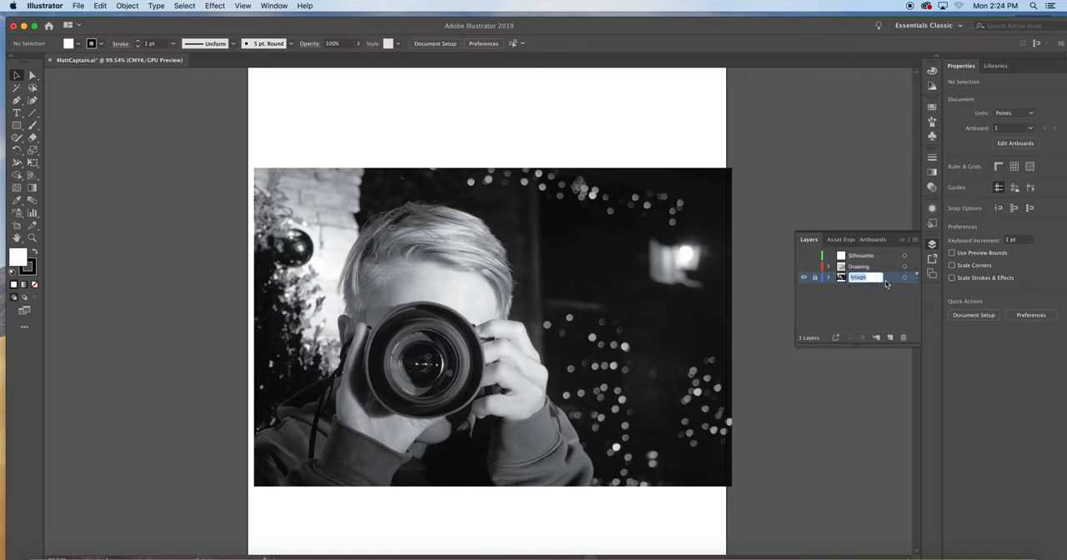
mouse_move(815, 278)
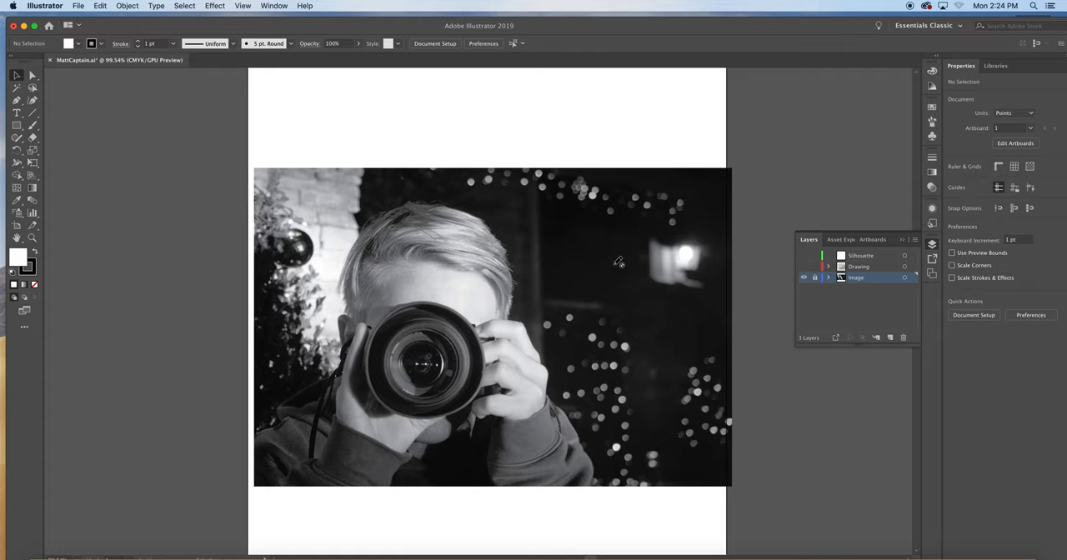
mouse_move(847, 287)
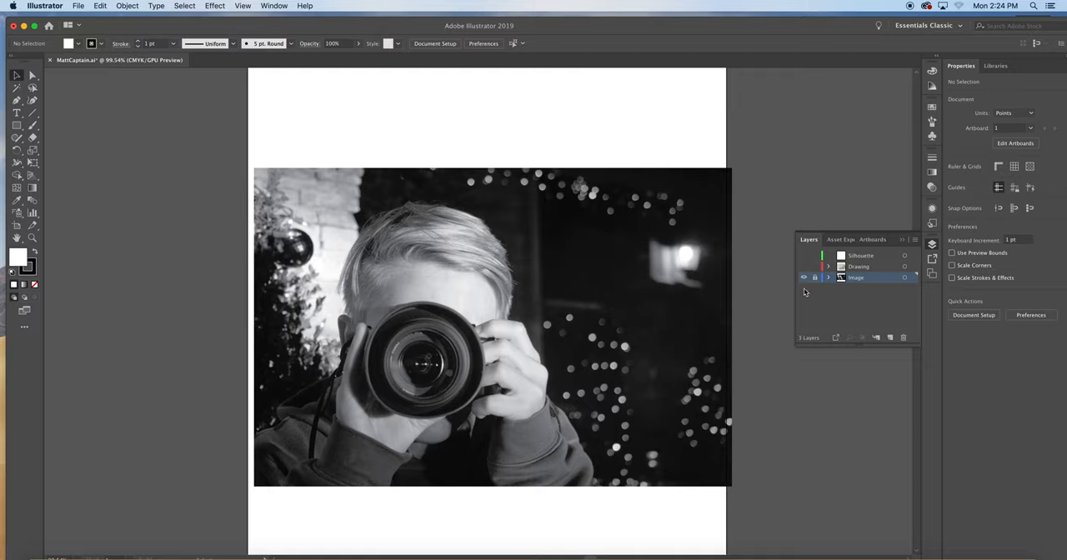
mouse_move(804, 277)
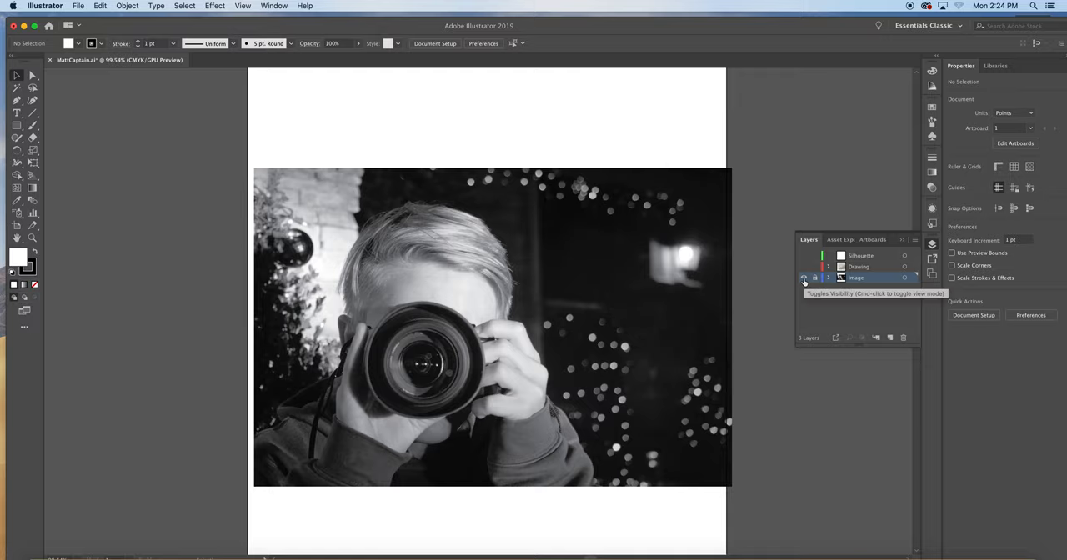
Hide the Image photo layer, show the Drawing sketch layer and lock it.
click(804, 277)
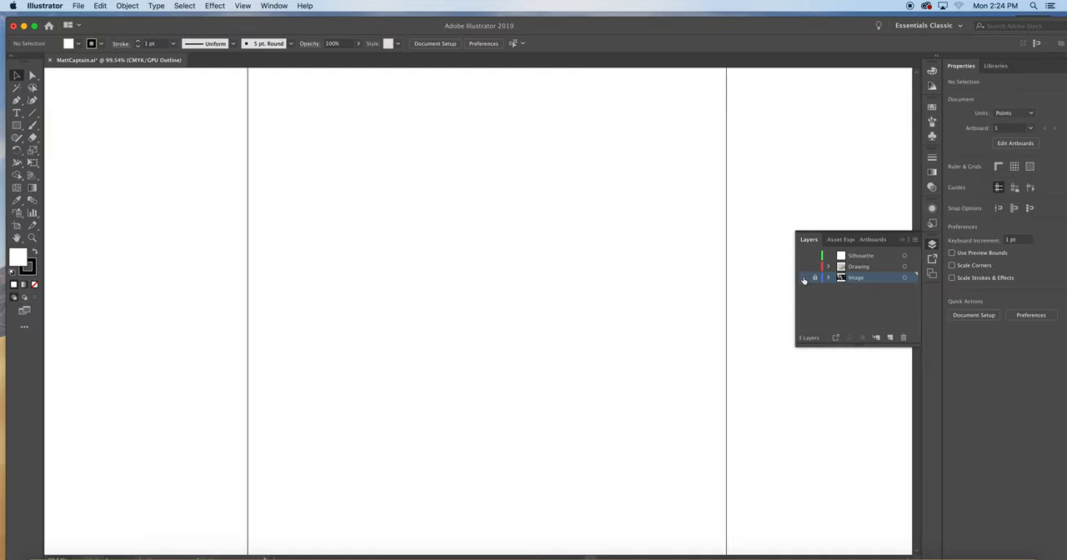
click(803, 277)
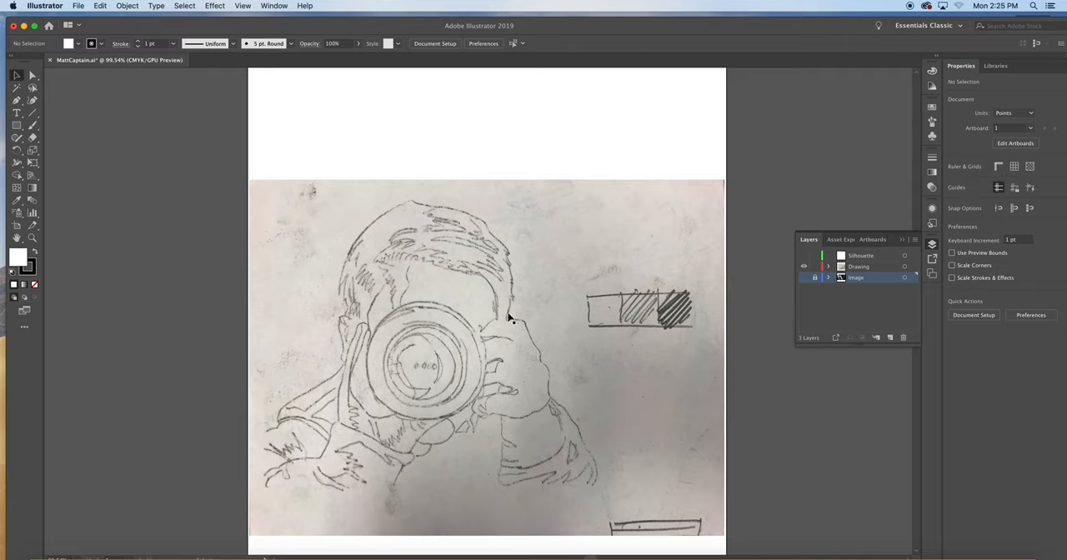
mouse_move(424, 208)
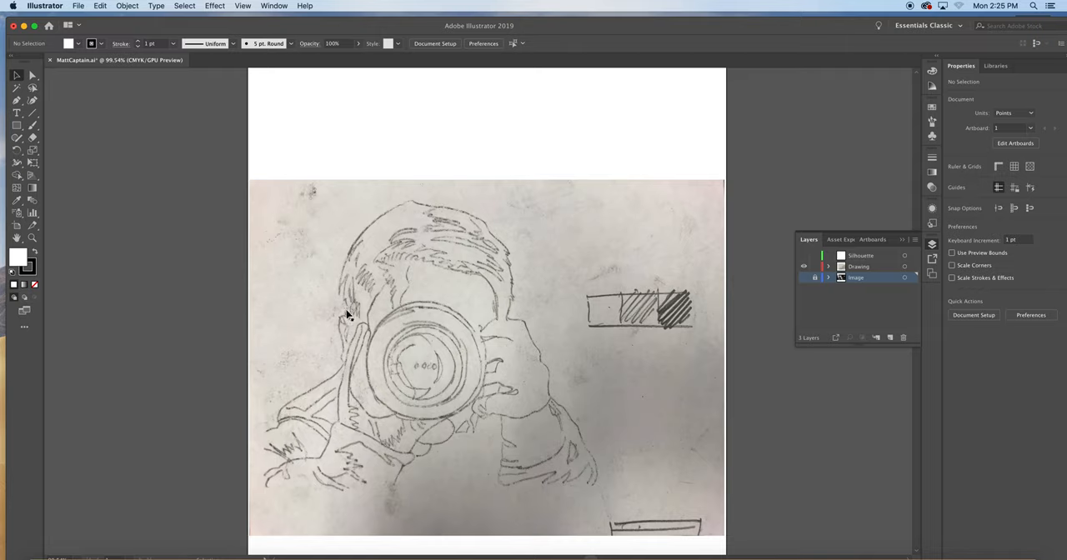
mouse_move(606, 307)
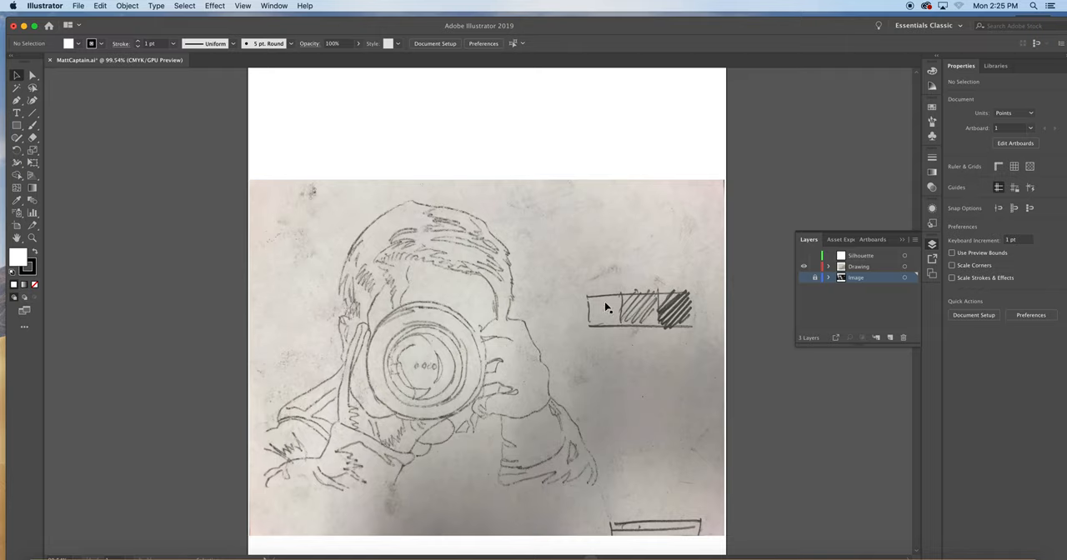
mouse_move(521, 359)
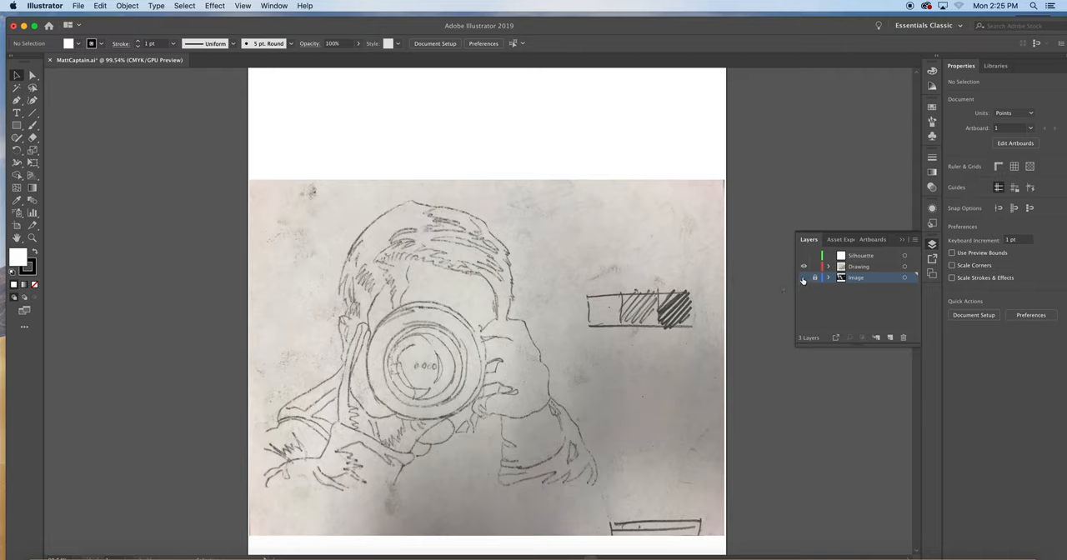
click(816, 277)
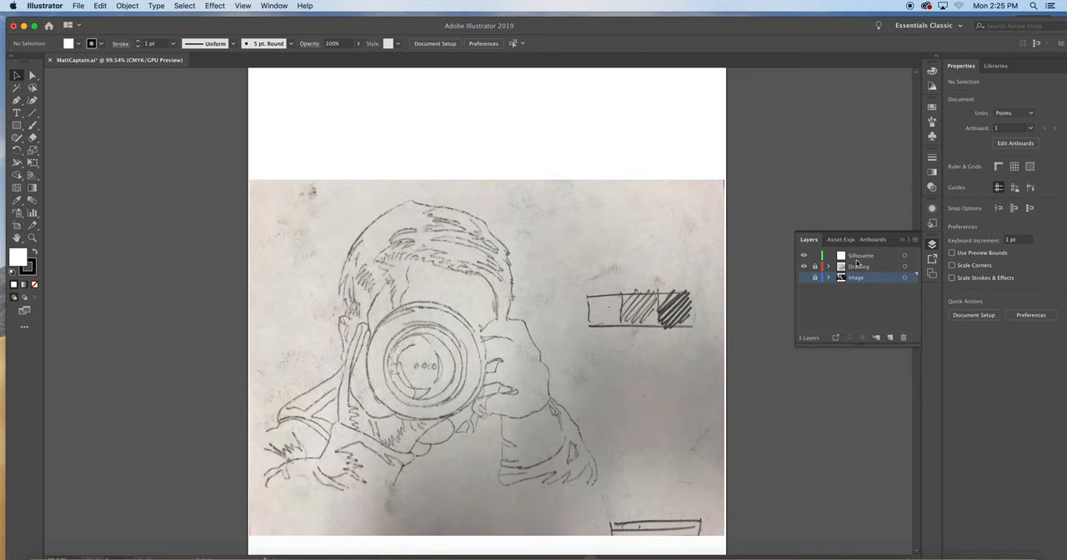
mouse_move(857, 262)
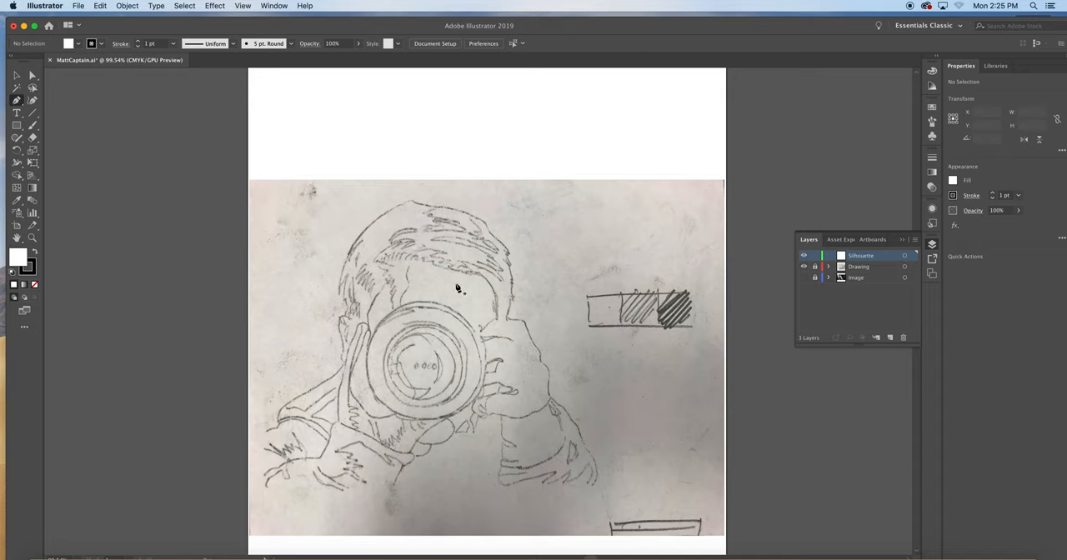
mouse_move(458, 289)
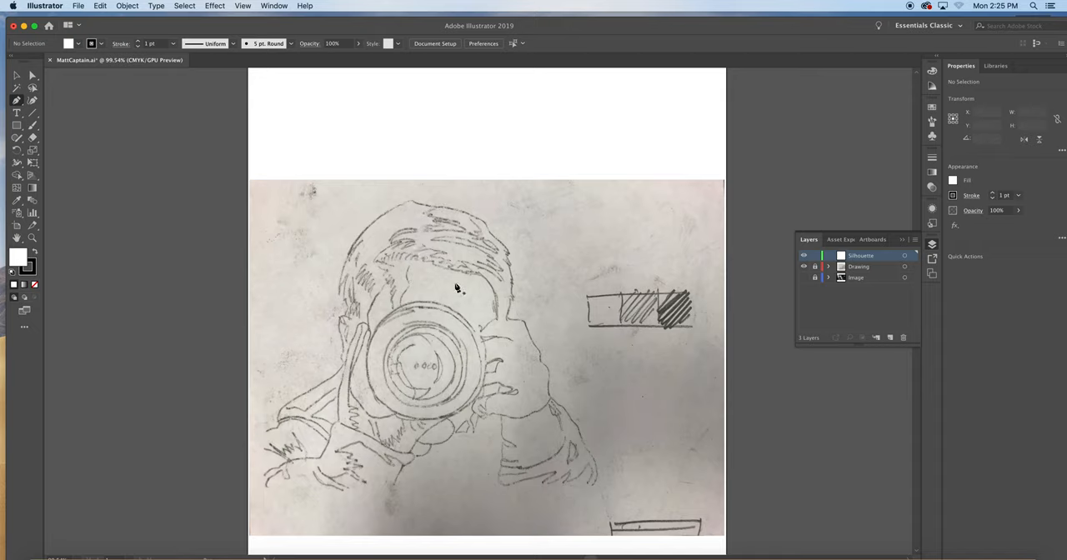
mouse_move(456, 291)
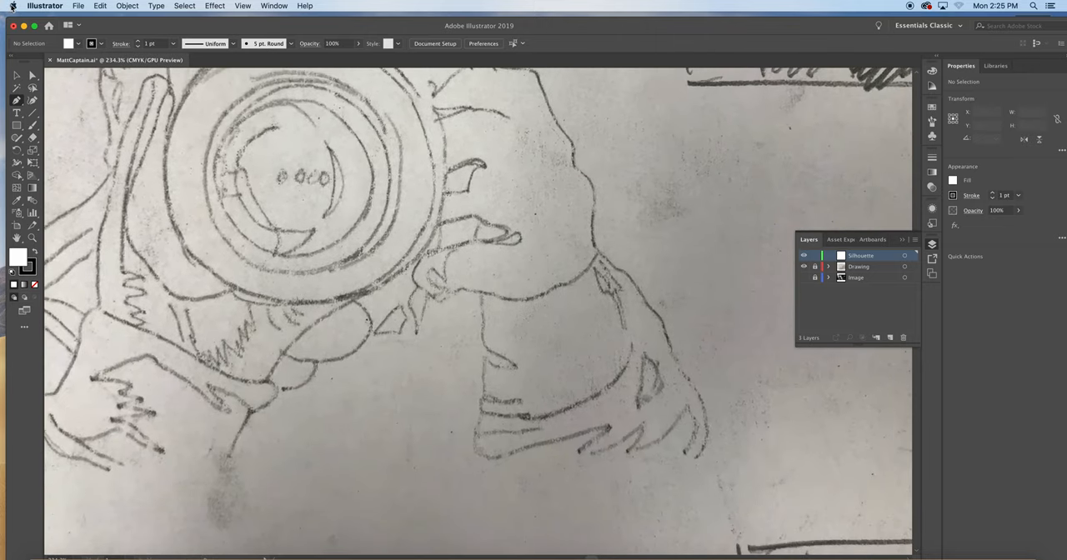
click(13, 6)
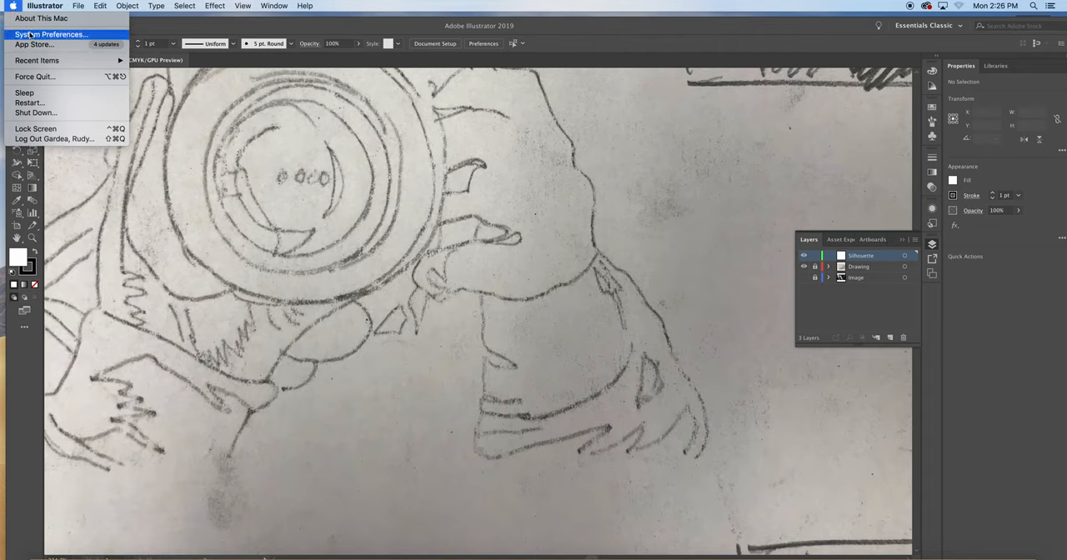
click(52, 34)
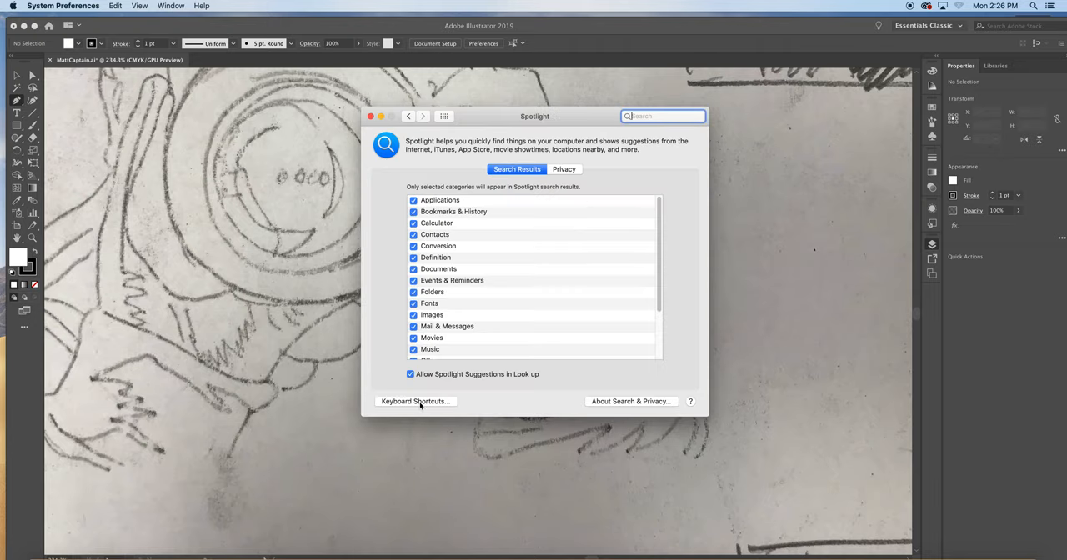
click(415, 401)
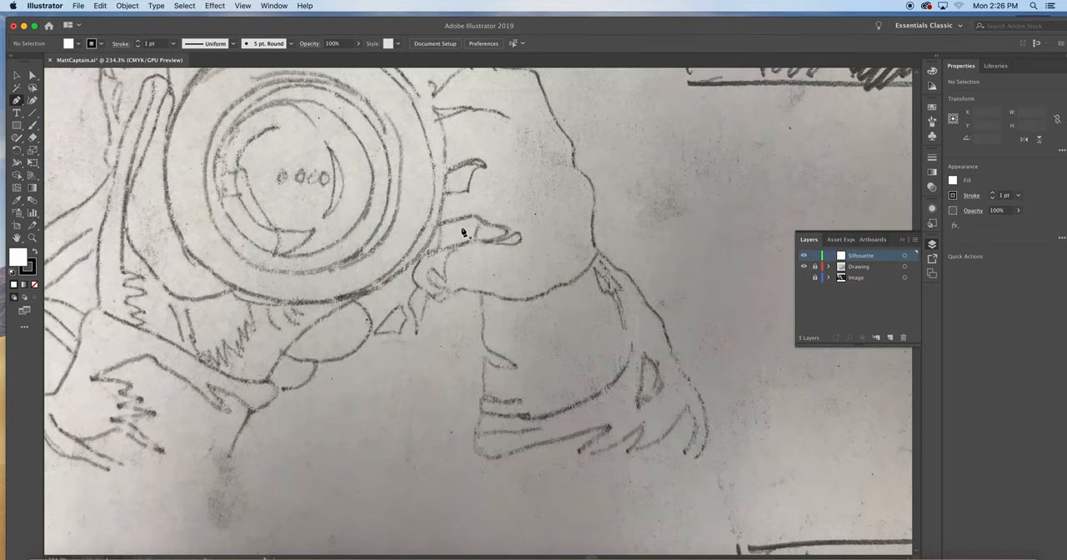
mouse_move(426, 212)
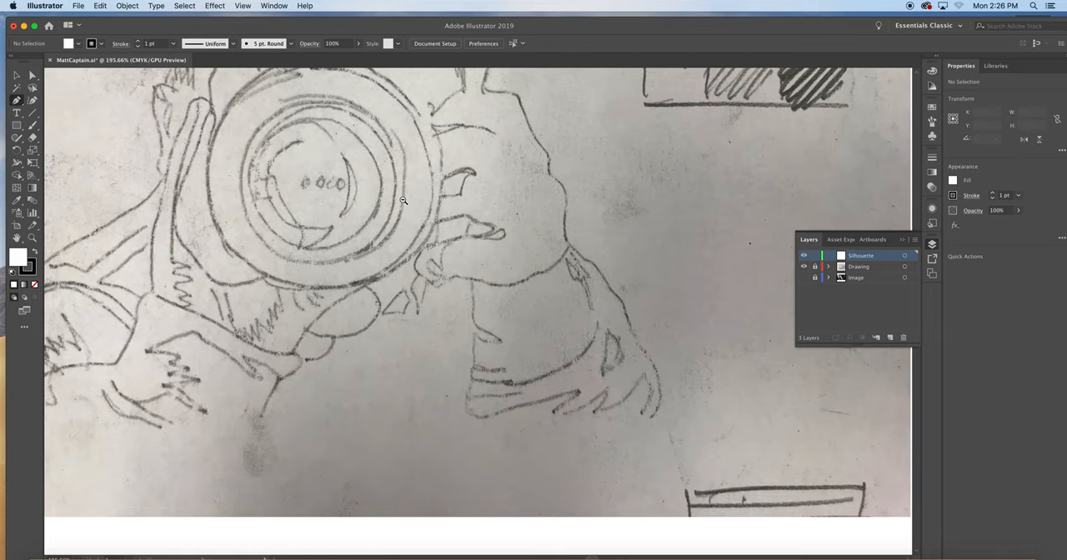
mouse_move(416, 212)
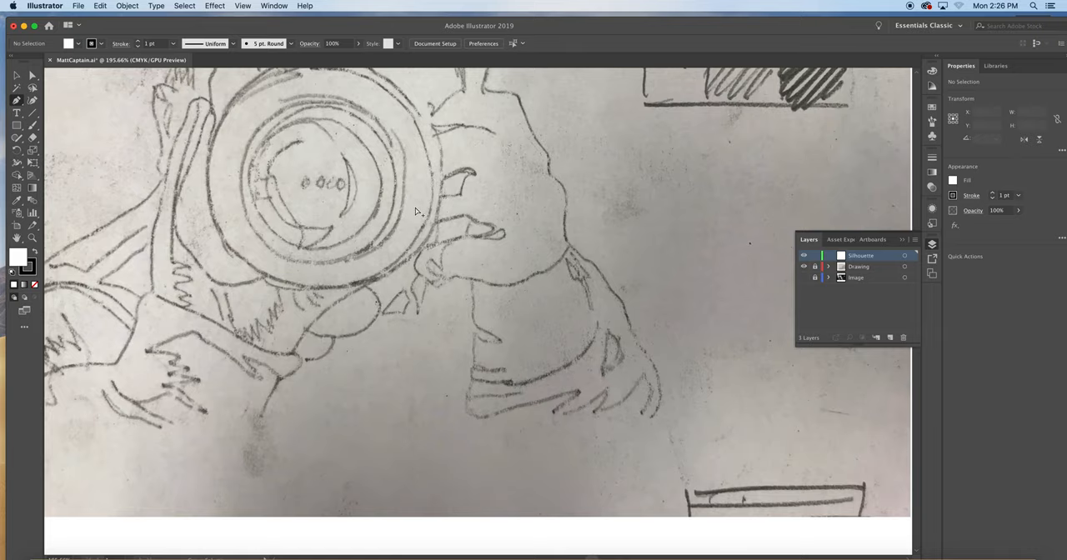
mouse_move(369, 187)
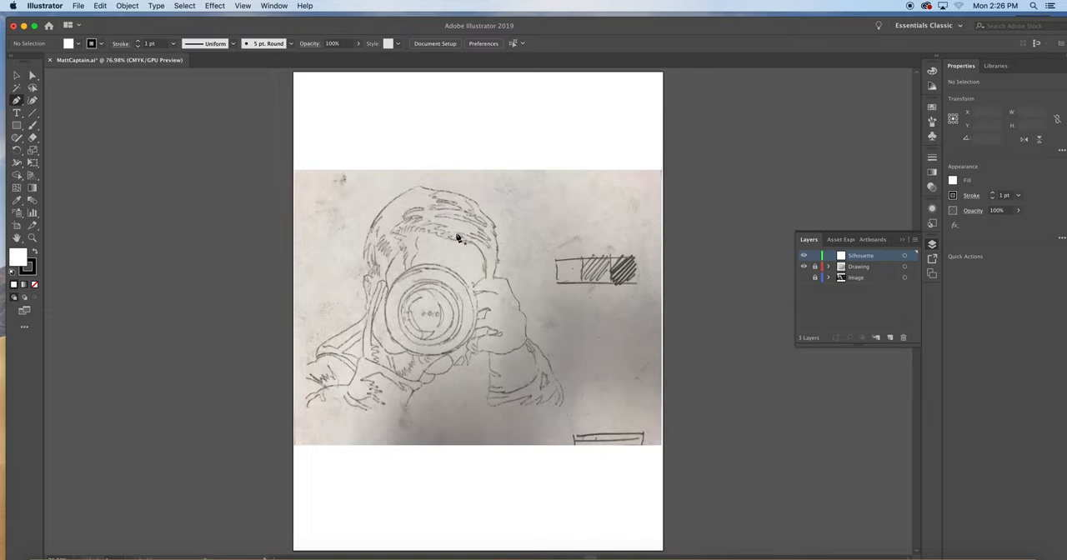
mouse_move(351, 291)
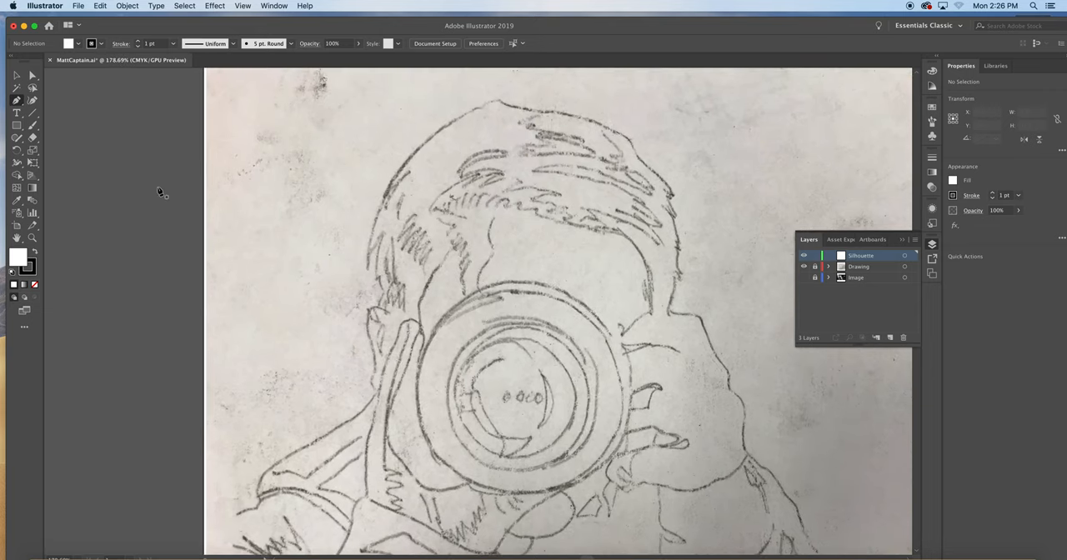
mouse_move(501, 104)
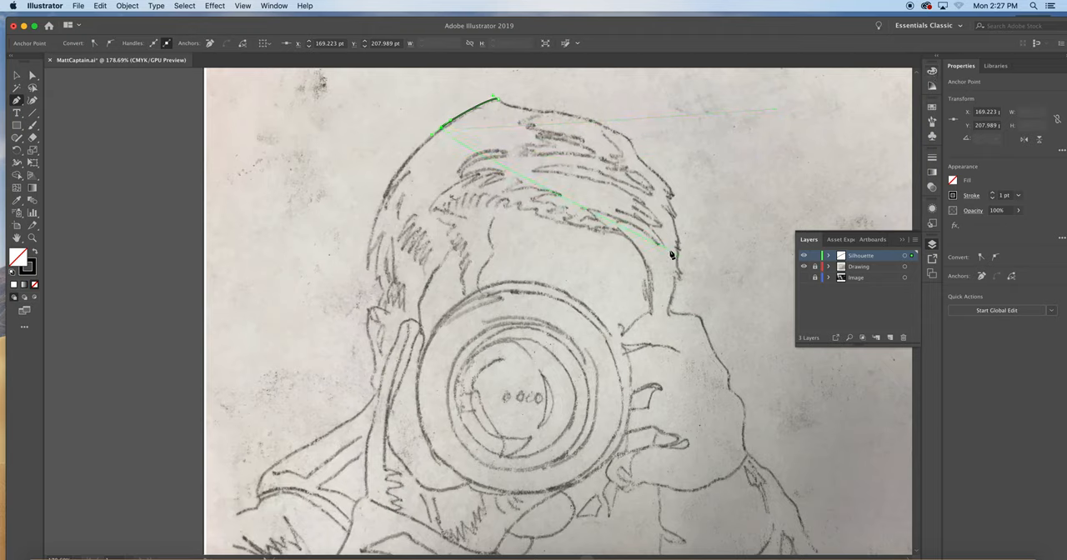
Place the first Pen anchor along the top of the hair on Silhouette.
click(34, 284)
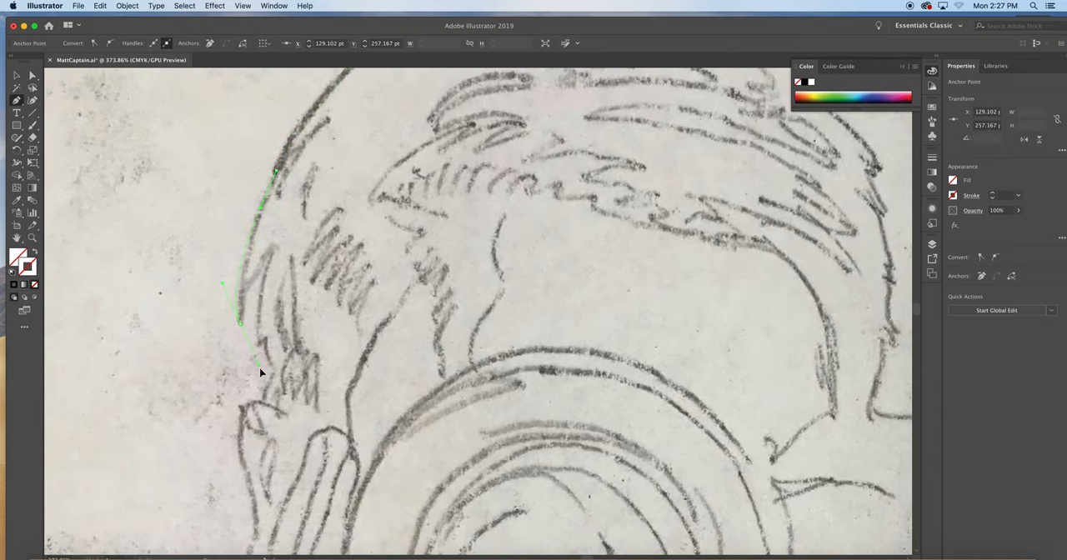
Extend the Pen path down the head's left side around the hair strands.
drag(262, 373, 246, 287)
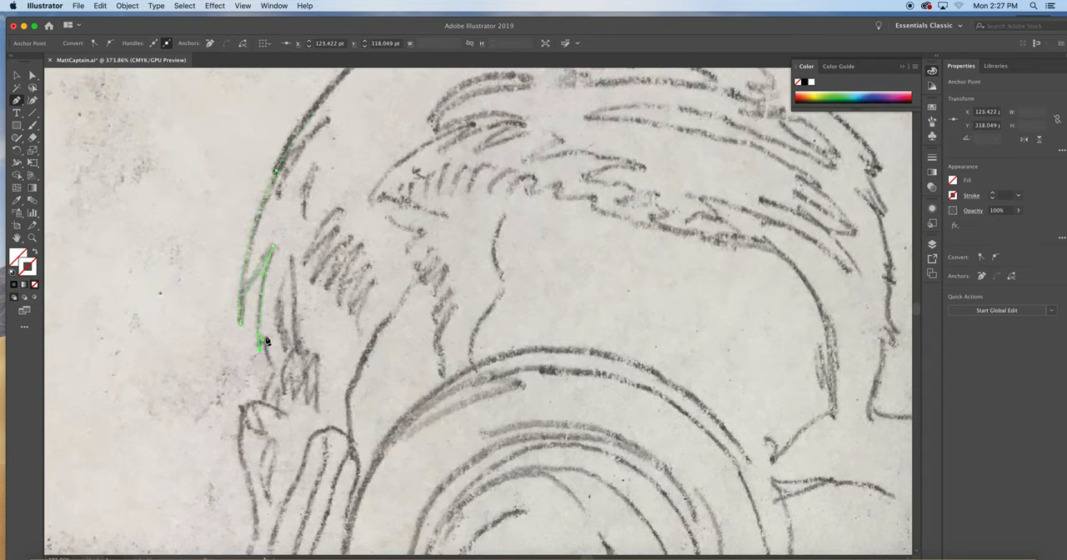
drag(263, 340, 278, 376)
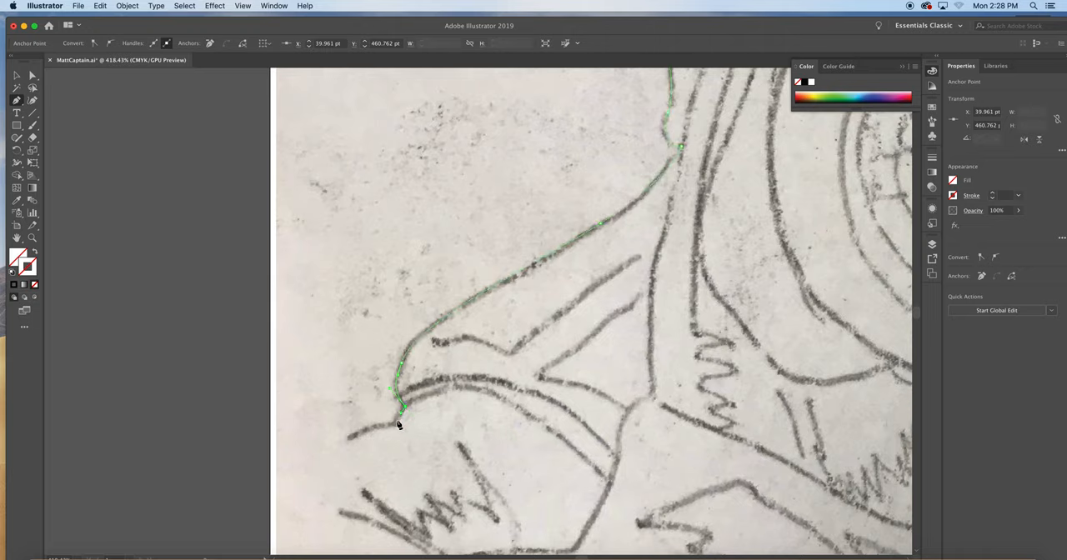
Trace the outline along the shoulder, across the figure's bottom and up the right edge.
drag(400, 408, 342, 437)
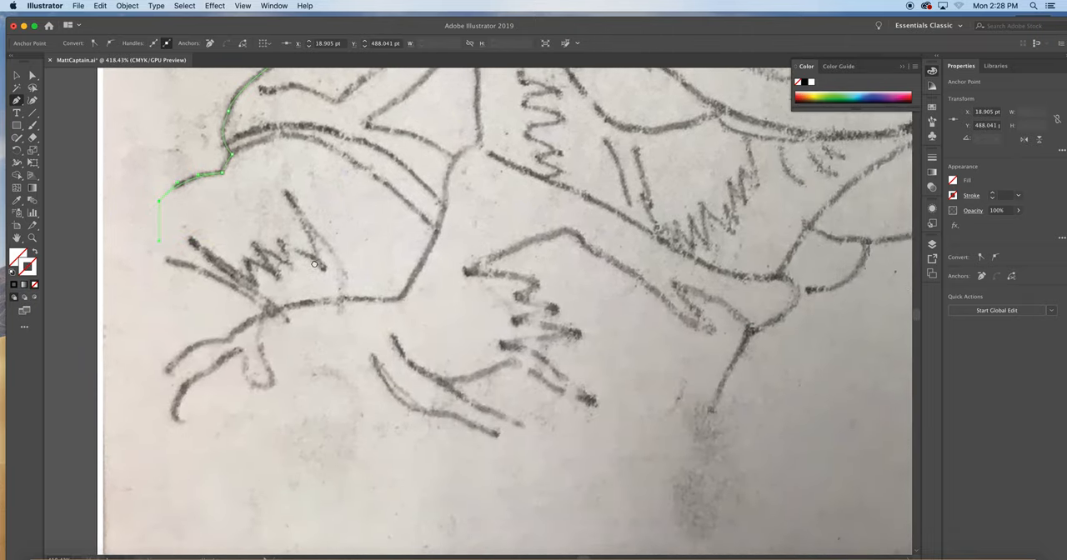
scroll(down, 3)
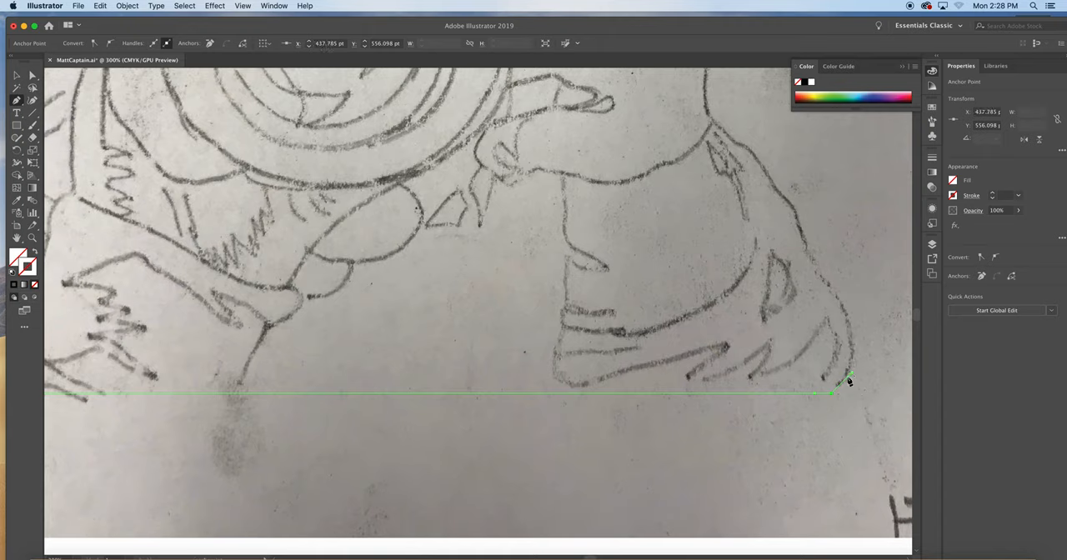
drag(834, 392, 838, 290)
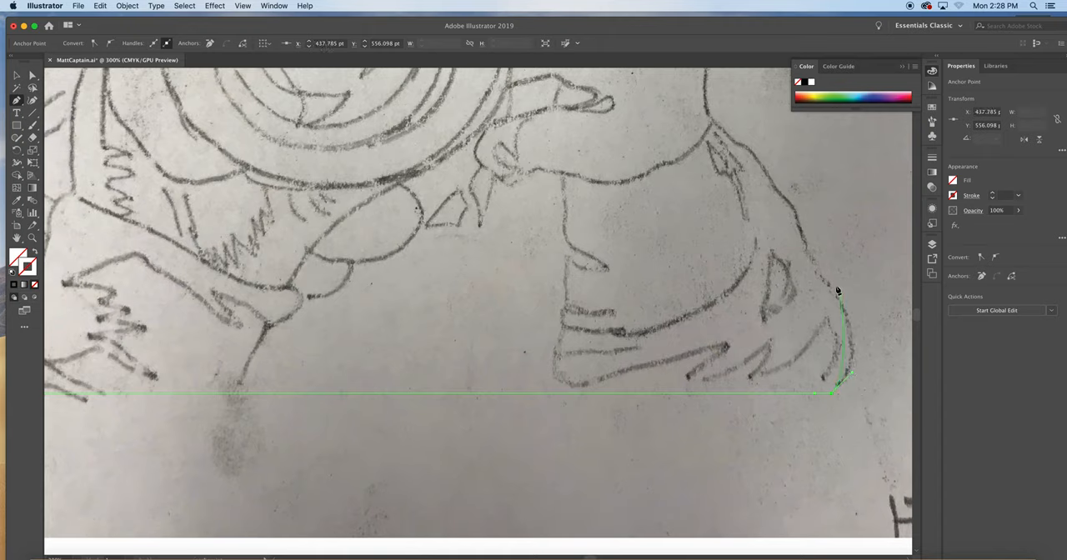
drag(837, 292, 763, 217)
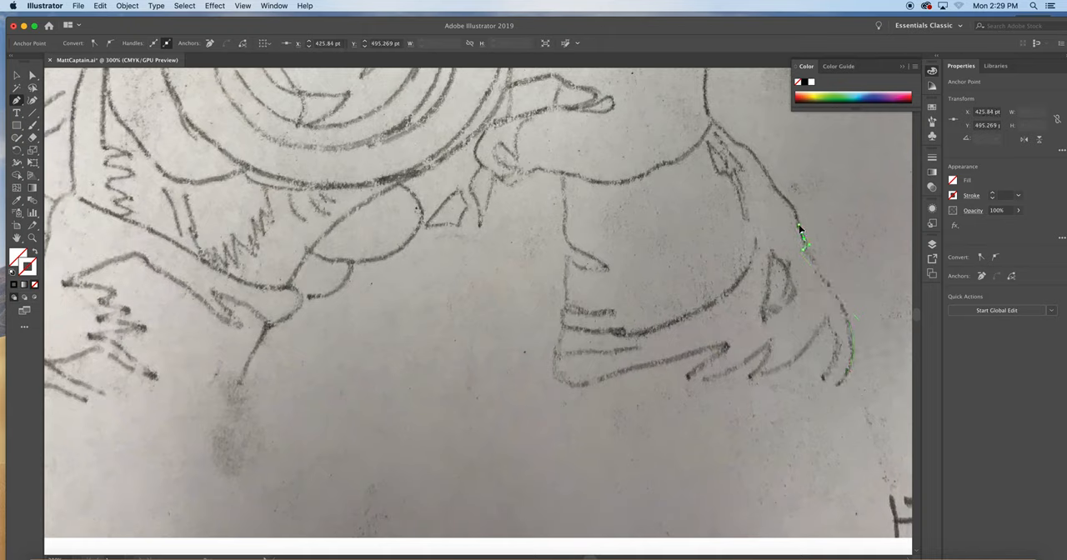
click(773, 191)
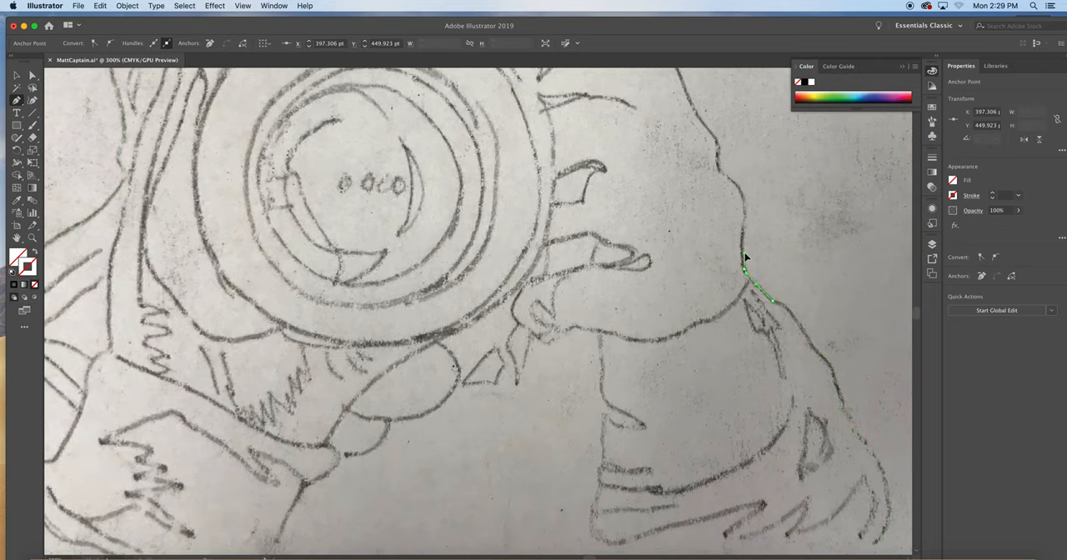
Trace up the right shoulder and hair, then across the top of the head.
drag(744, 258, 744, 213)
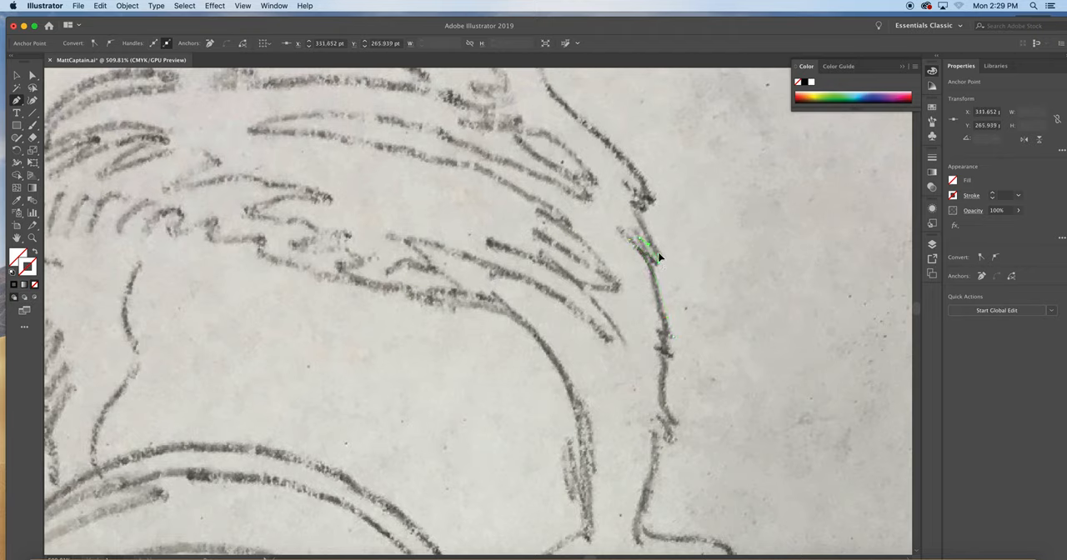
click(642, 206)
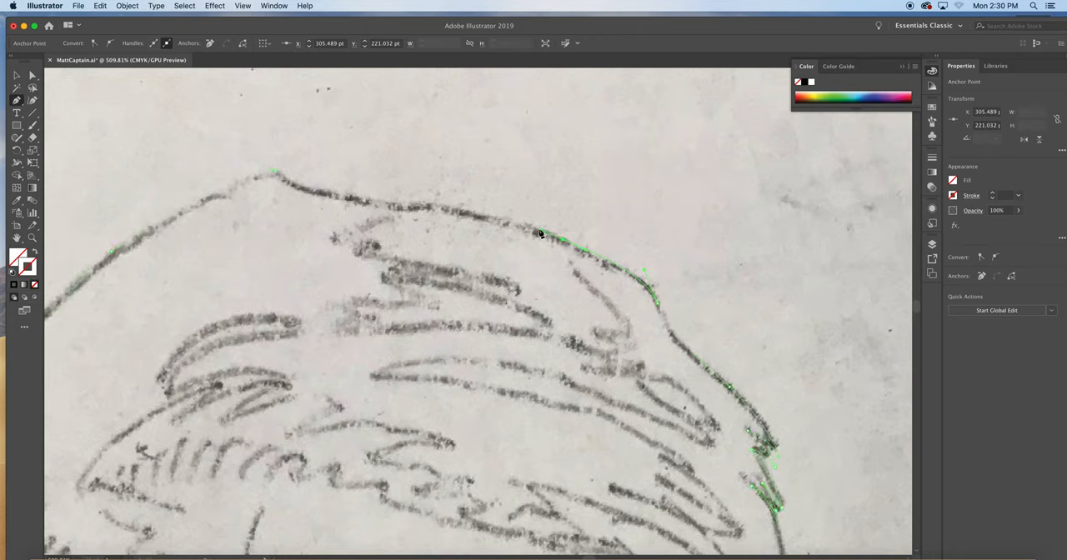
drag(540, 233, 363, 206)
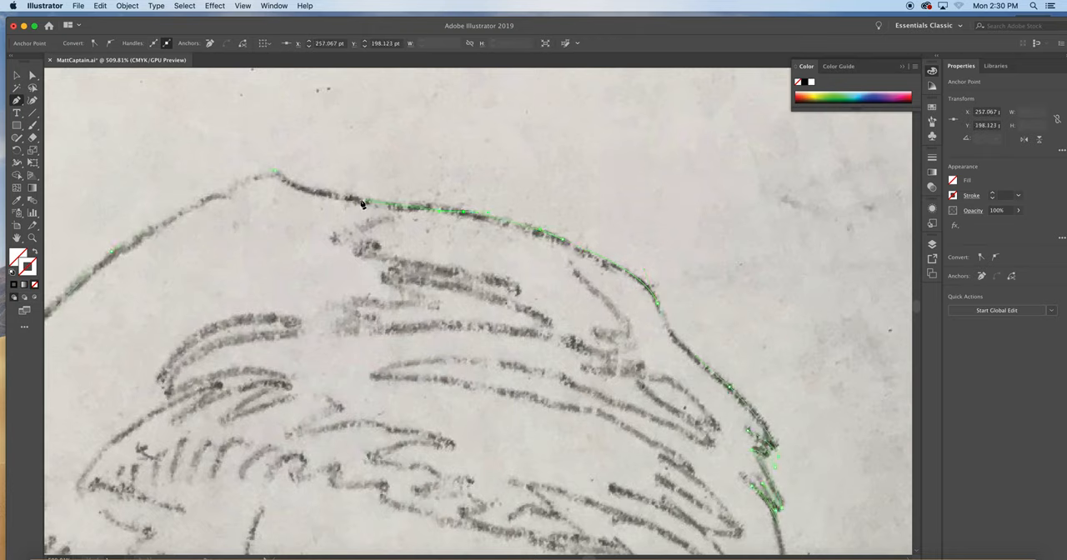
drag(362, 205, 254, 178)
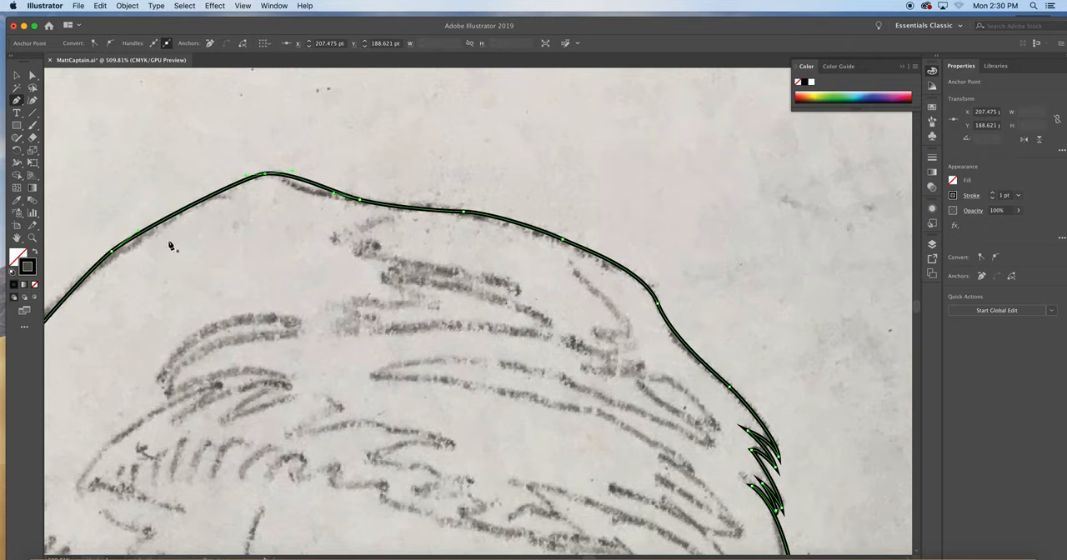
mouse_move(27, 265)
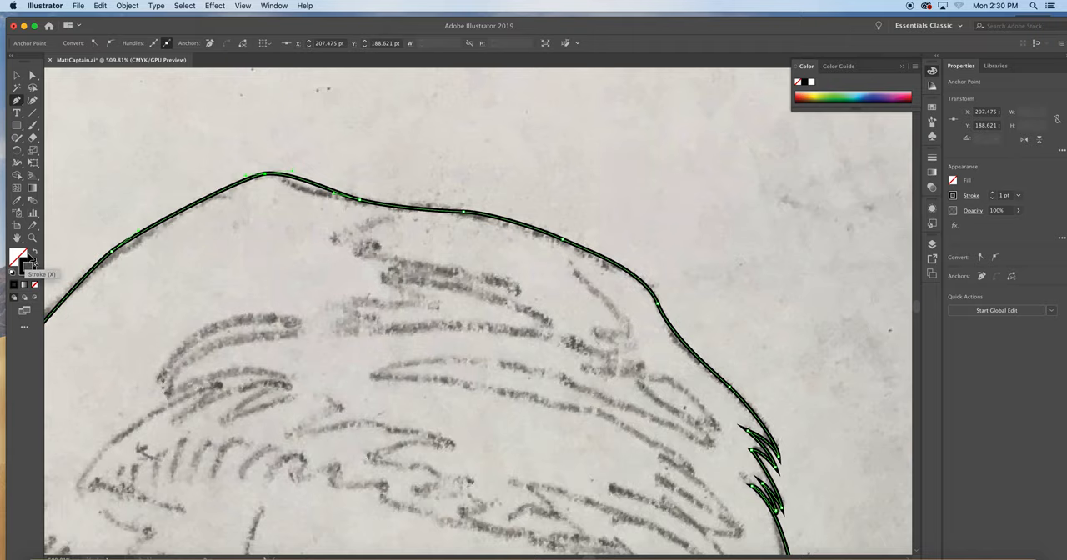
Give the silhouette a black fill with no stroke and expand the Color panel's CMYK values.
click(18, 259)
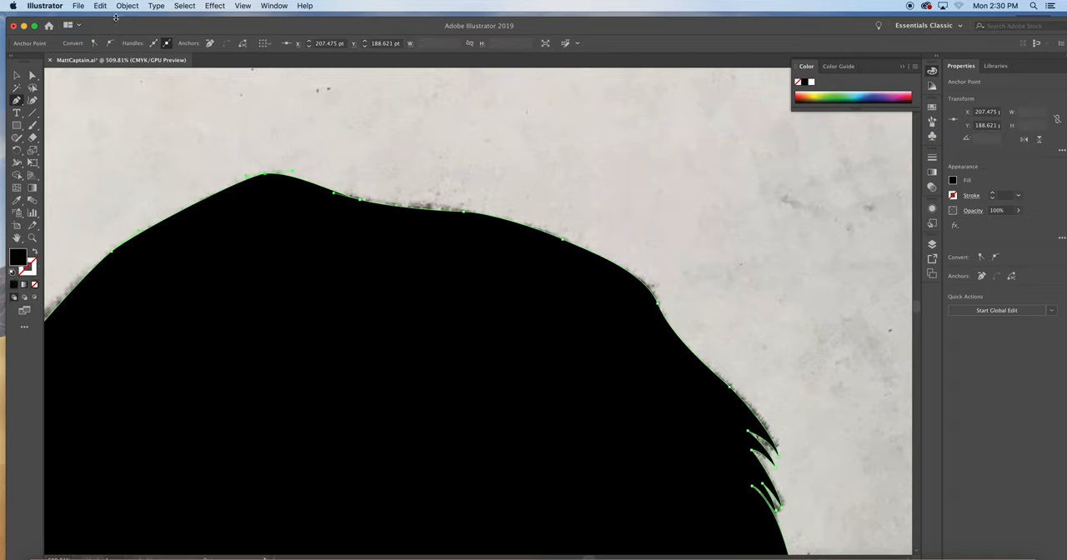
click(79, 6)
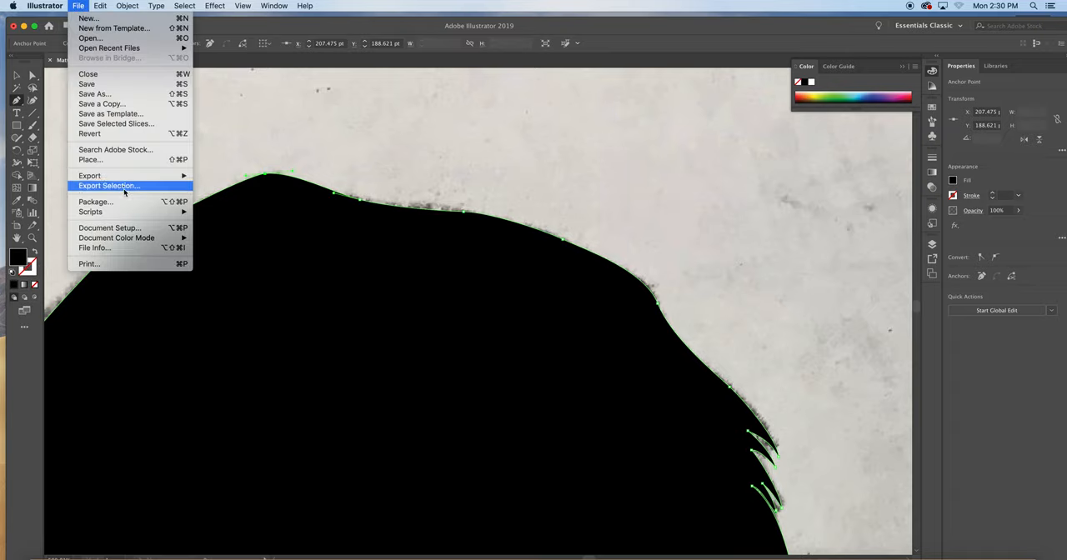
mouse_move(116, 237)
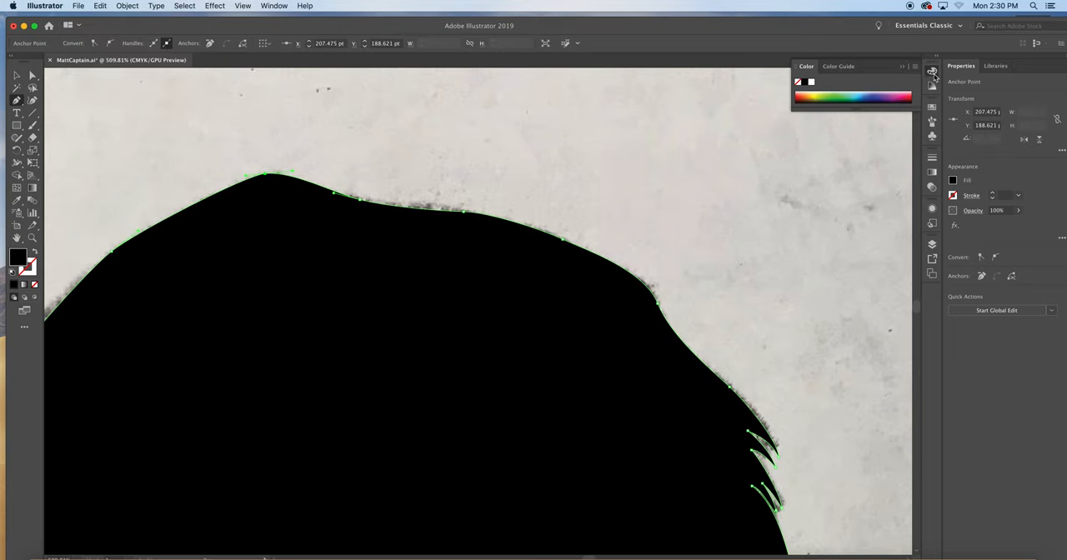
click(904, 67)
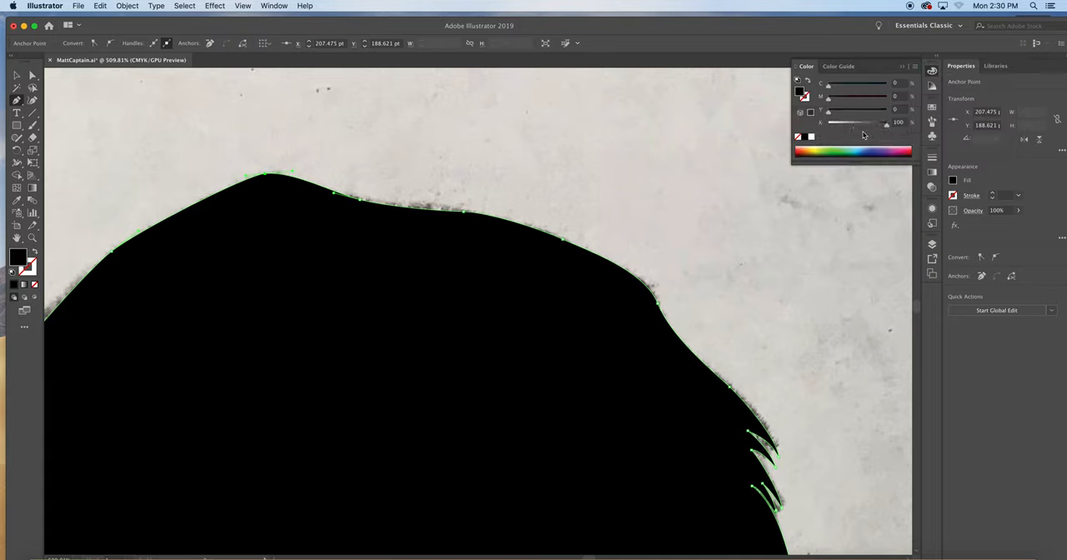
click(17, 125)
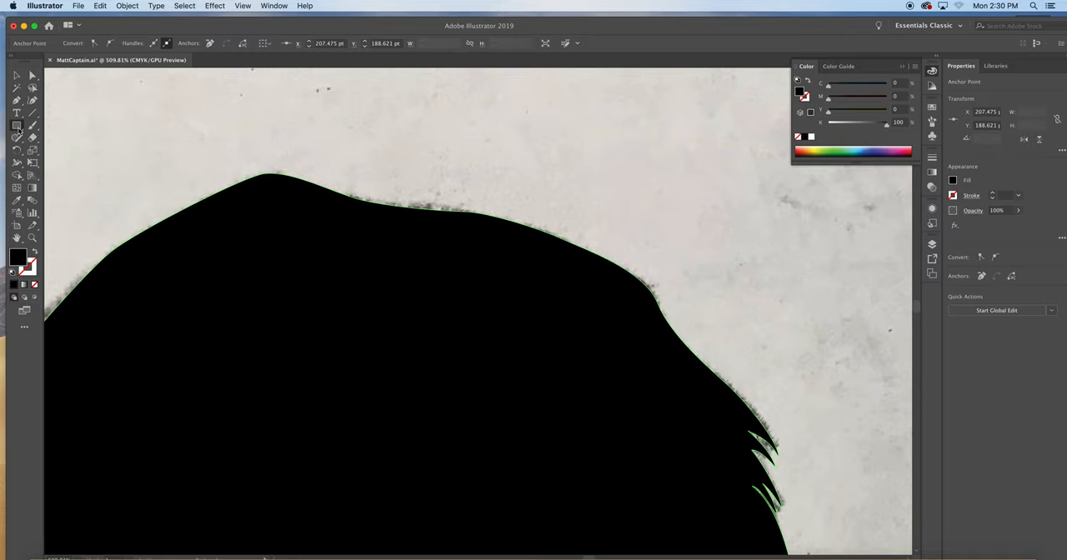
Draw a small black rectangle above the head and show the Gradient panel.
drag(341, 109, 518, 151)
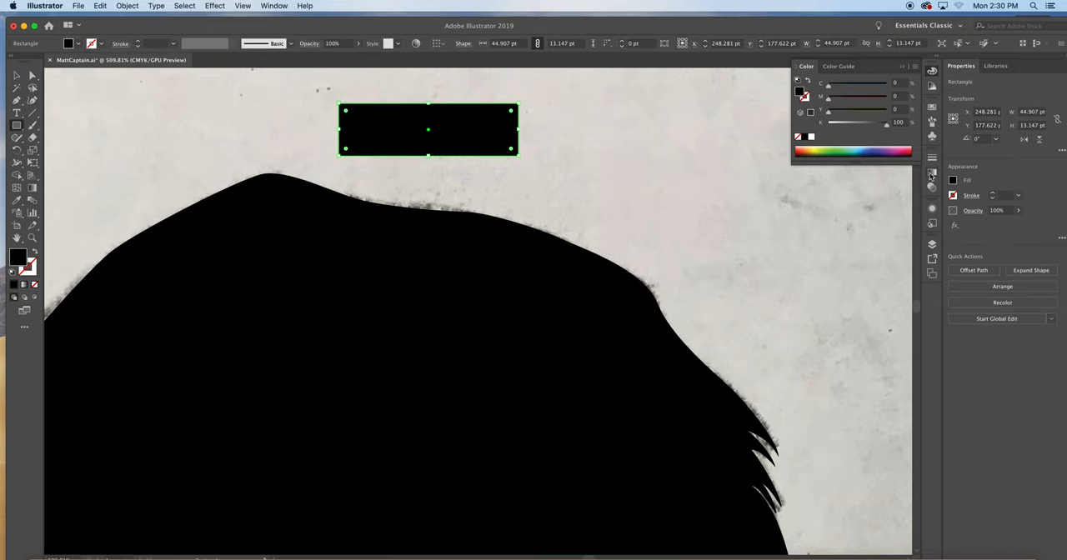
click(932, 173)
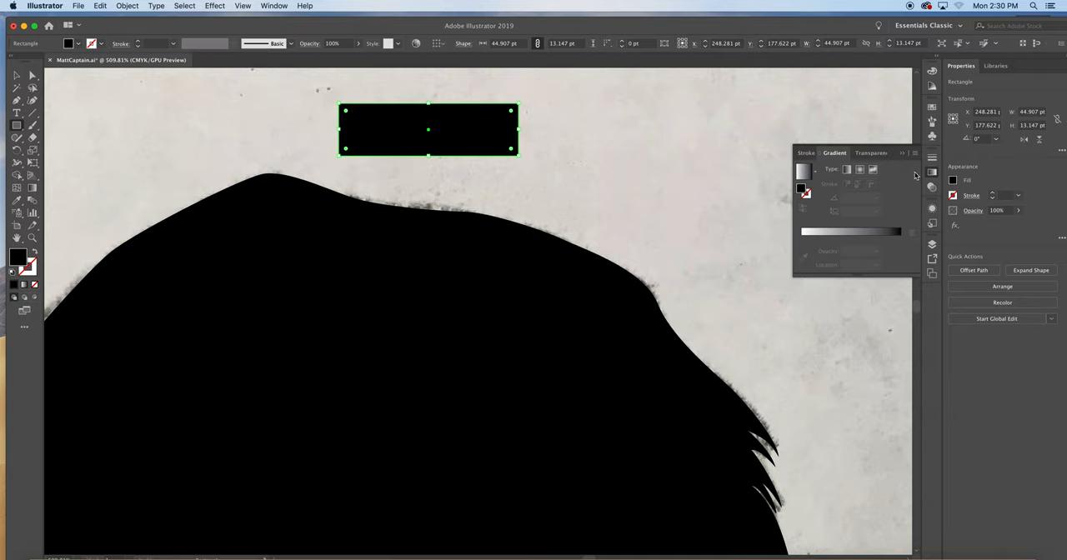
mouse_move(914, 157)
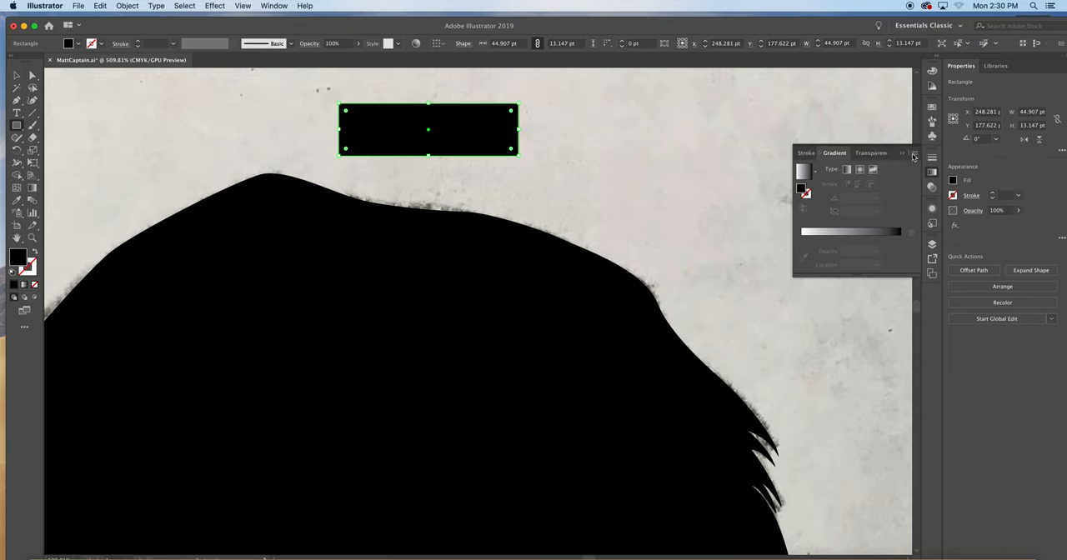
mouse_move(482, 173)
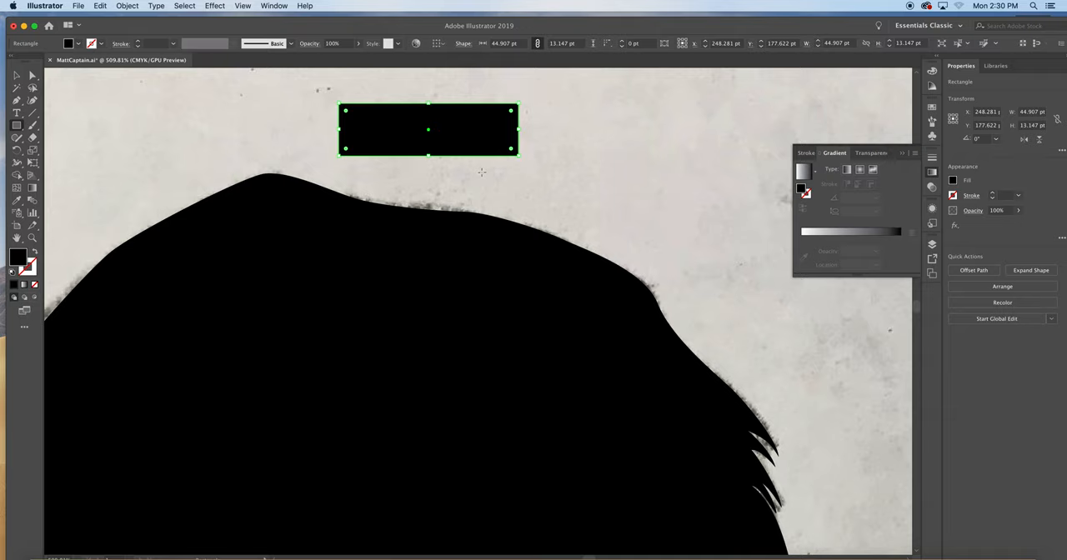
mouse_move(307, 146)
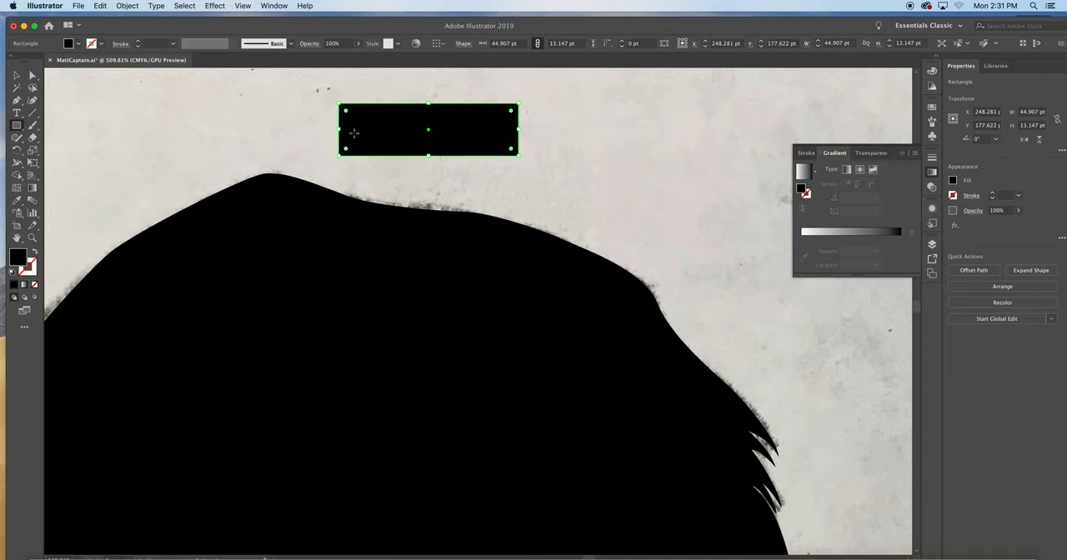
mouse_move(346, 138)
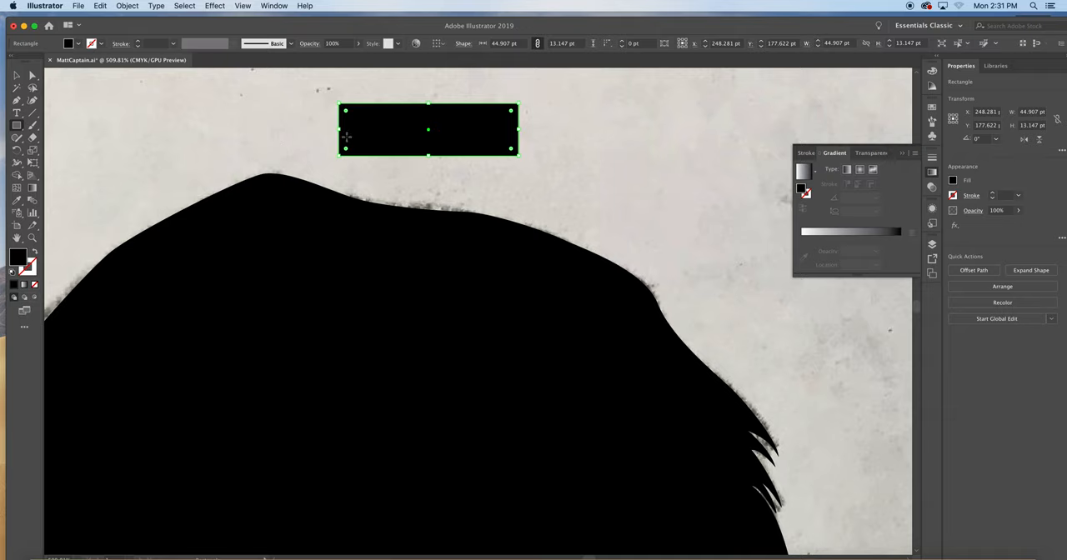
mouse_move(359, 139)
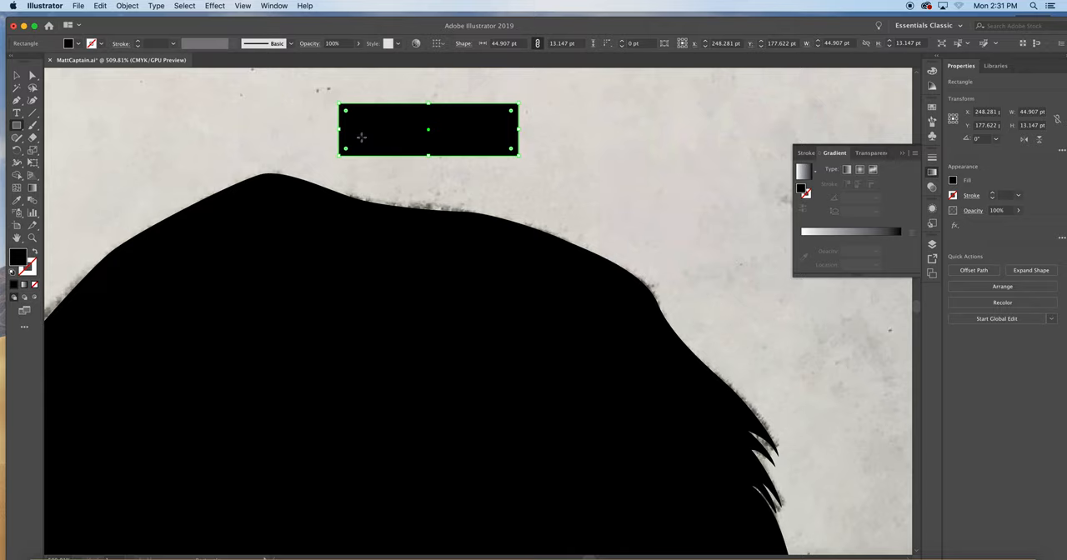
mouse_move(440, 140)
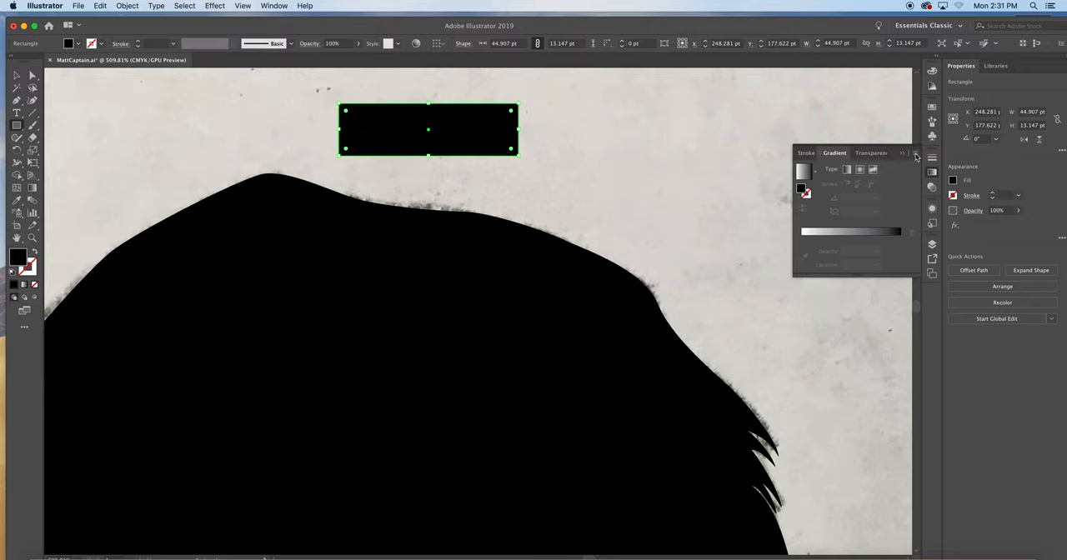
click(902, 152)
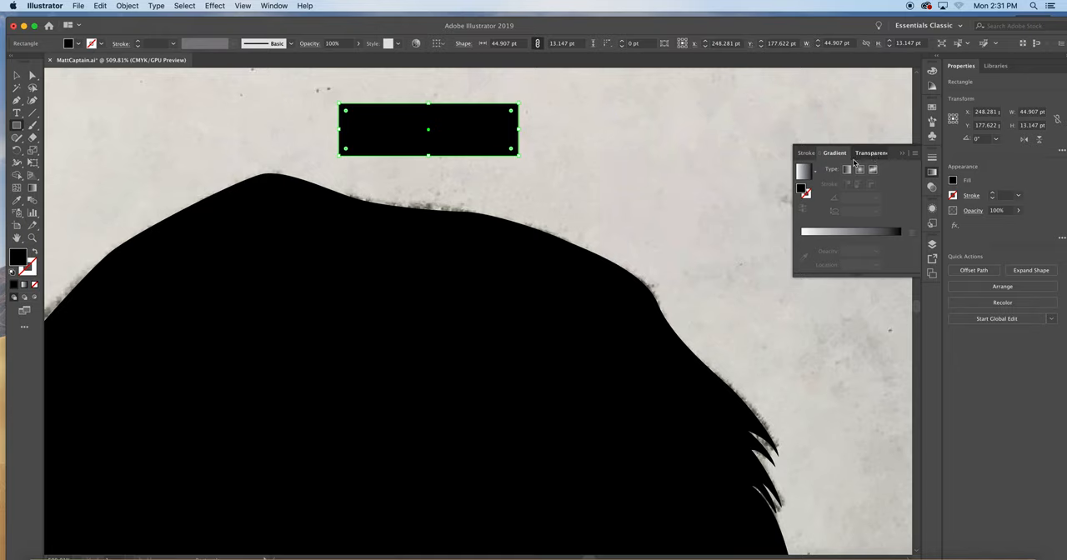
Set the rectangle's fill to rich black: C30, M30, Y30, K100.
click(932, 70)
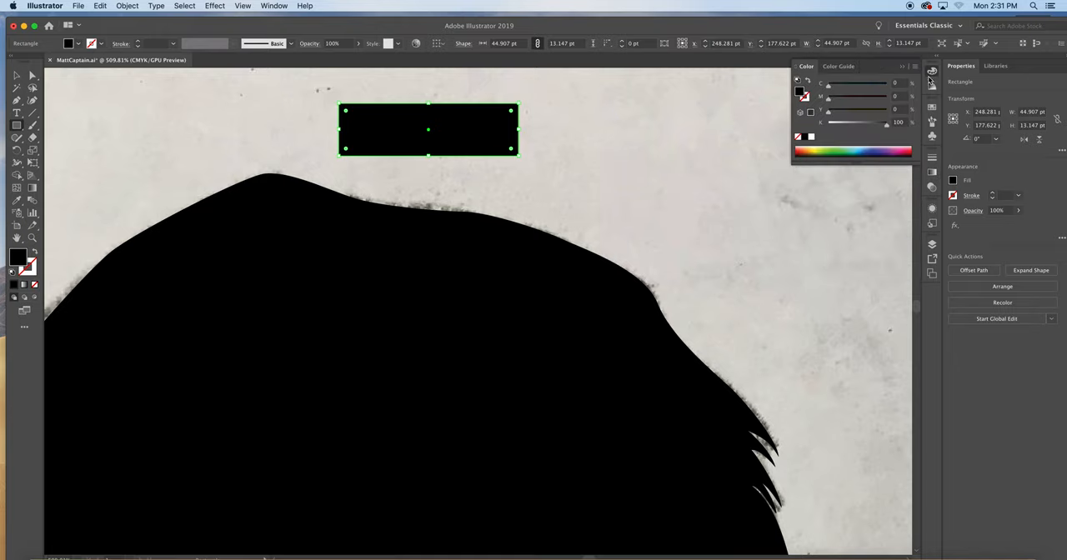
mouse_move(852, 88)
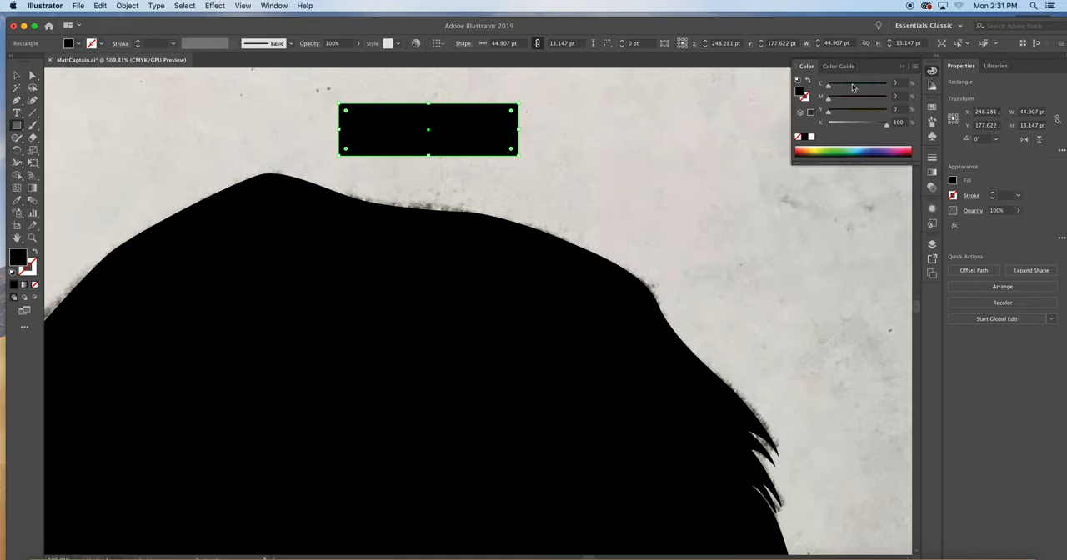
drag(828, 82, 861, 83)
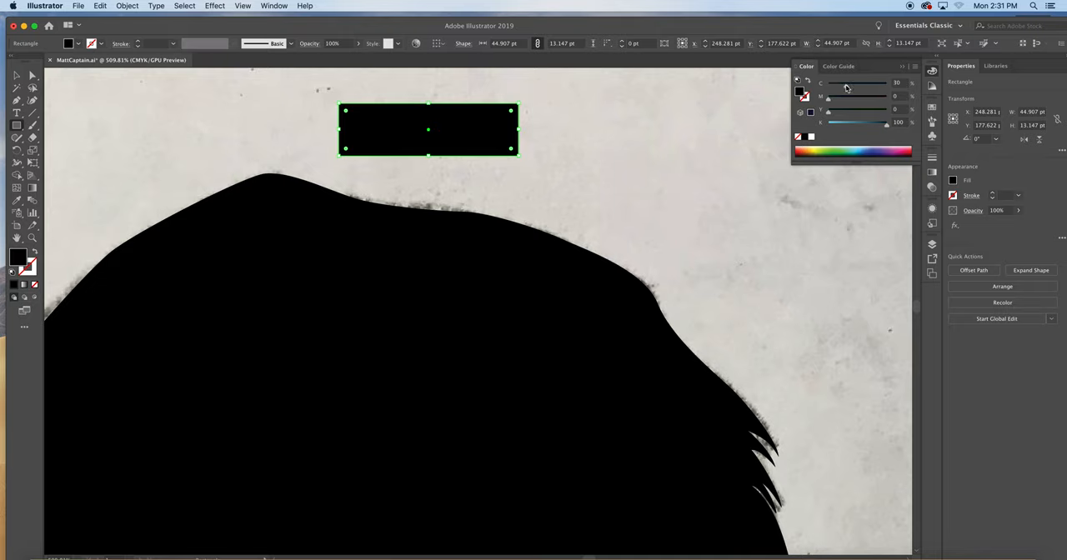
drag(828, 96, 846, 96)
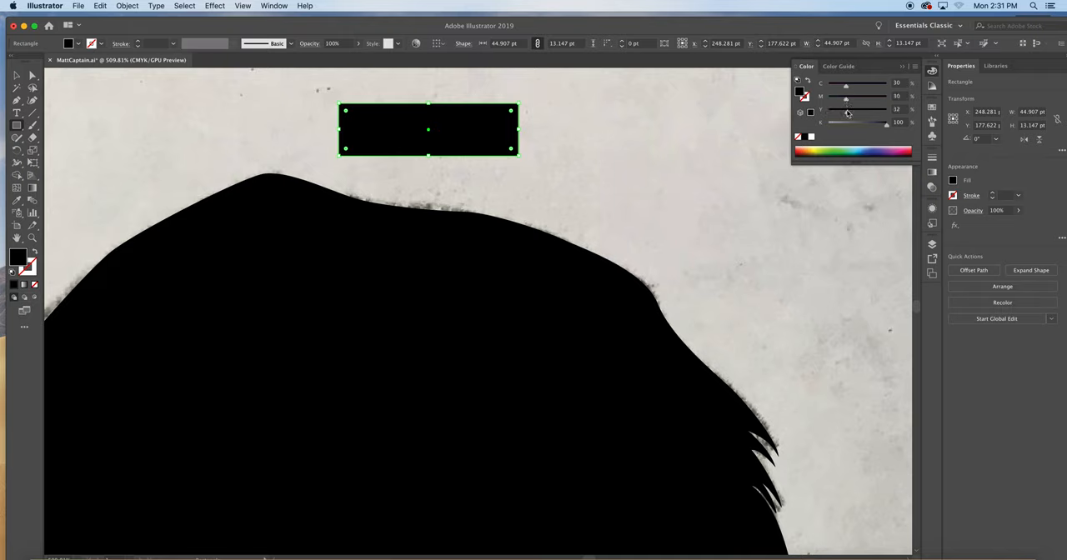
drag(848, 110, 845, 111)
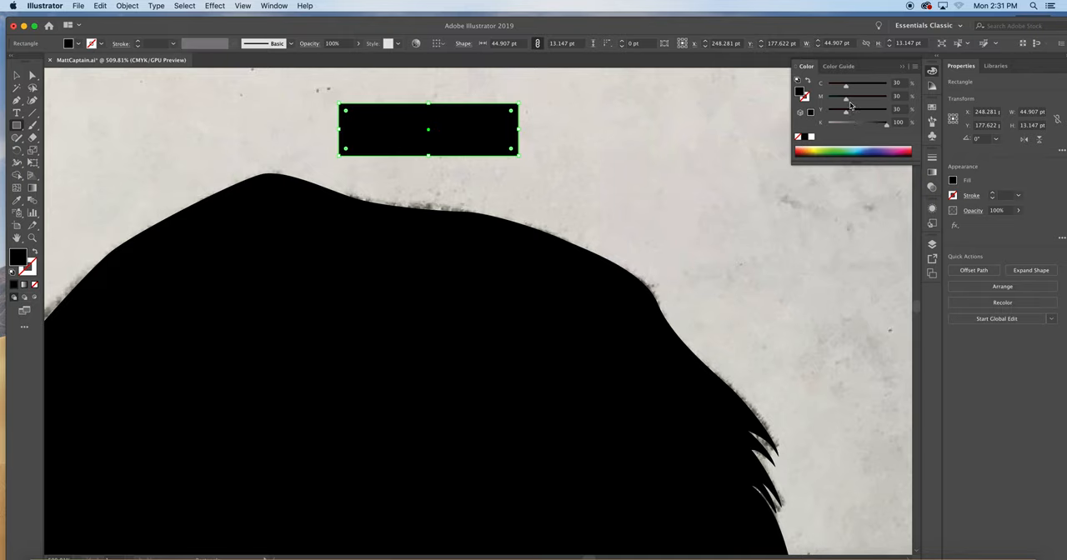
mouse_move(380, 150)
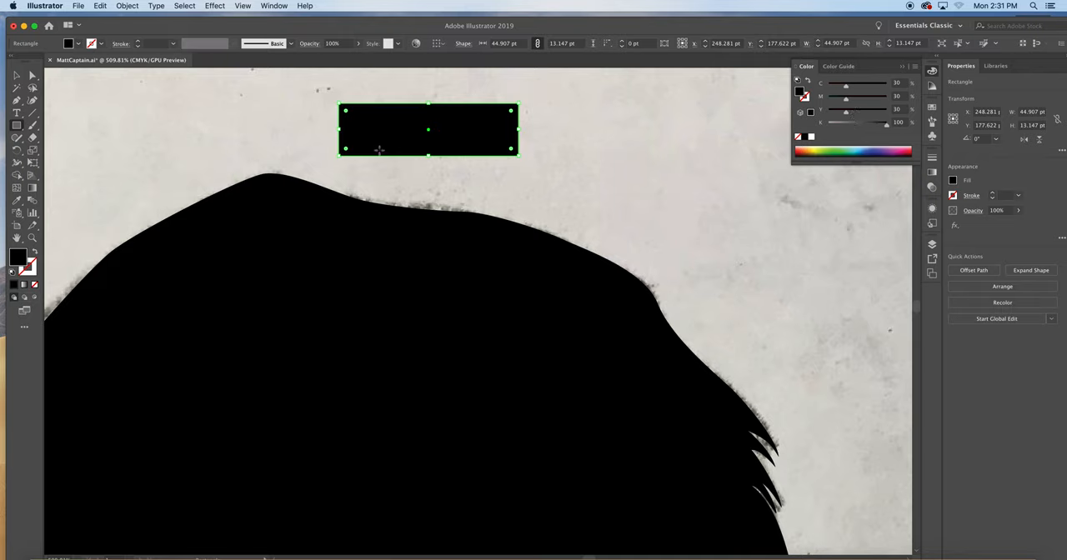
mouse_move(731, 124)
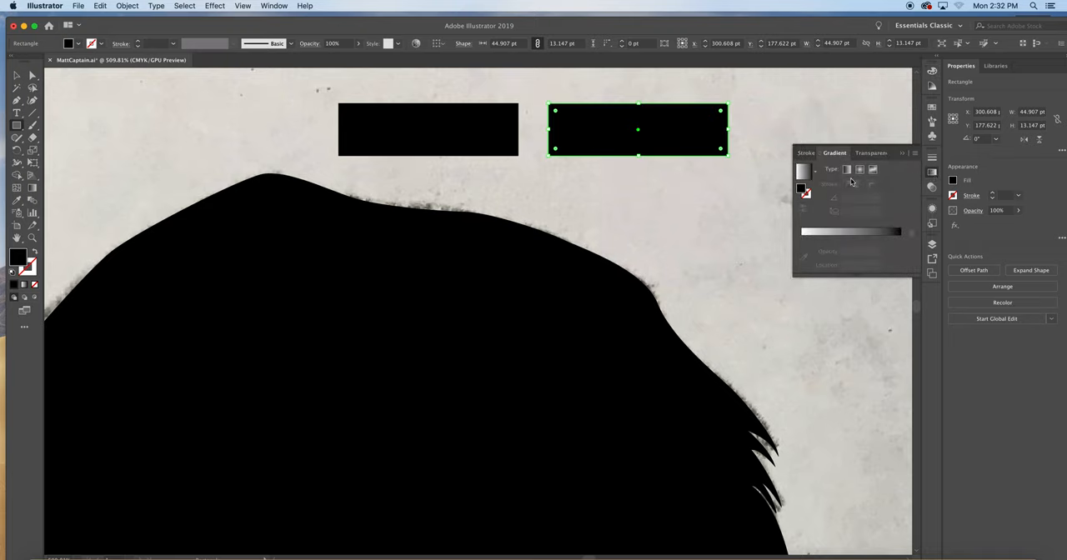
Apply a gradient fill to the right rectangle and set its starting colour's model.
click(847, 169)
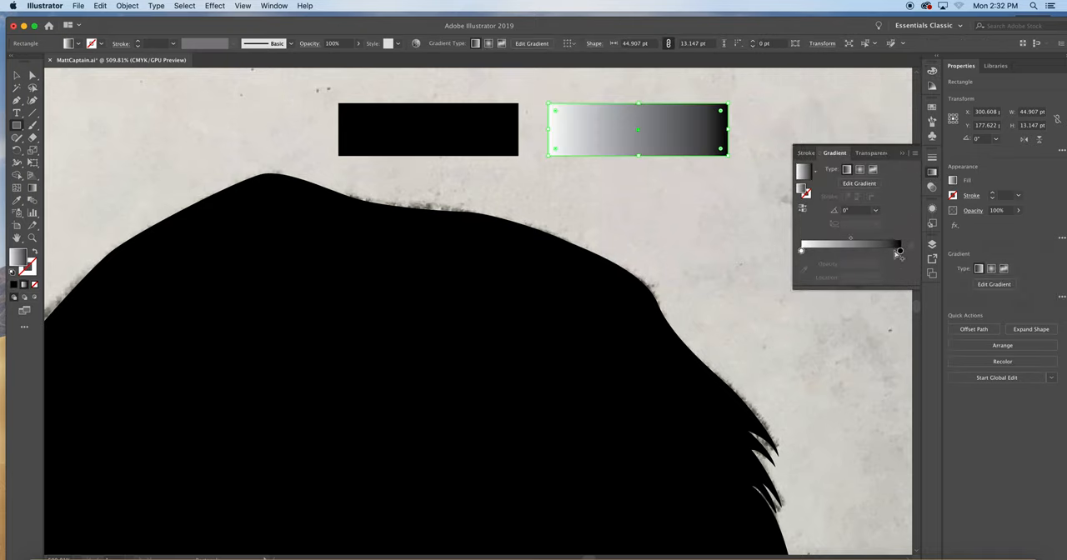
click(801, 251)
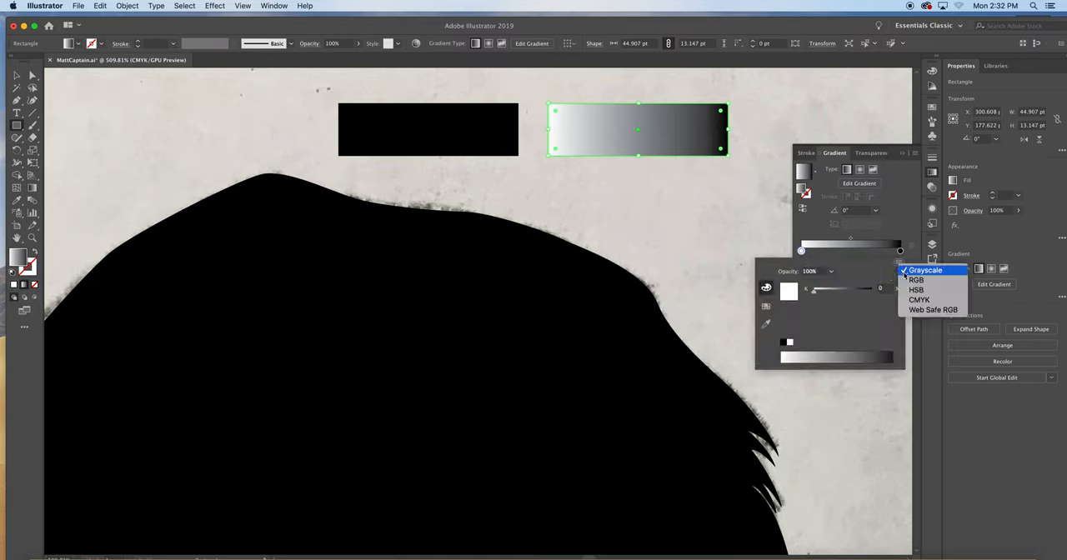
click(919, 299)
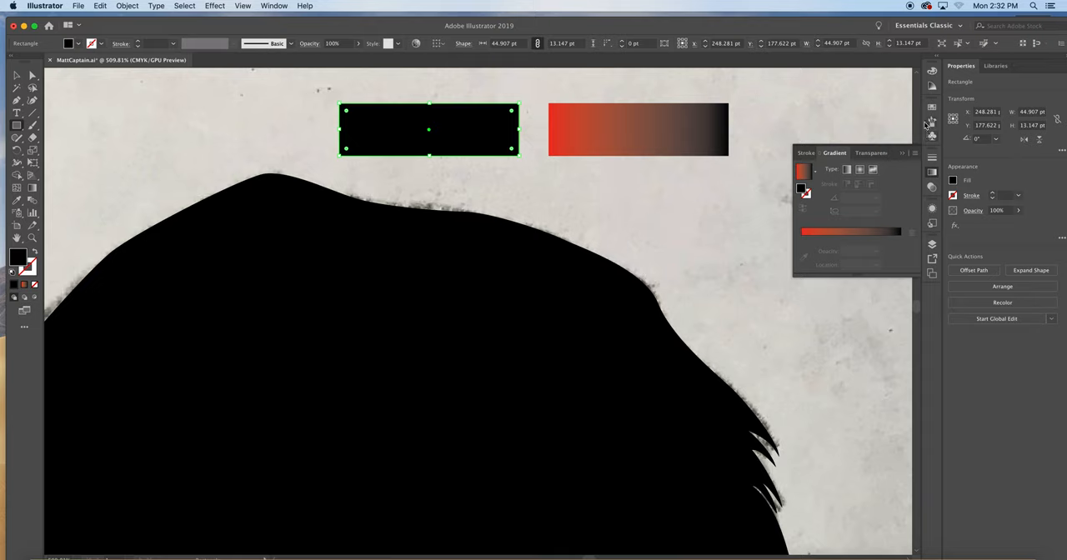
Set the left rectangle's gradient end colour to CMYK 66/42/42/100.
click(638, 129)
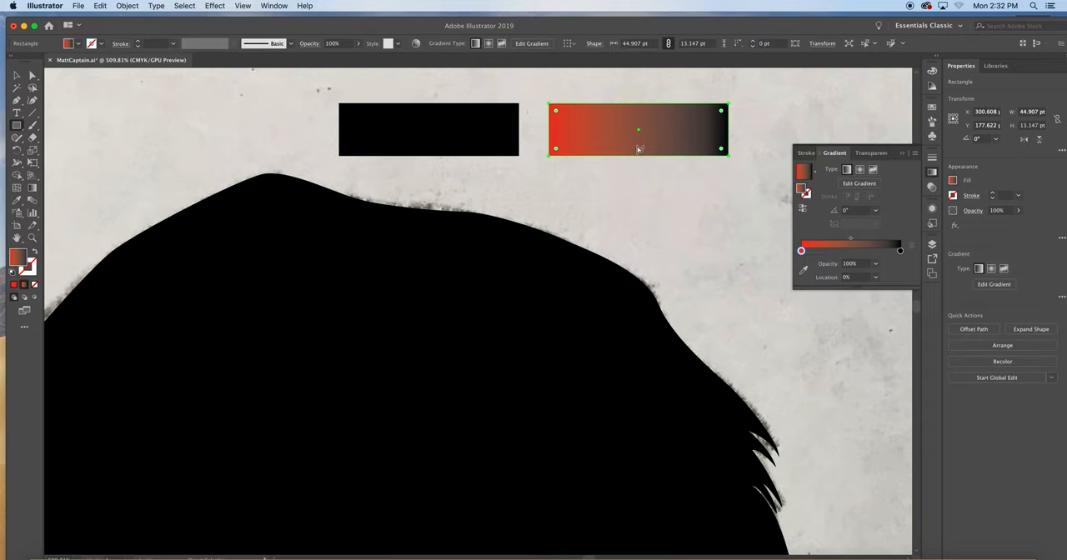
mouse_move(440, 138)
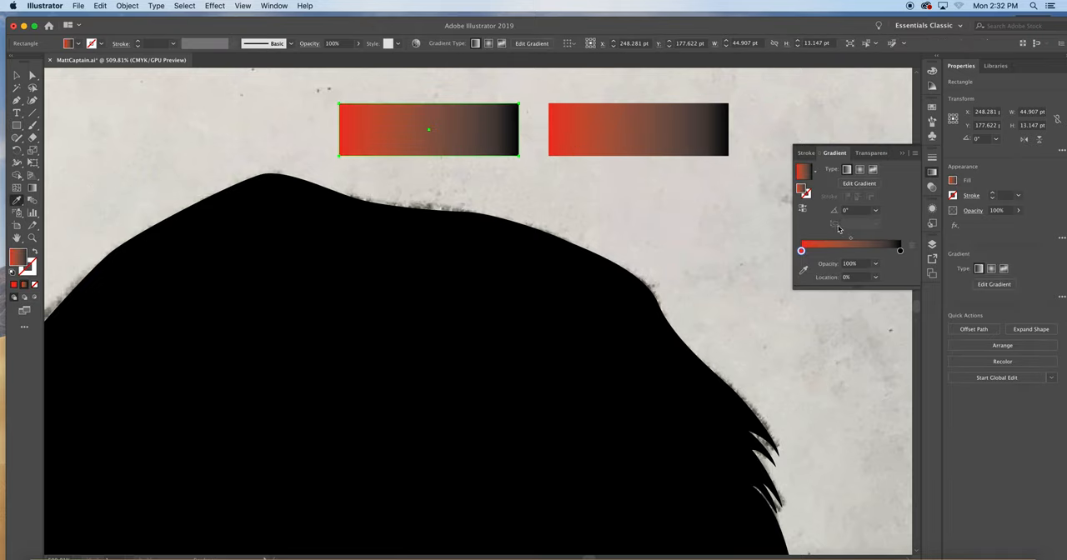
click(900, 250)
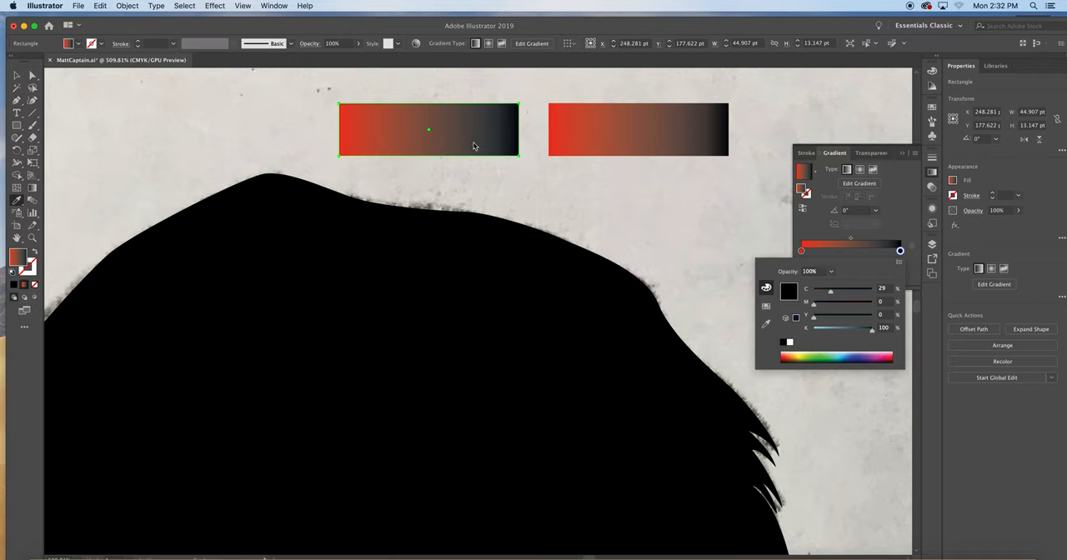
mouse_move(722, 138)
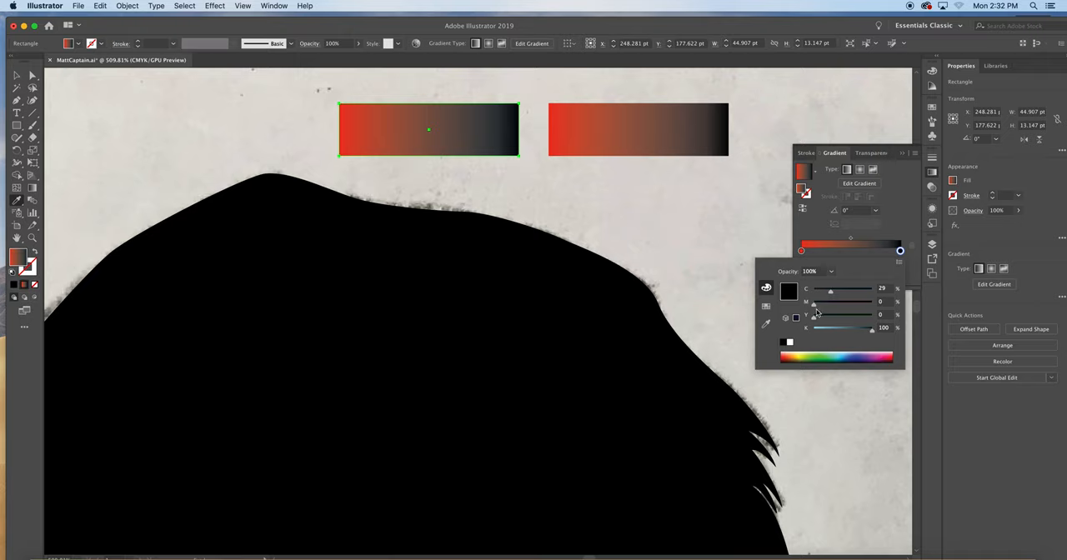
drag(818, 302, 834, 301)
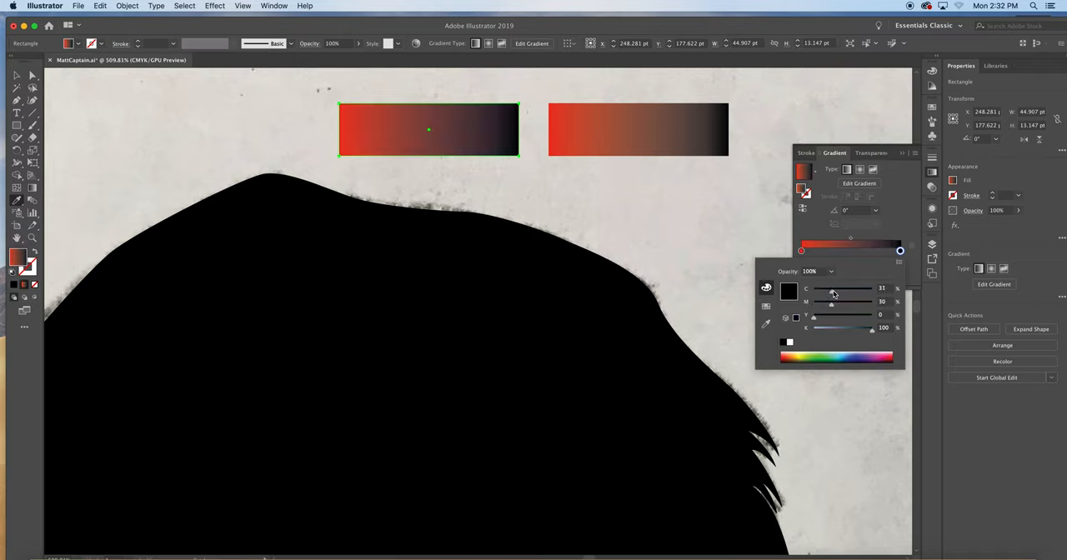
drag(832, 288, 831, 288)
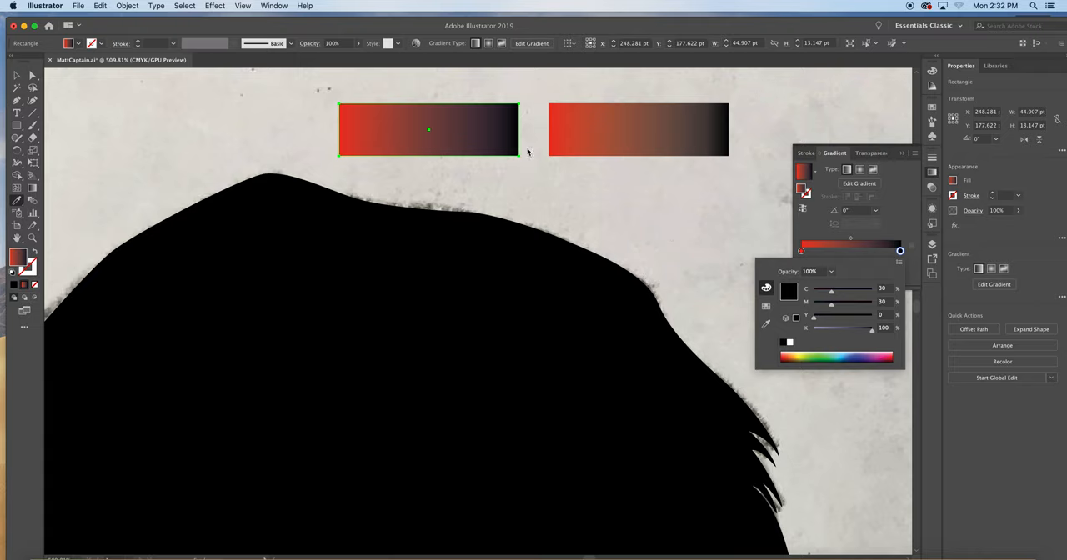
mouse_move(817, 323)
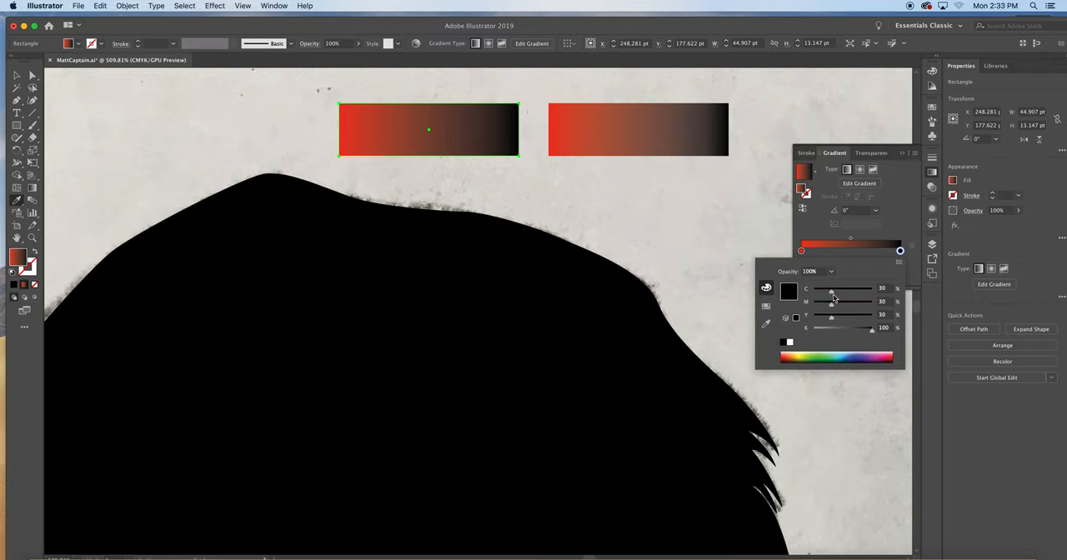
drag(832, 289, 834, 288)
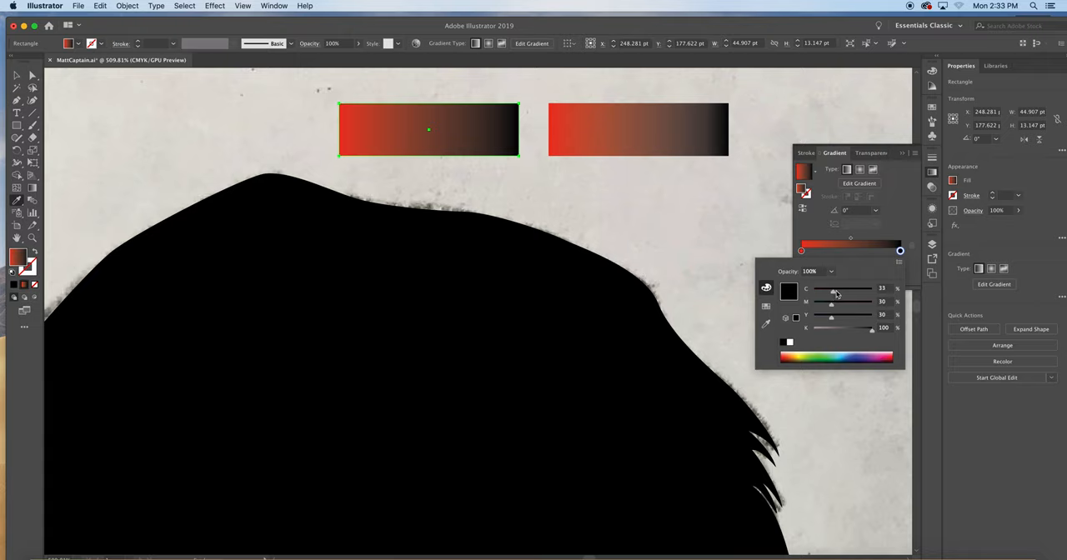
drag(833, 290, 848, 289)
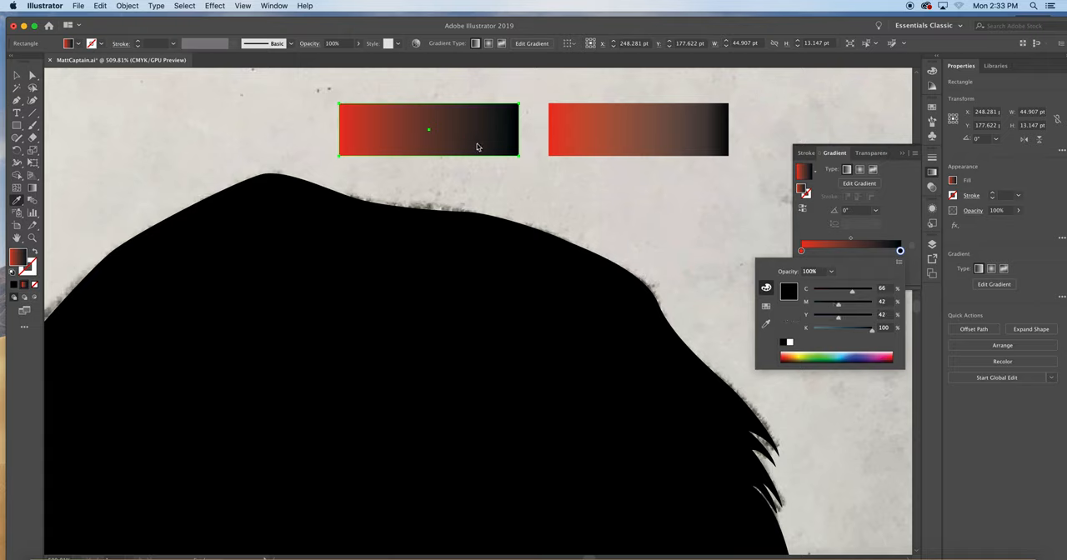
mouse_move(706, 108)
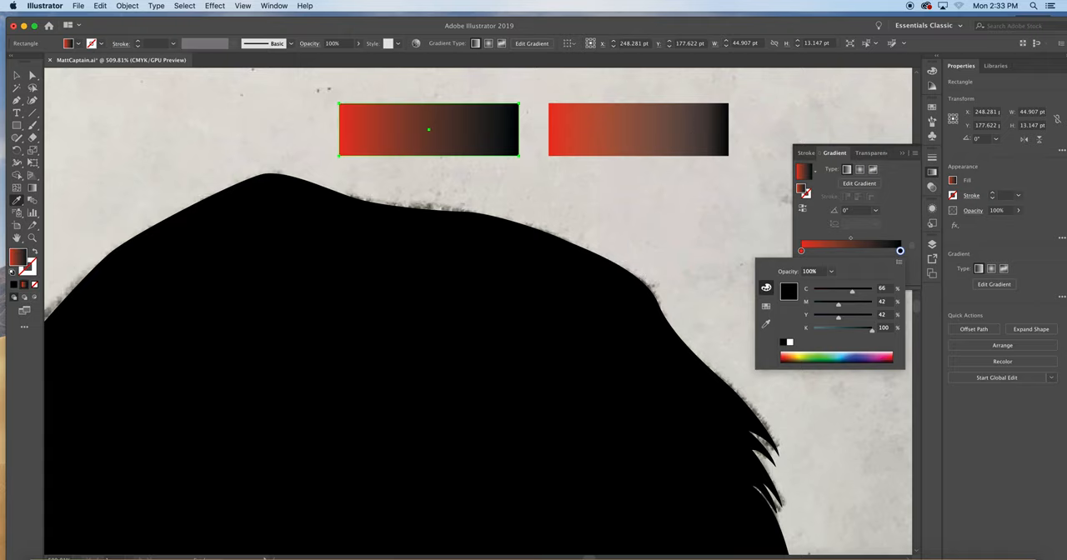
mouse_move(478, 144)
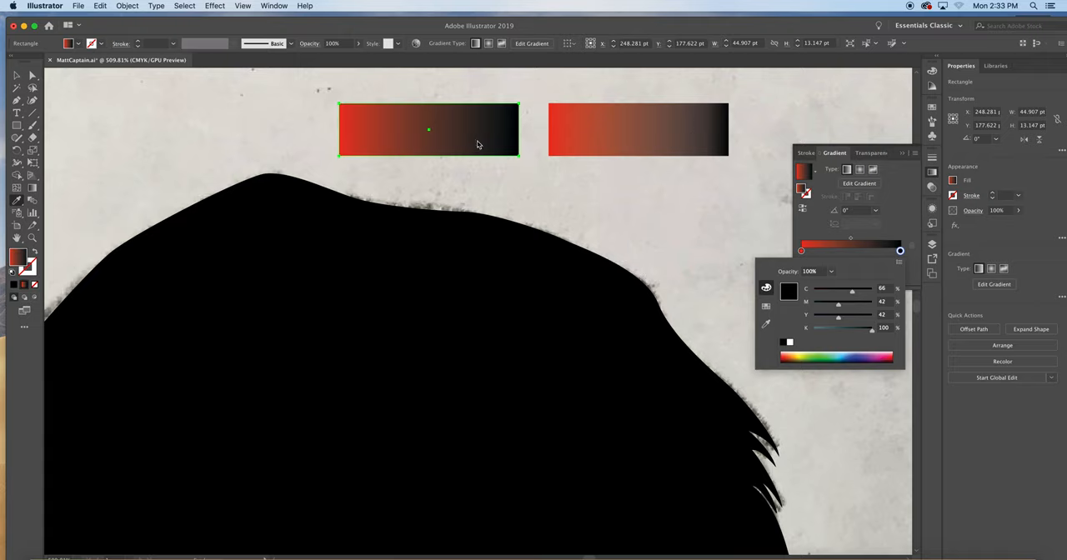
mouse_move(472, 138)
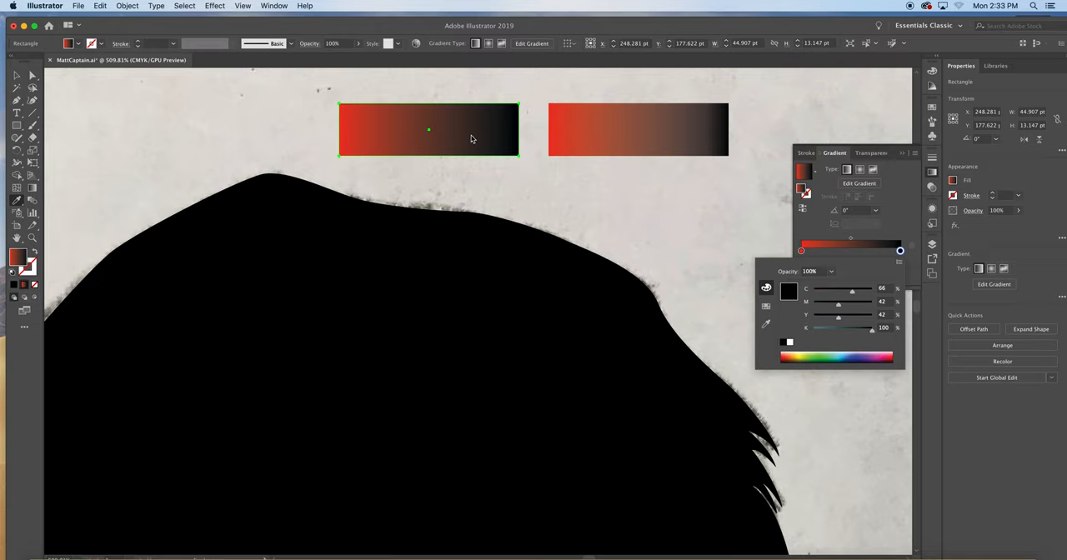
mouse_move(592, 142)
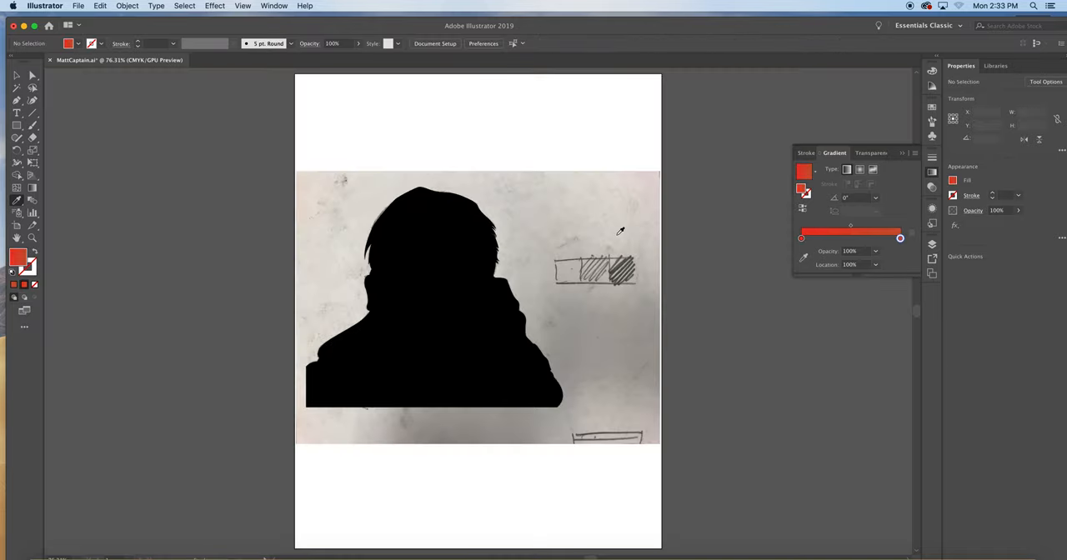
mouse_move(815, 234)
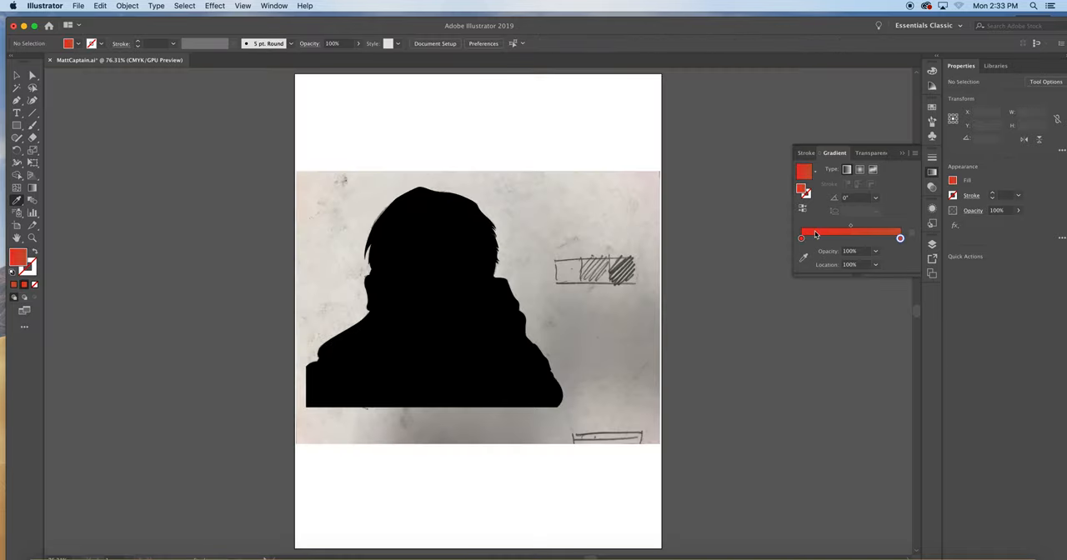
Add Layer 4 in the Layers panel and hide Silhouette to reveal the sketch.
click(808, 240)
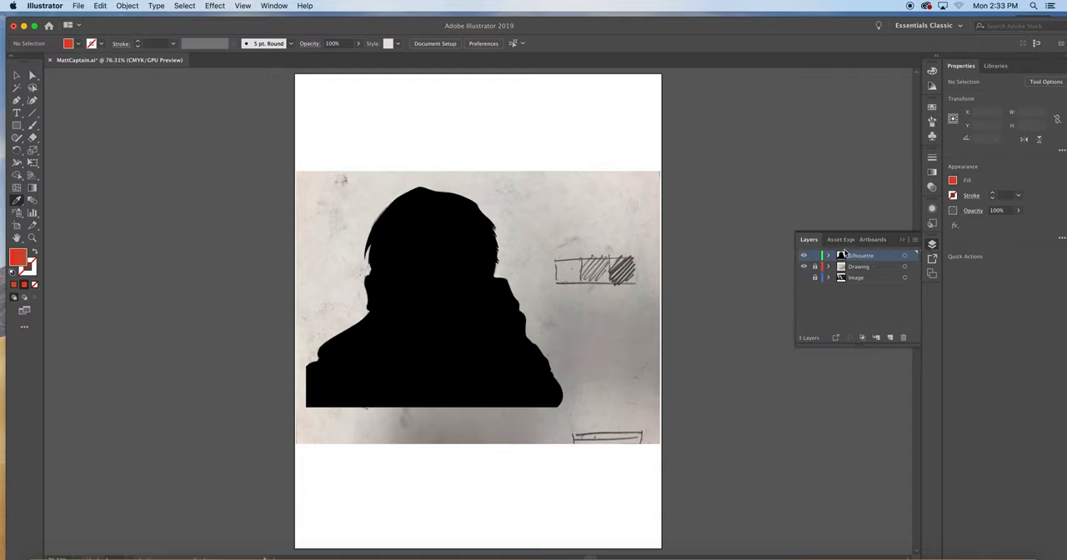
click(815, 254)
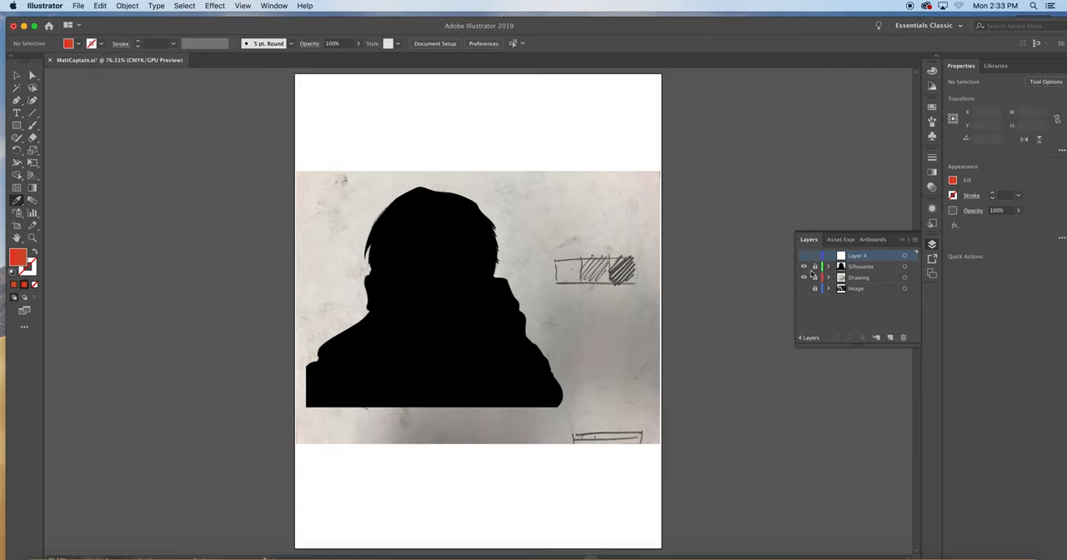
click(804, 266)
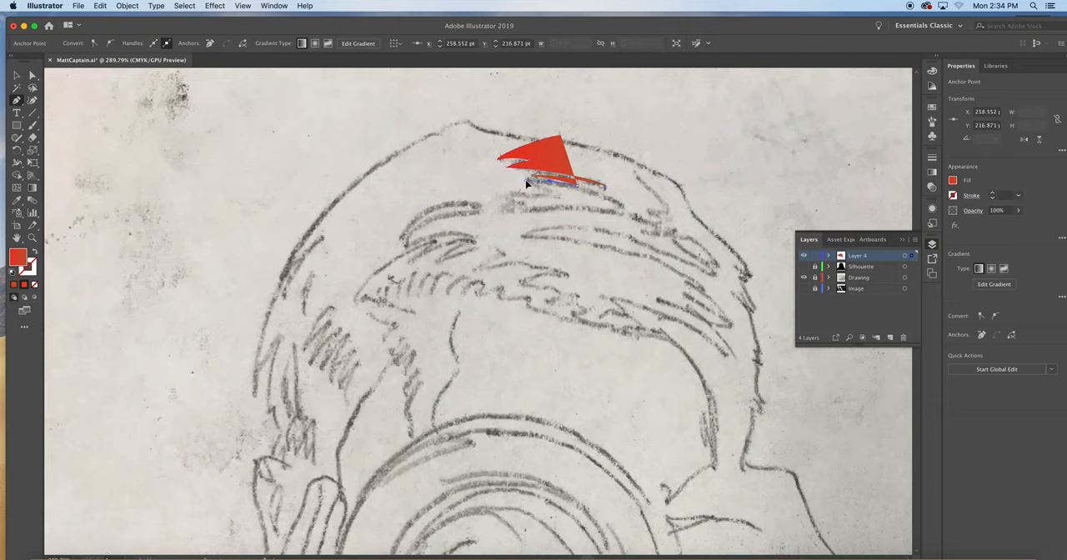
Pen-trace pointed hair-strand outlines over the sketch across the crown and down the right side.
drag(525, 183, 501, 203)
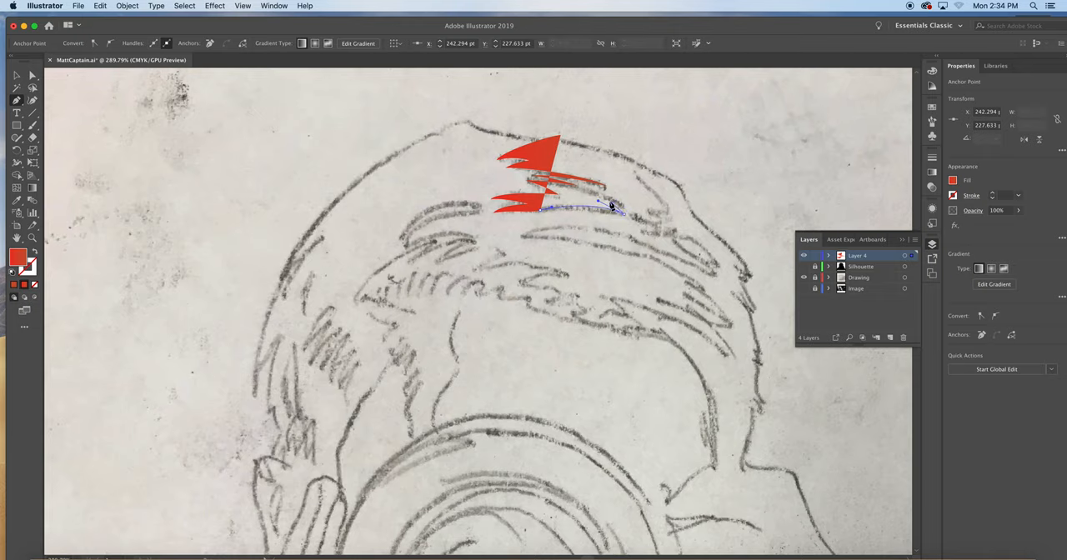
drag(613, 205, 640, 213)
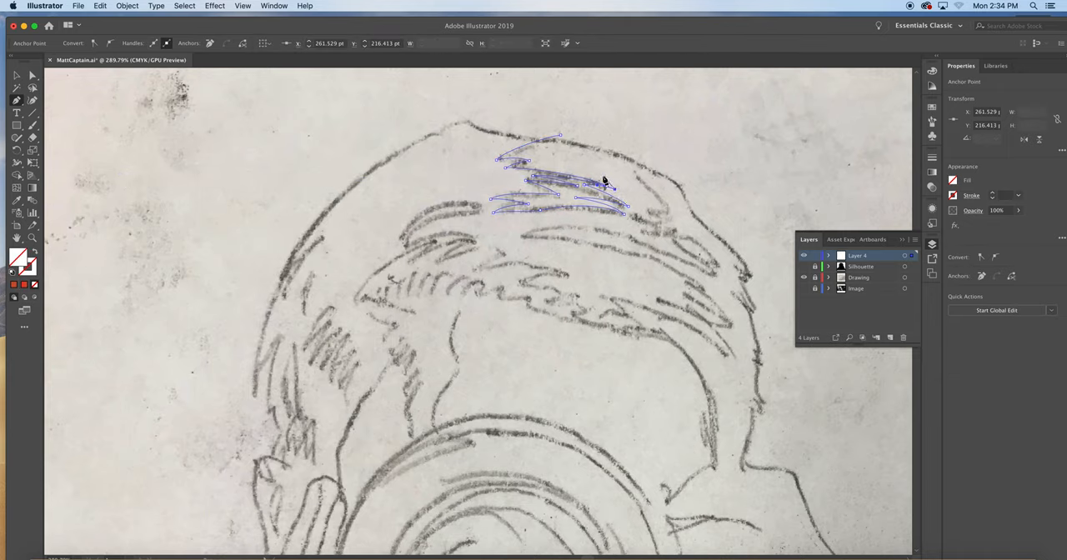
drag(605, 181, 563, 167)
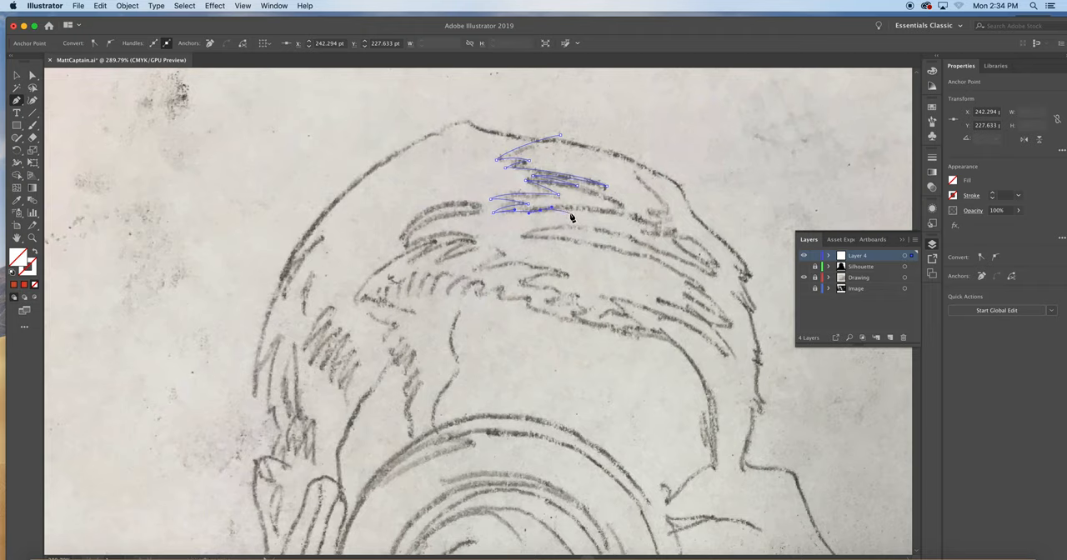
drag(533, 211, 650, 243)
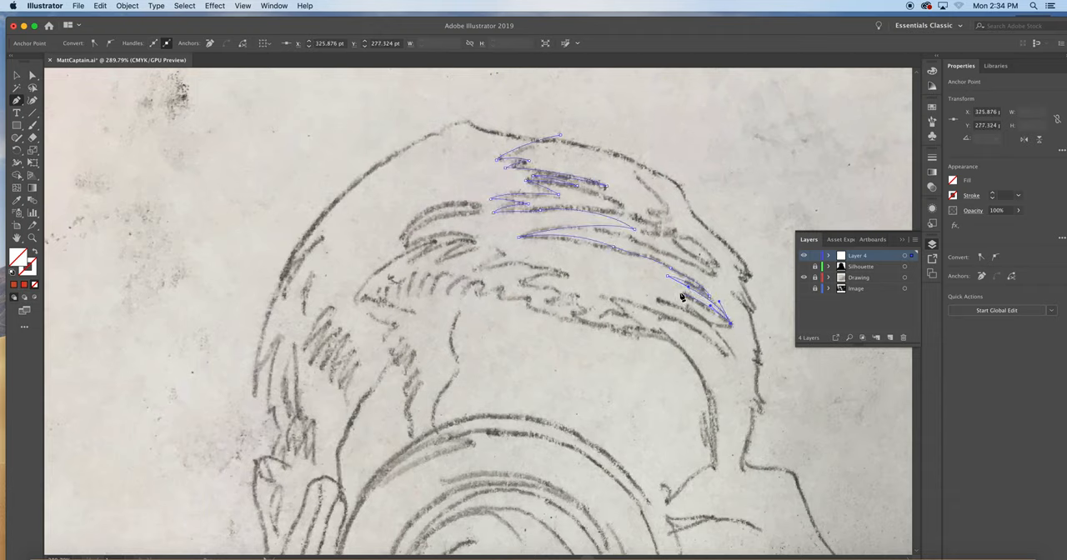
click(726, 326)
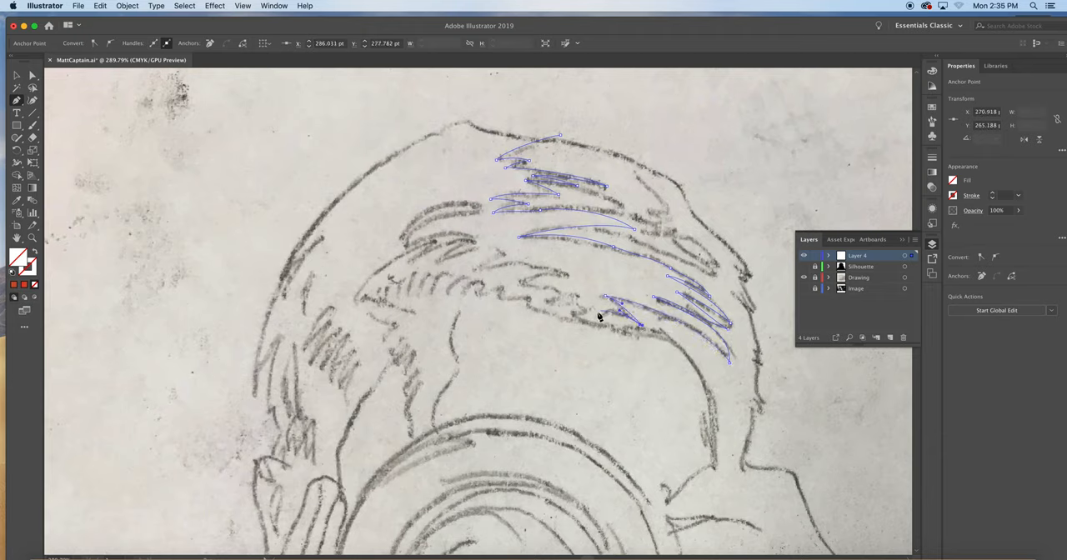
drag(621, 318, 596, 315)
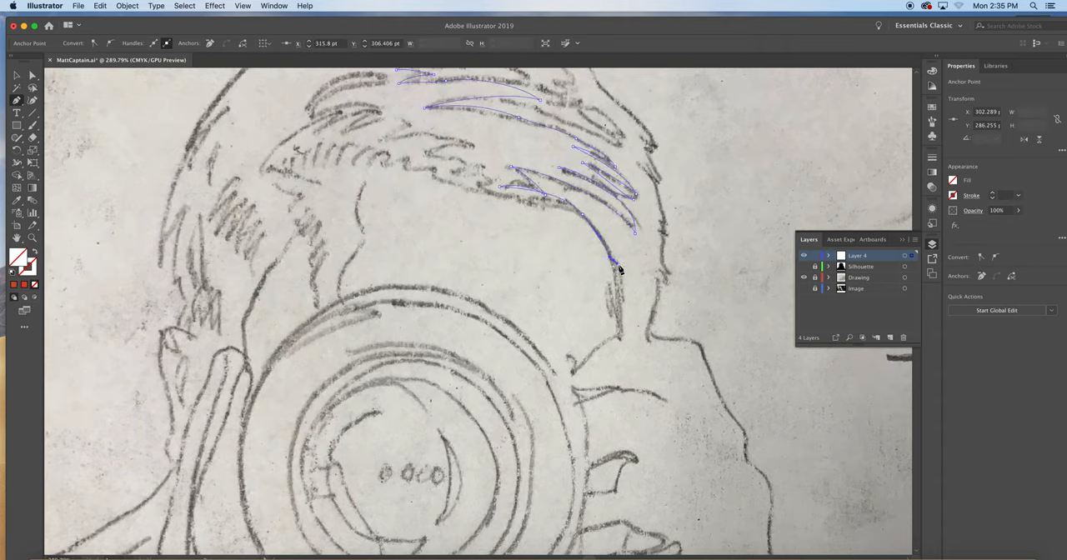
drag(619, 267, 621, 334)
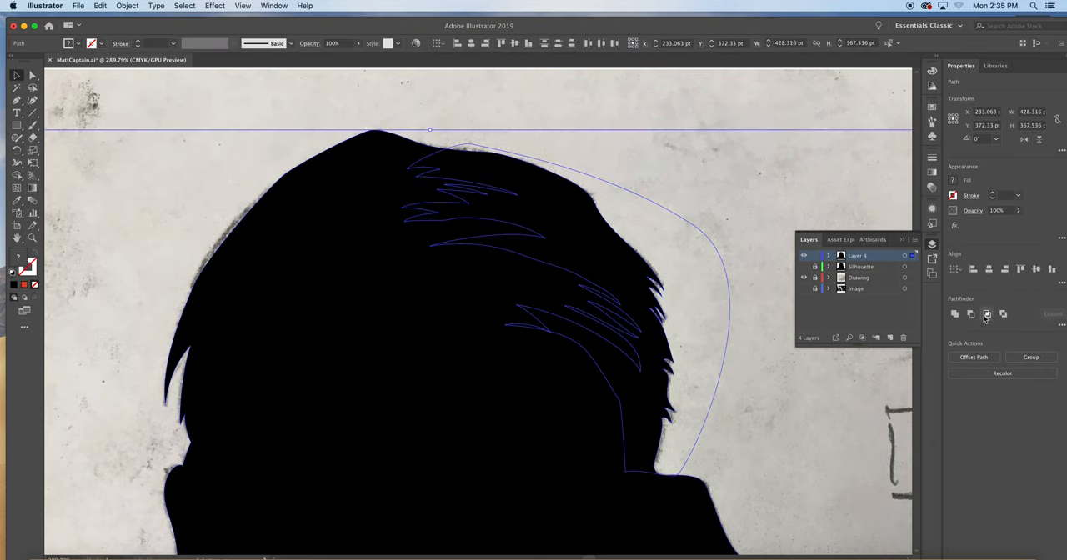
mouse_move(987, 314)
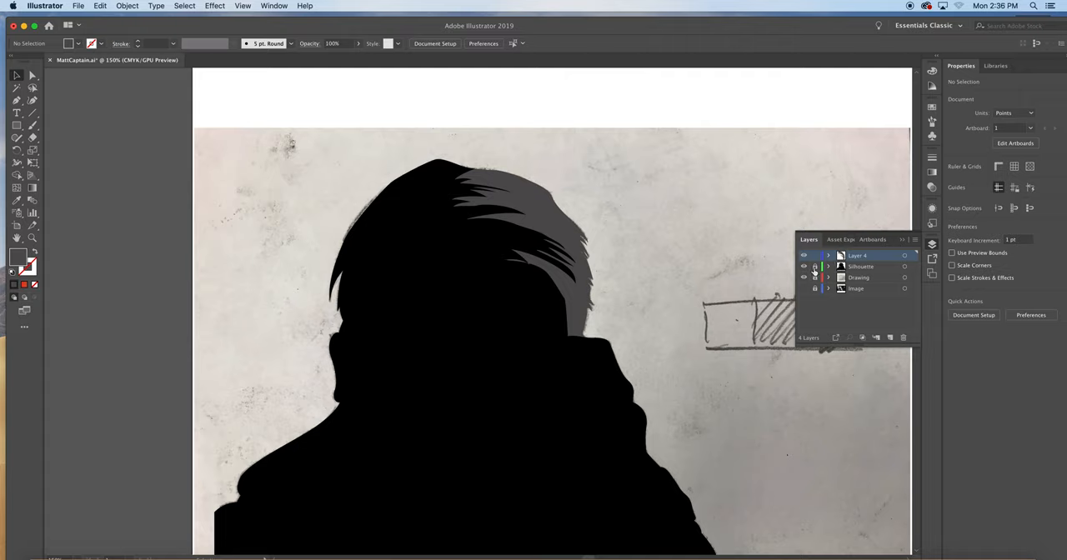
mouse_move(816, 266)
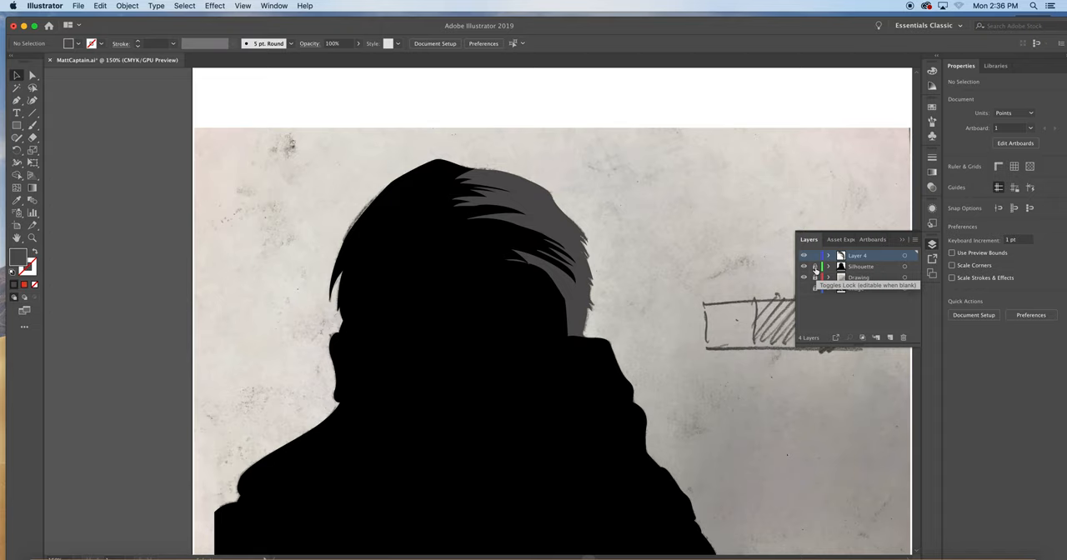
Hide Silhouette and trace a curved front strand starting at the forehead.
click(805, 266)
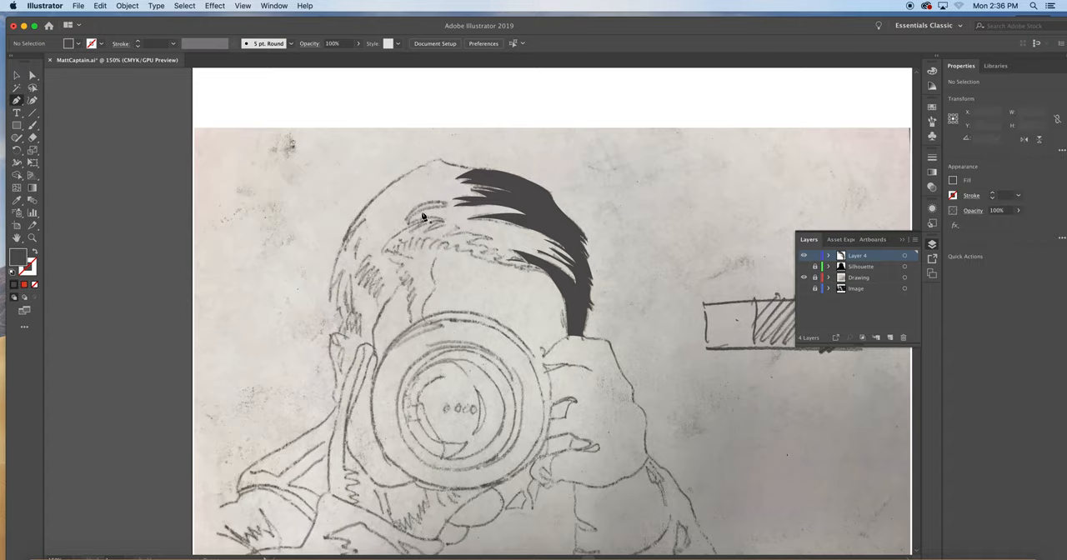
click(409, 213)
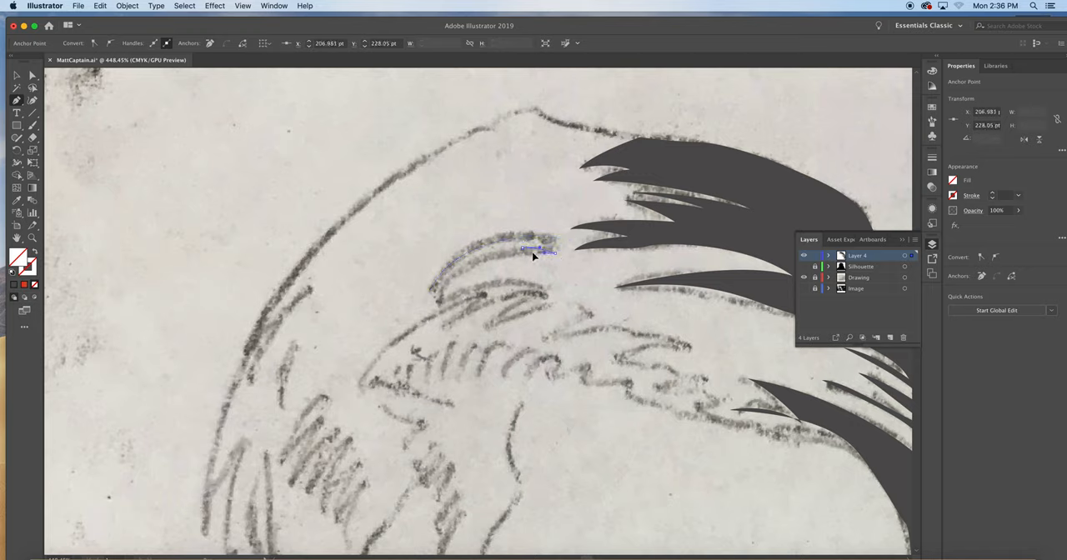
drag(540, 250, 433, 325)
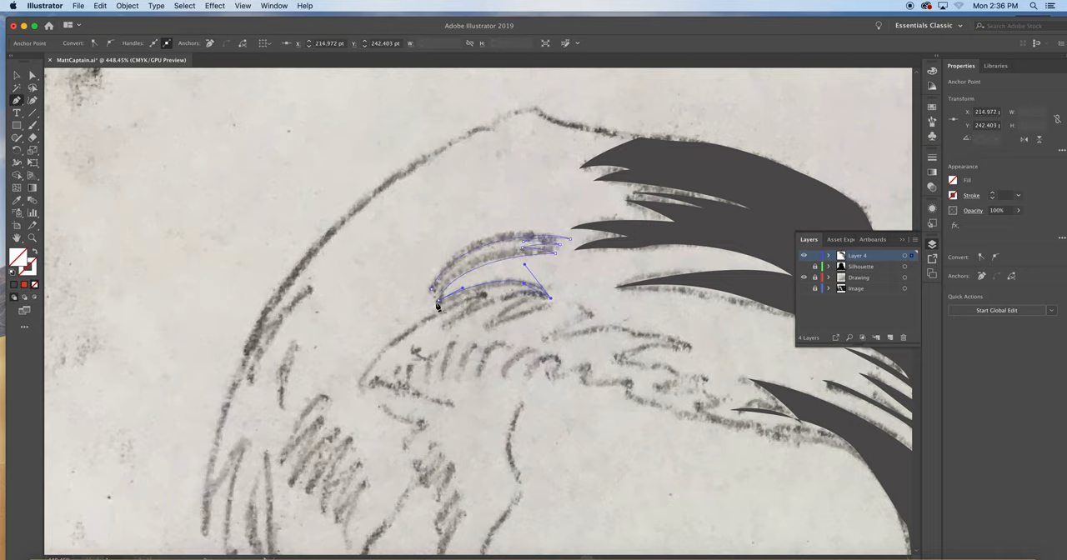
drag(439, 306, 365, 331)
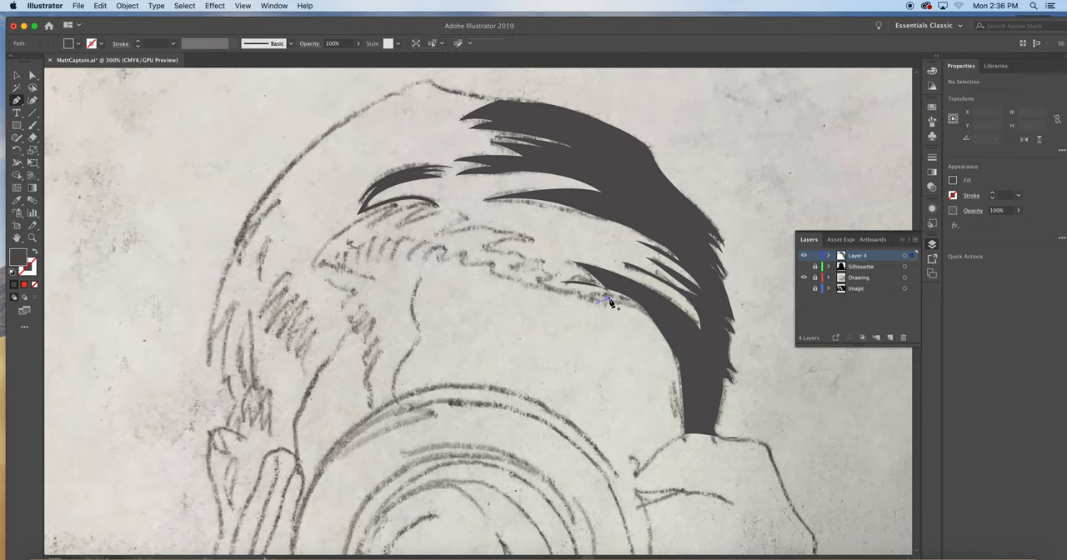
Trace a jagged strand from the side hair along the wavy front hairline.
click(604, 302)
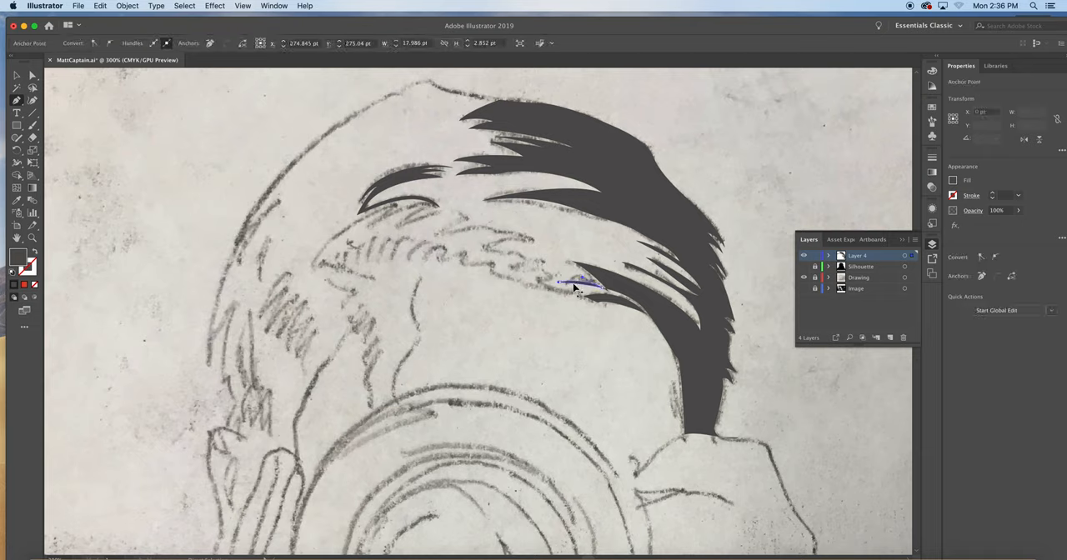
click(567, 300)
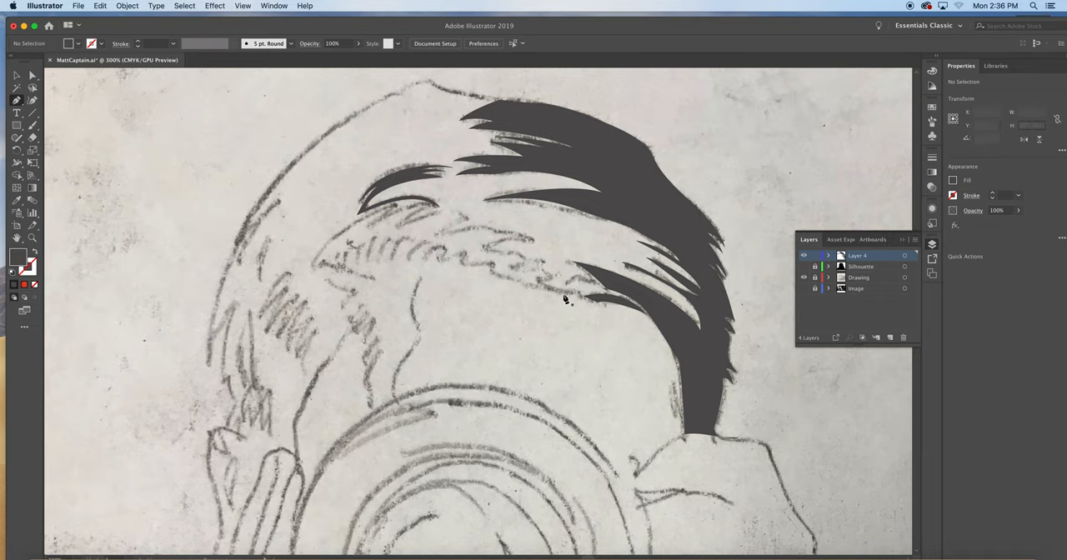
click(583, 296)
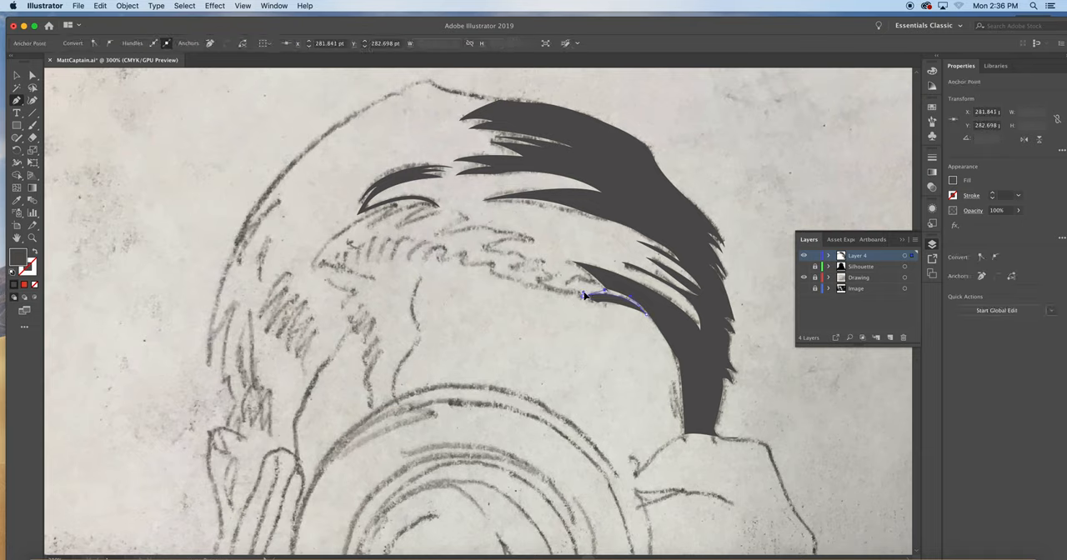
drag(584, 296, 561, 293)
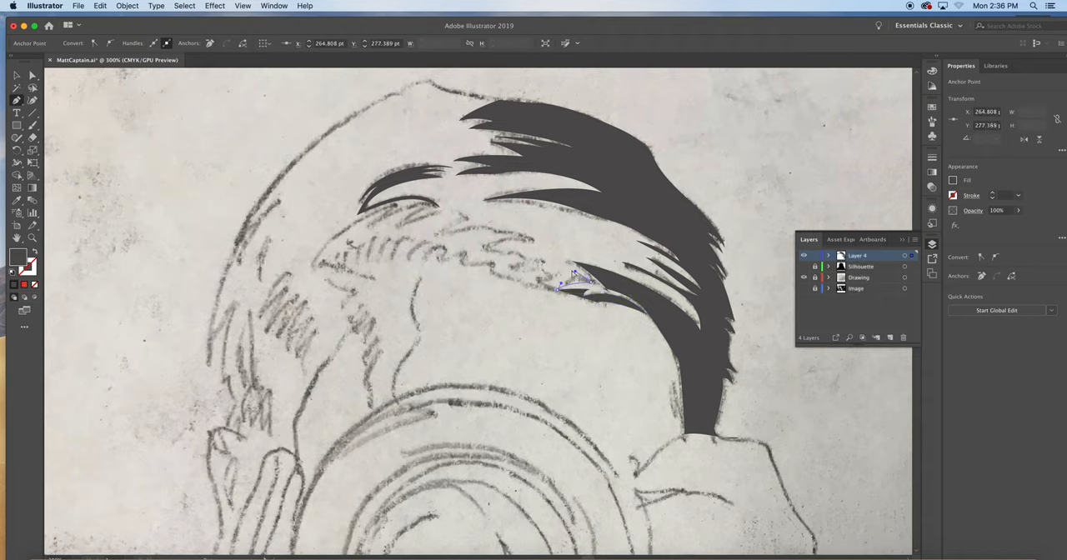
drag(575, 280, 596, 287)
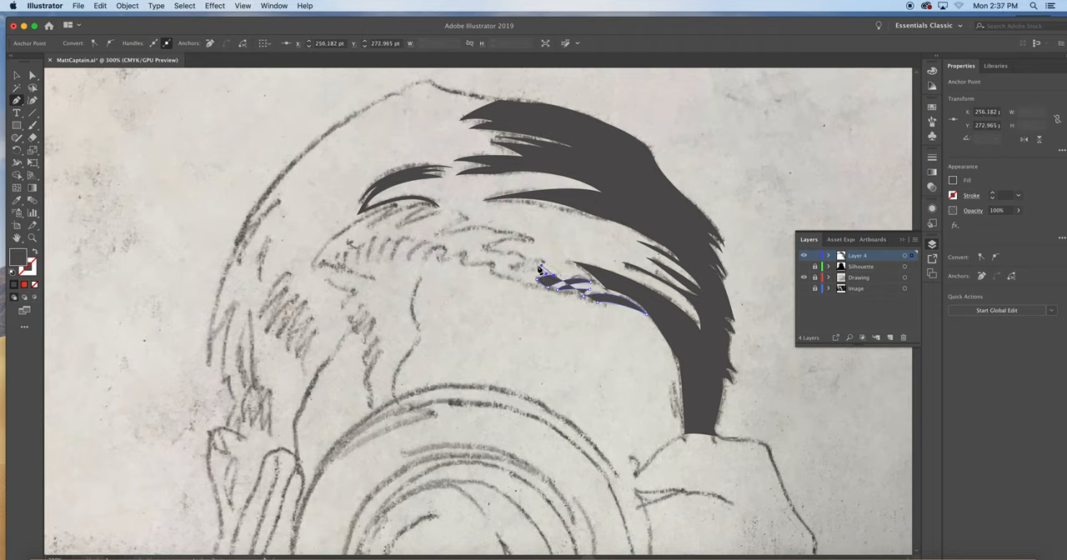
drag(540, 271, 512, 267)
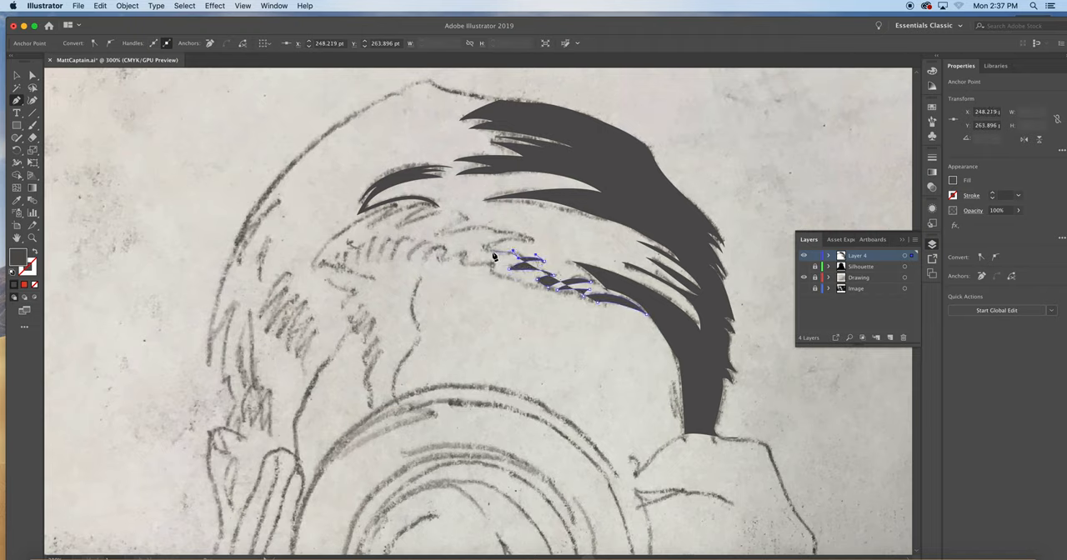
drag(521, 254, 492, 246)
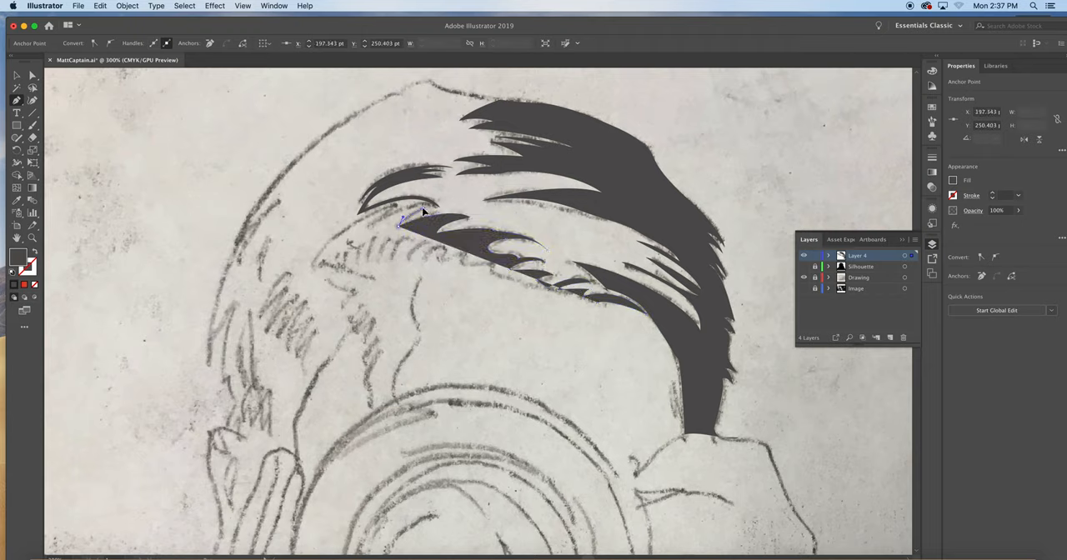
drag(421, 211, 396, 212)
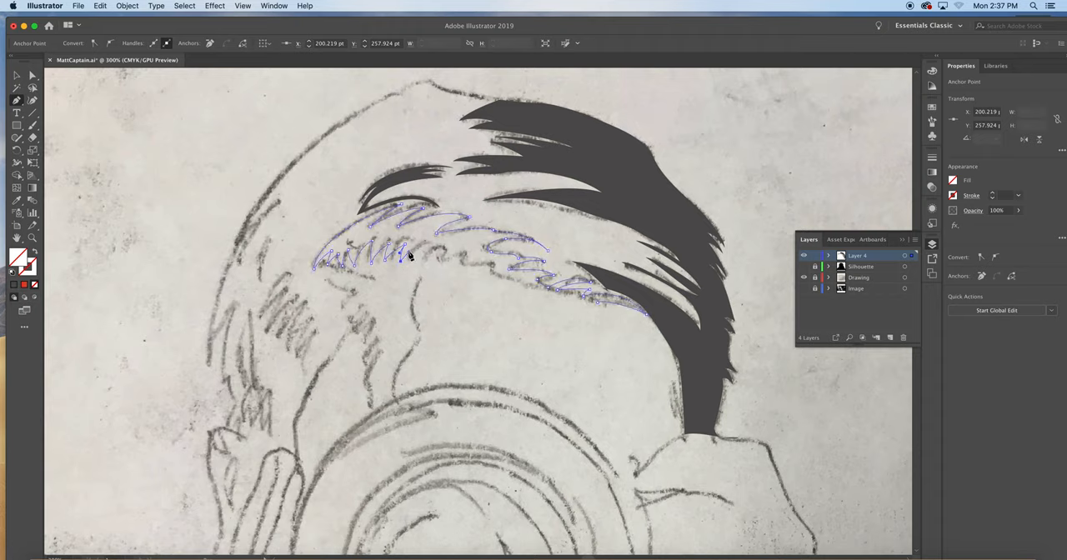
drag(408, 256, 434, 250)
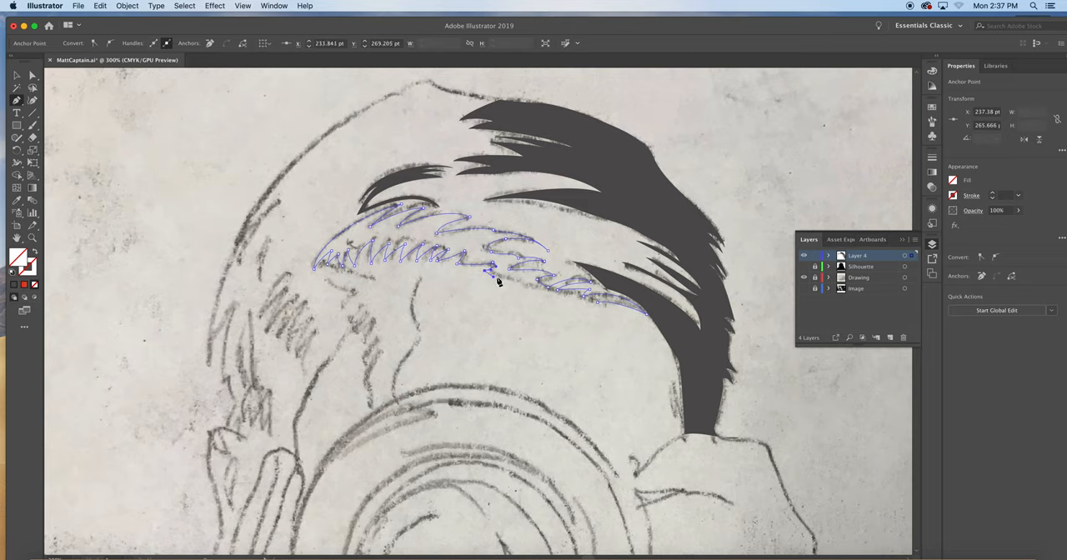
drag(490, 271, 574, 296)
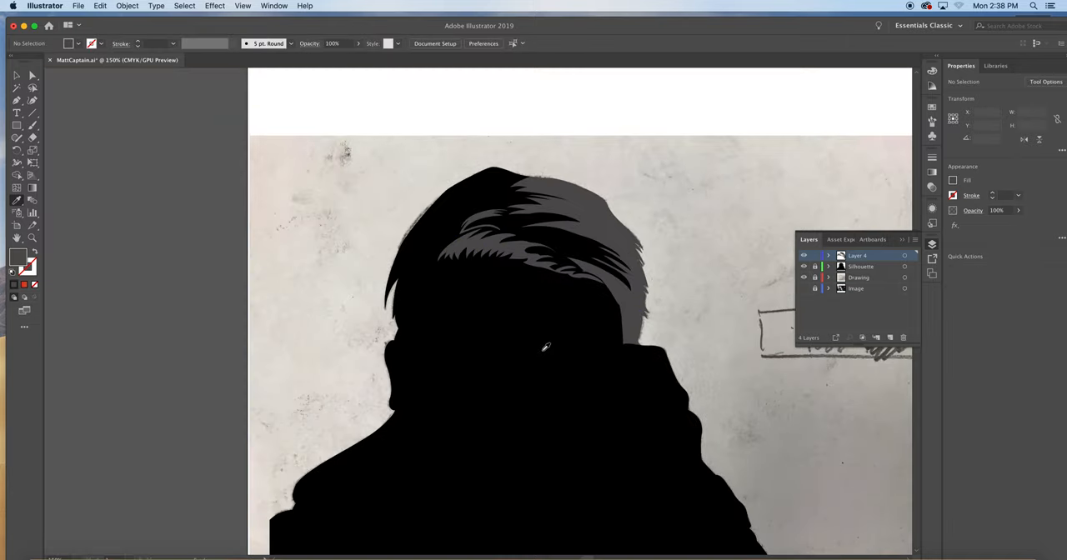
Hide Silhouette and the reference photo while tracing a strand from the left temple downward.
click(804, 266)
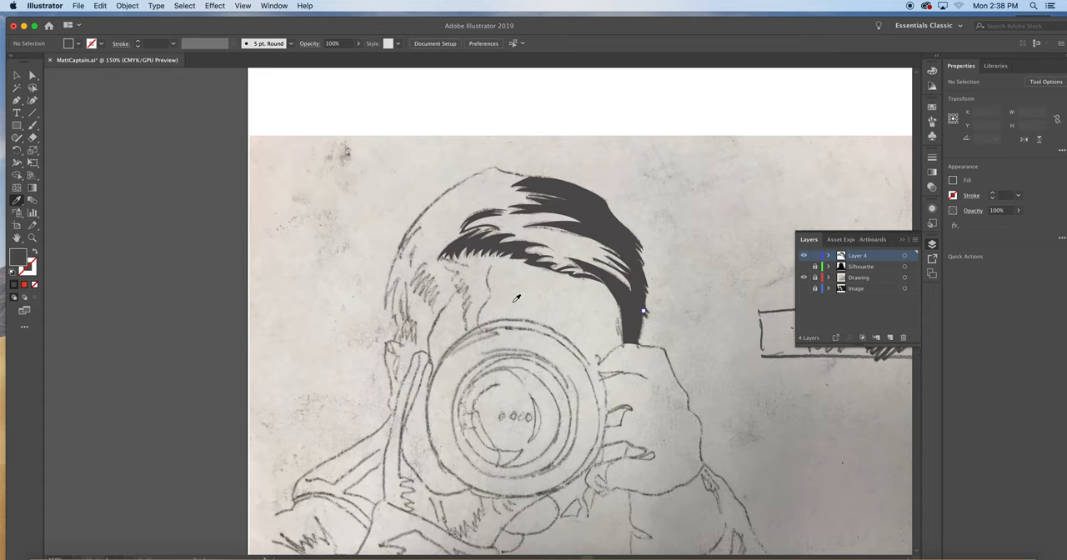
mouse_move(586, 311)
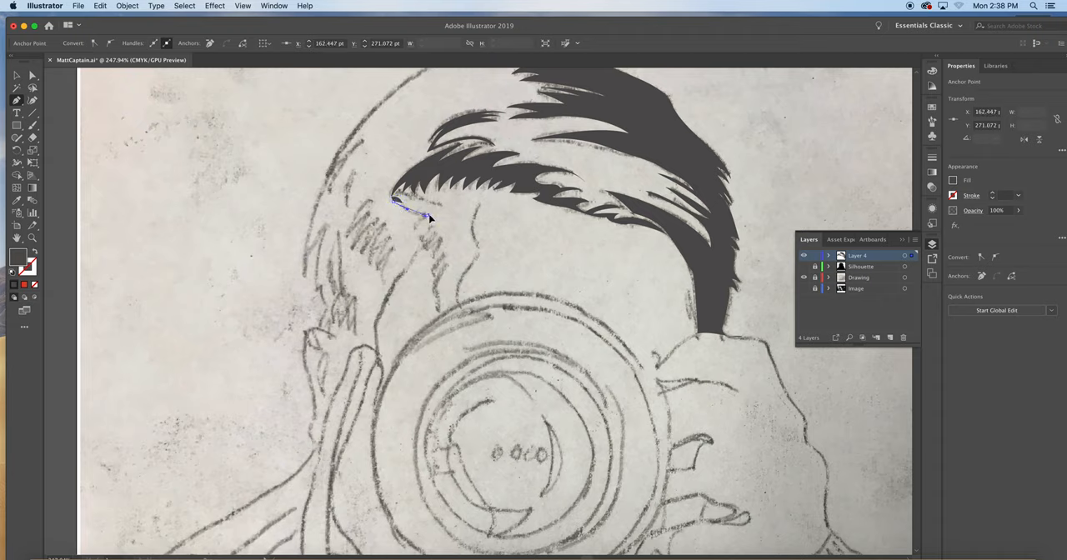
drag(421, 215, 425, 229)
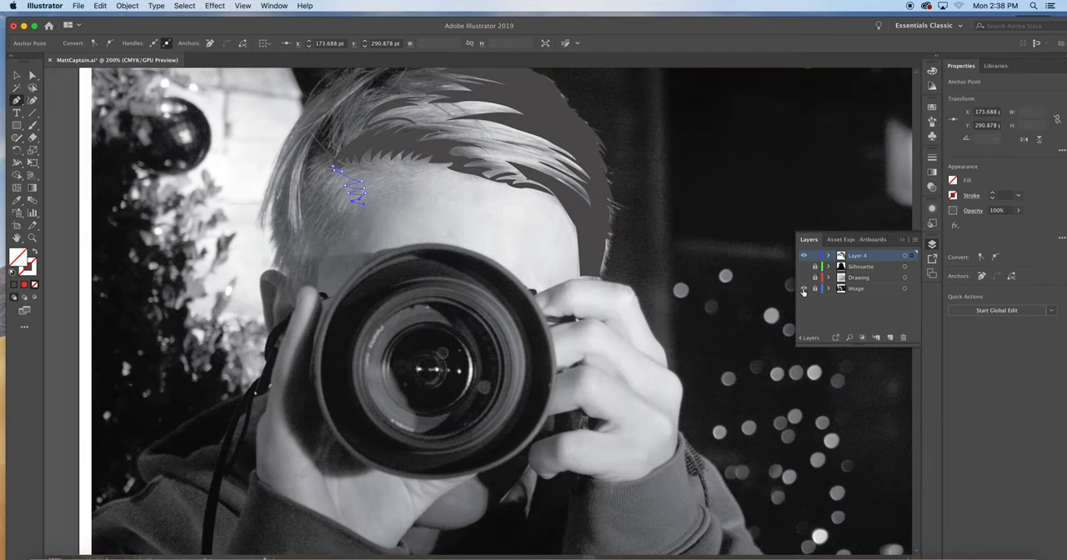
mouse_move(804, 289)
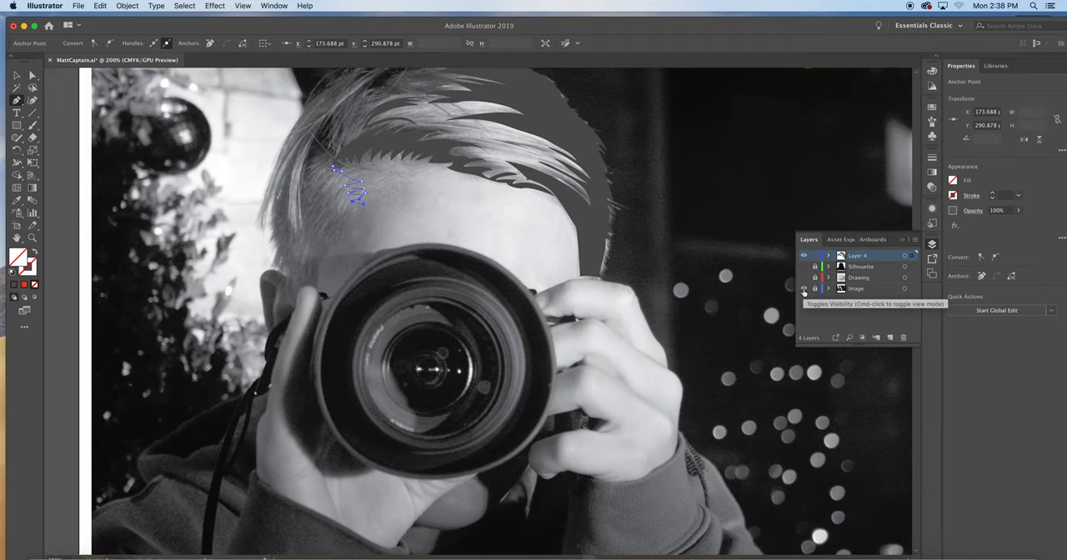
click(803, 289)
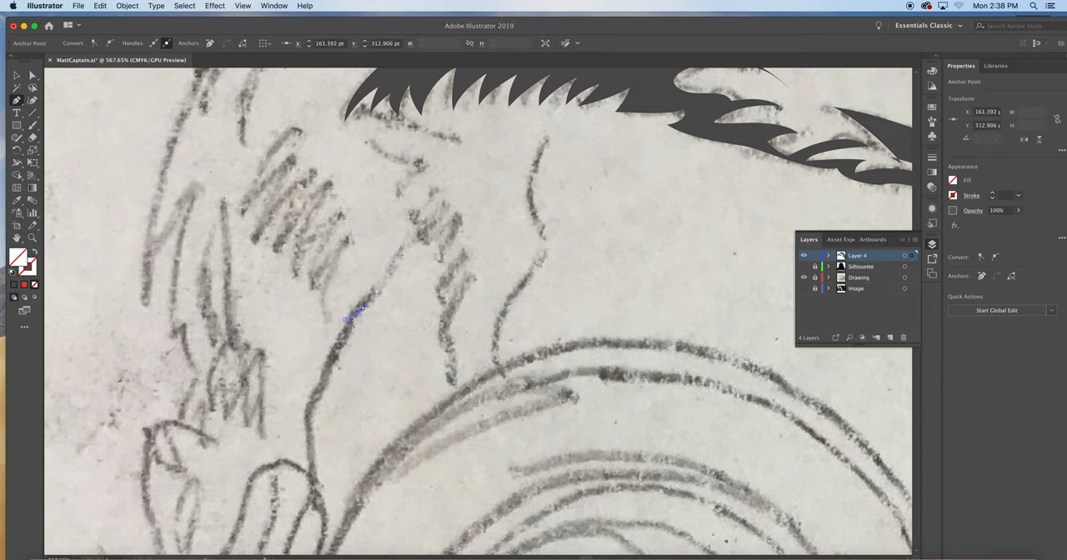
drag(361, 308, 340, 343)
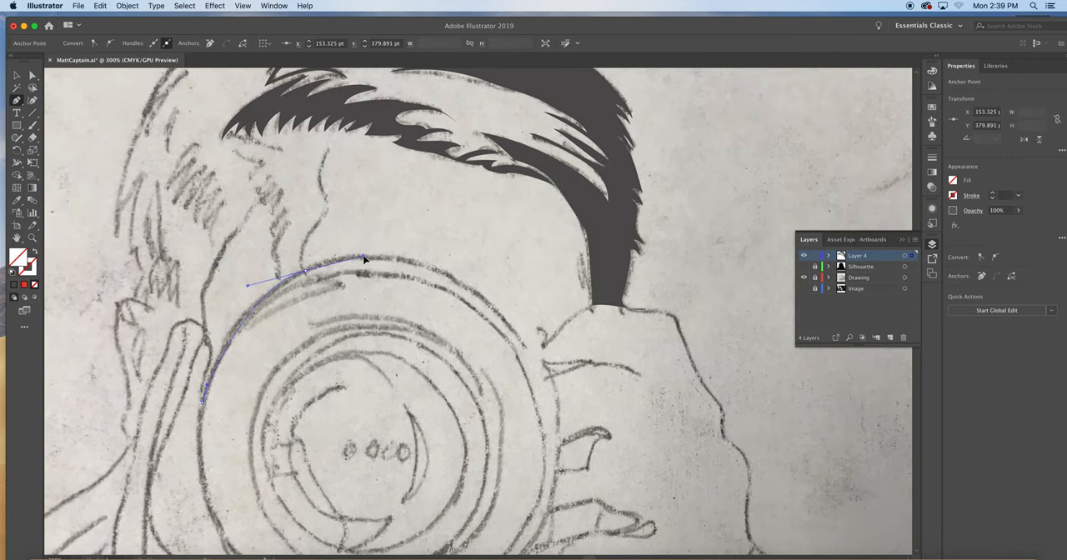
Add a side-of-head anchor and toggle the reference photo to check the outline.
click(509, 346)
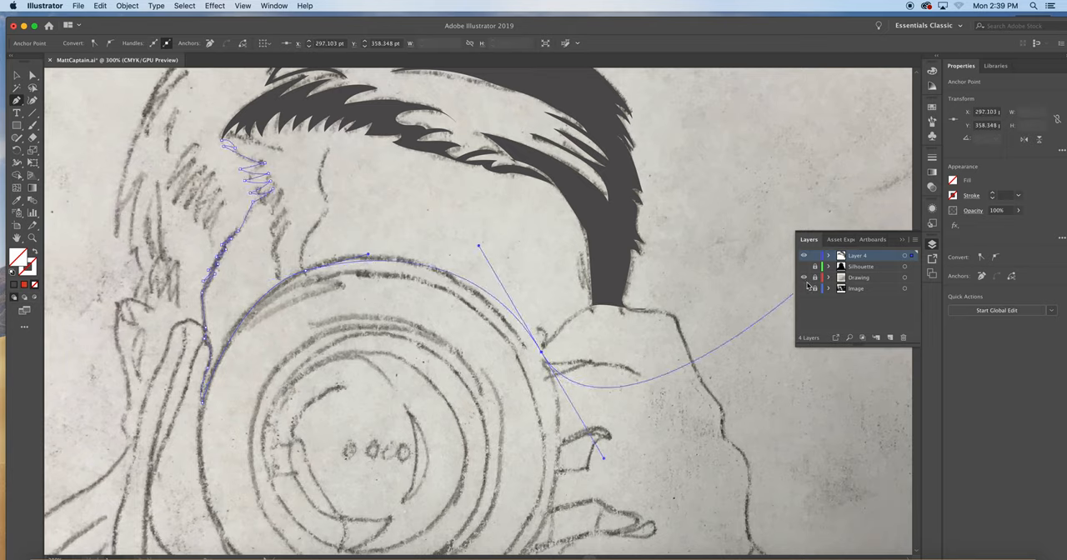
click(803, 288)
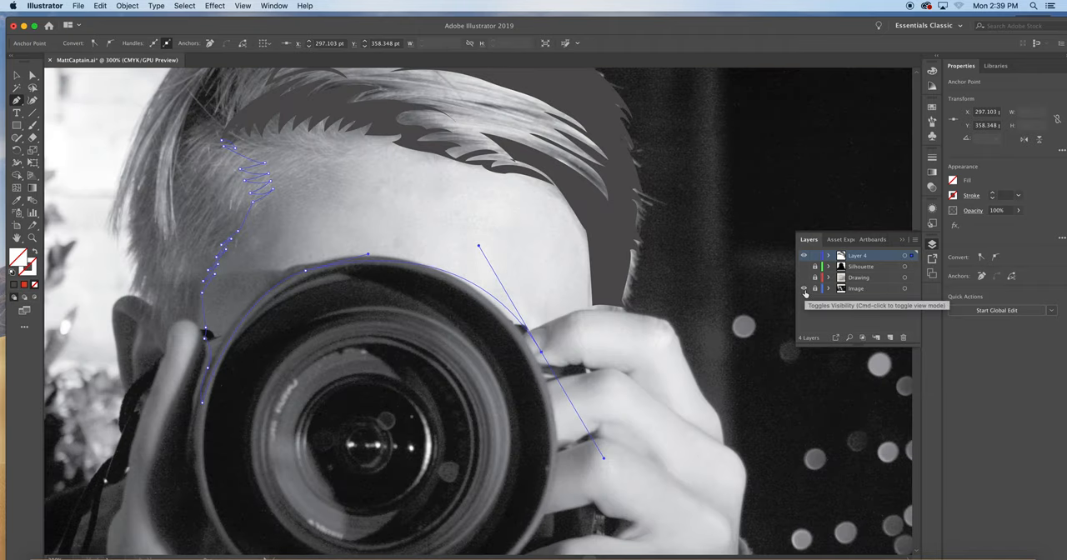
click(804, 289)
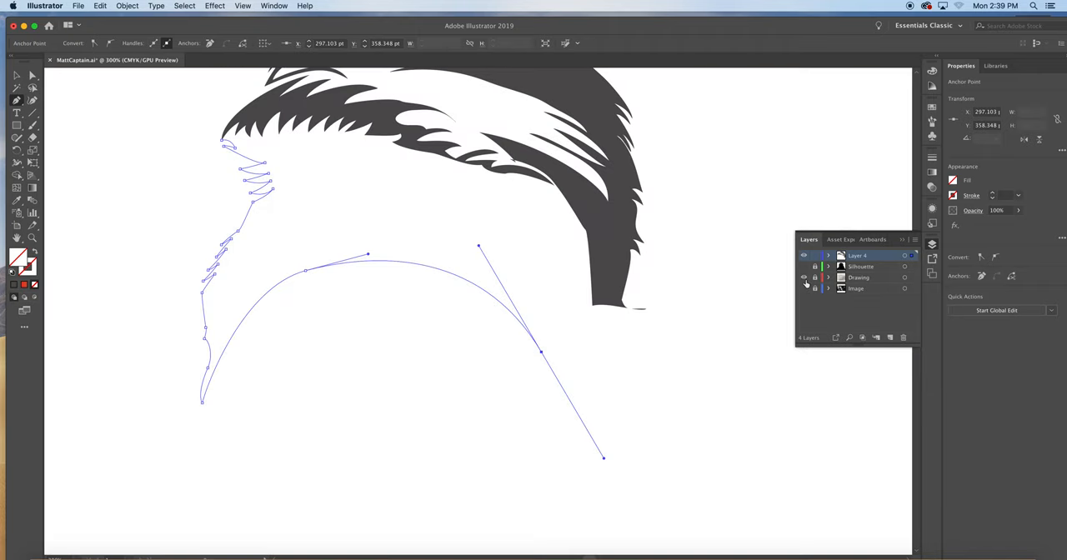
click(804, 288)
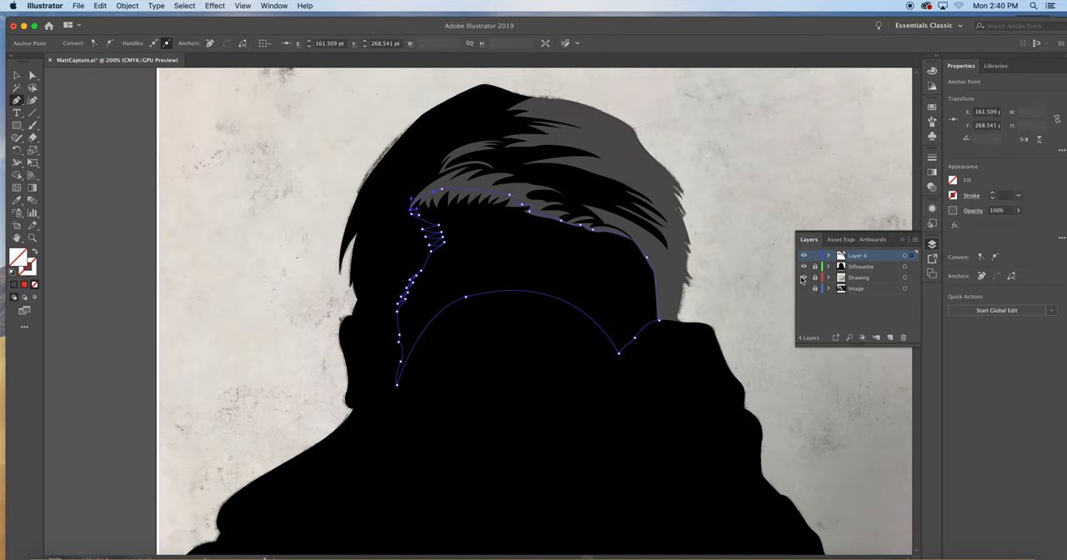
Fill the traced shape gray and add a darker gray sample square beside the first.
click(803, 288)
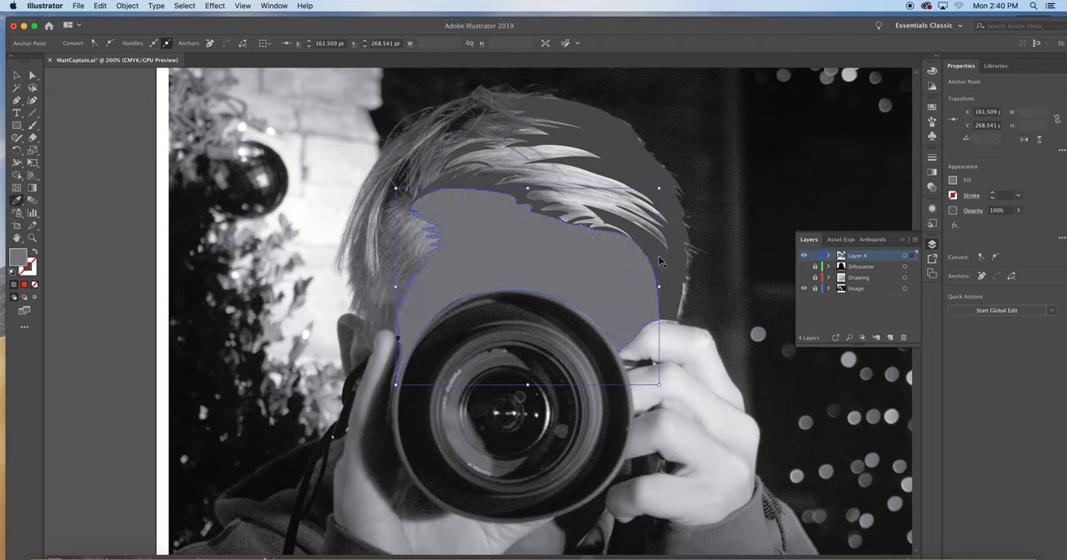
mouse_move(731, 287)
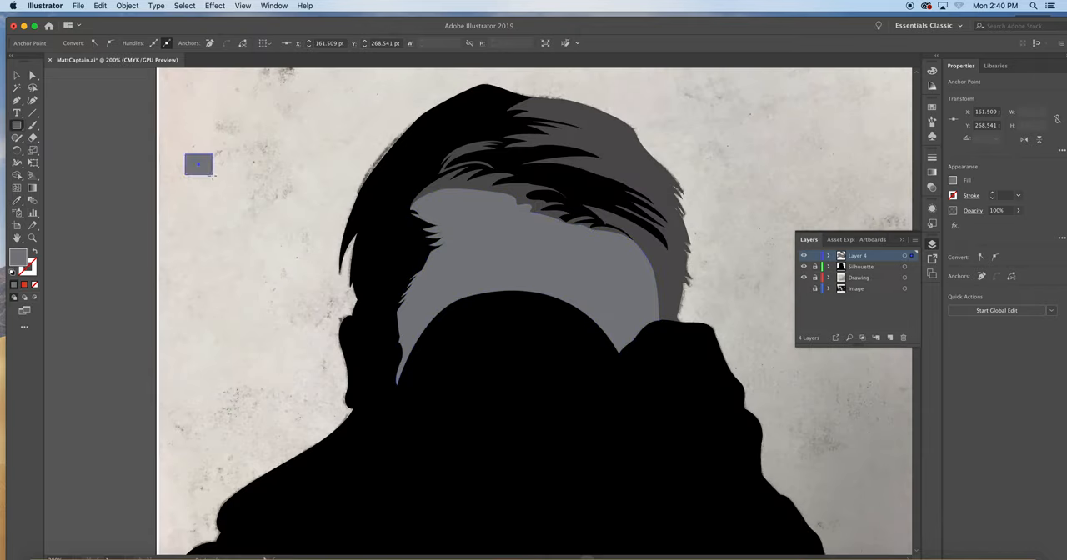
drag(198, 163, 238, 163)
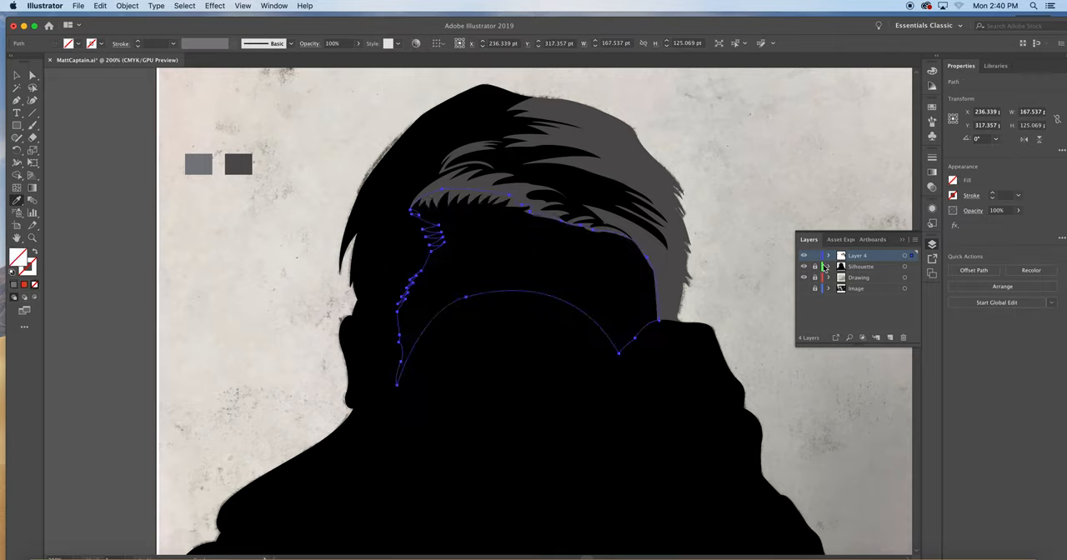
Trace the jagged left tuft in Outline view and combine it with the gray hair shape.
click(804, 266)
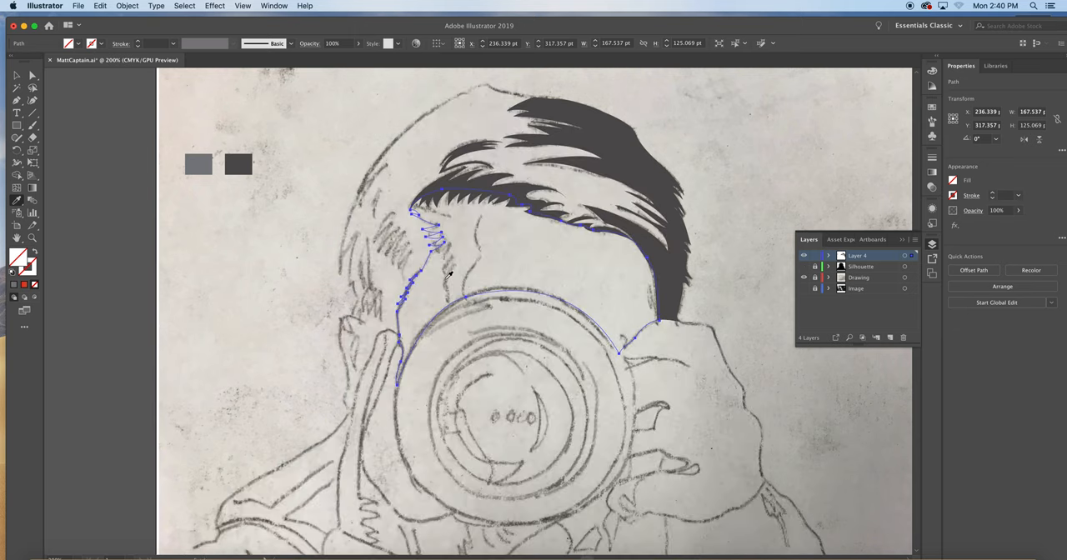
click(454, 312)
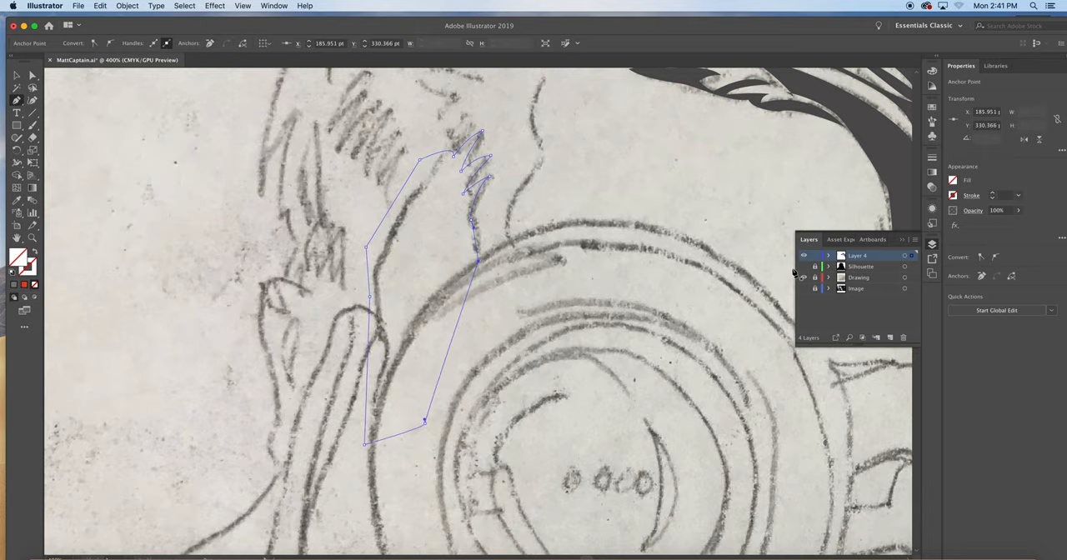
key(cmd+y)
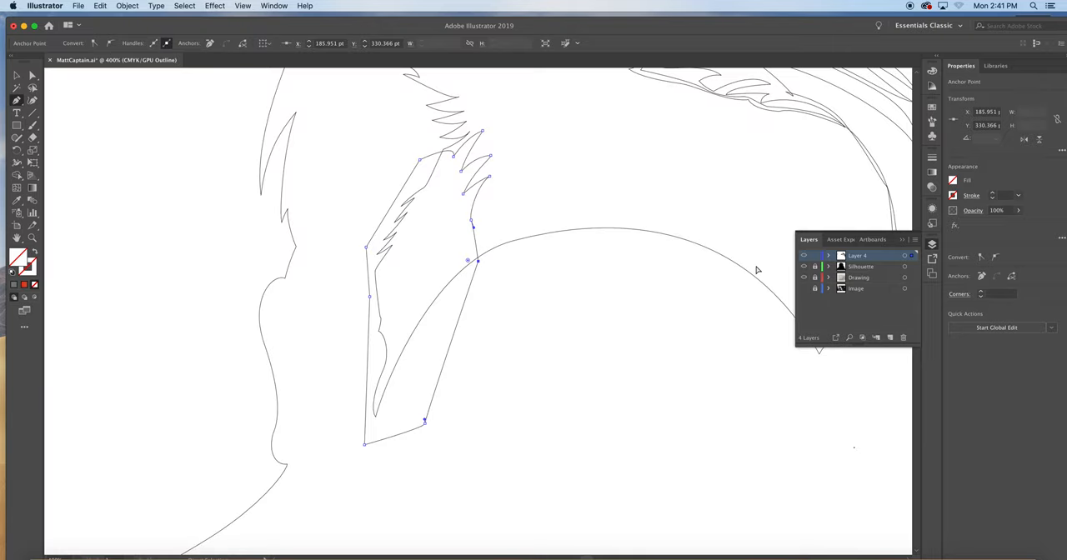
click(405, 226)
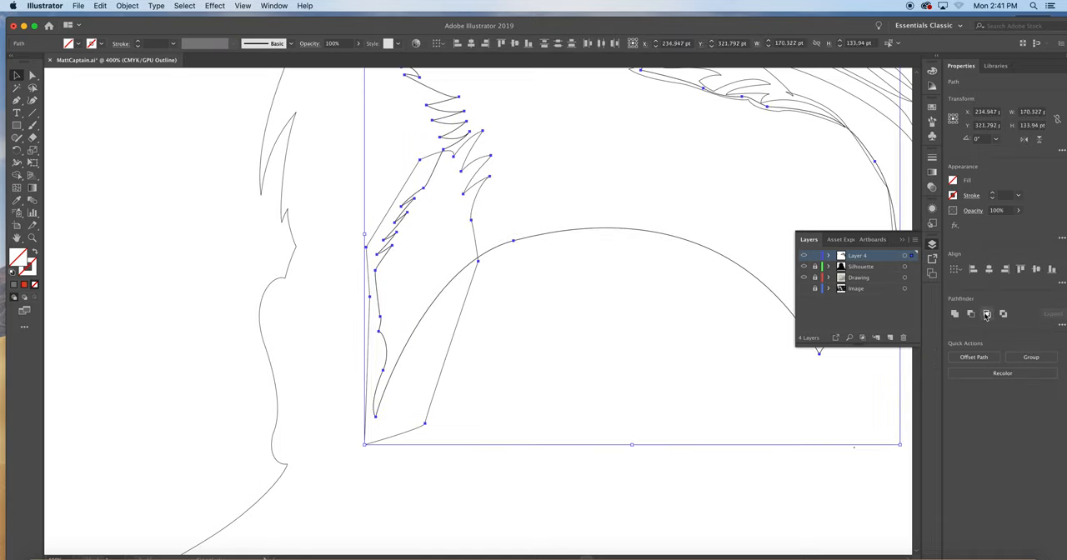
mouse_move(987, 313)
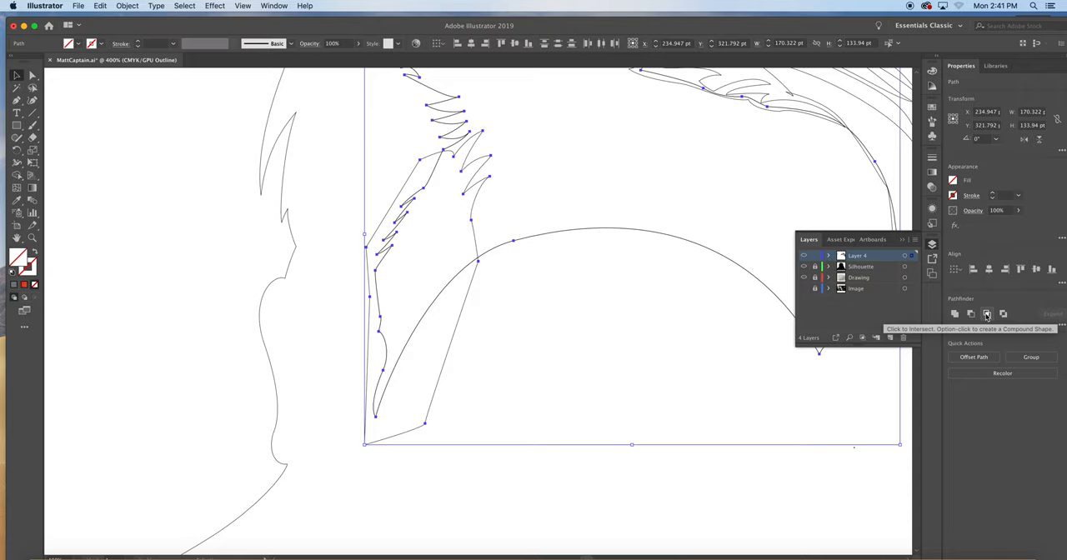
click(987, 315)
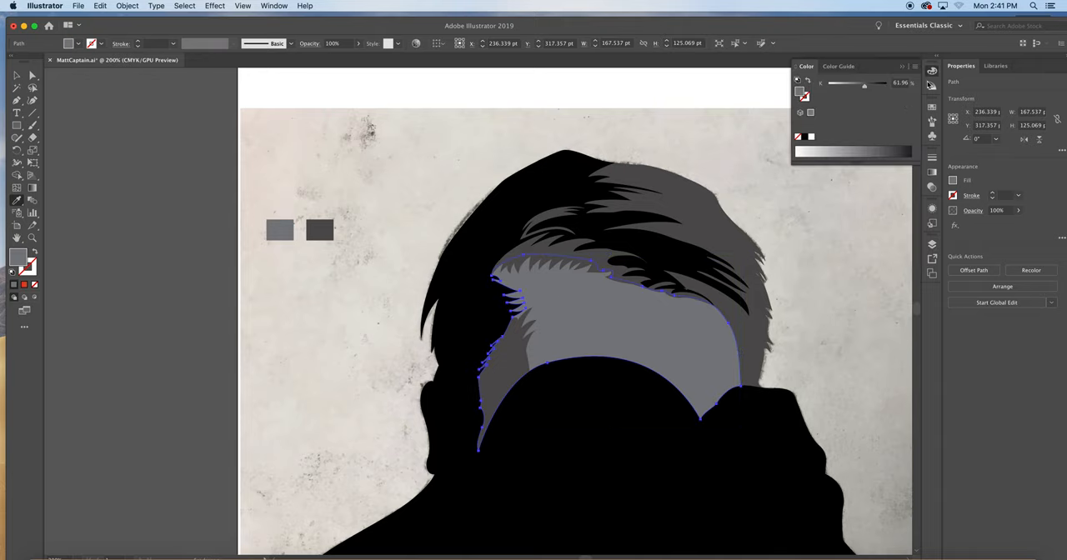
Mix a lighter gray for the inner hair shape using CMYK sliders, then deselect.
click(915, 66)
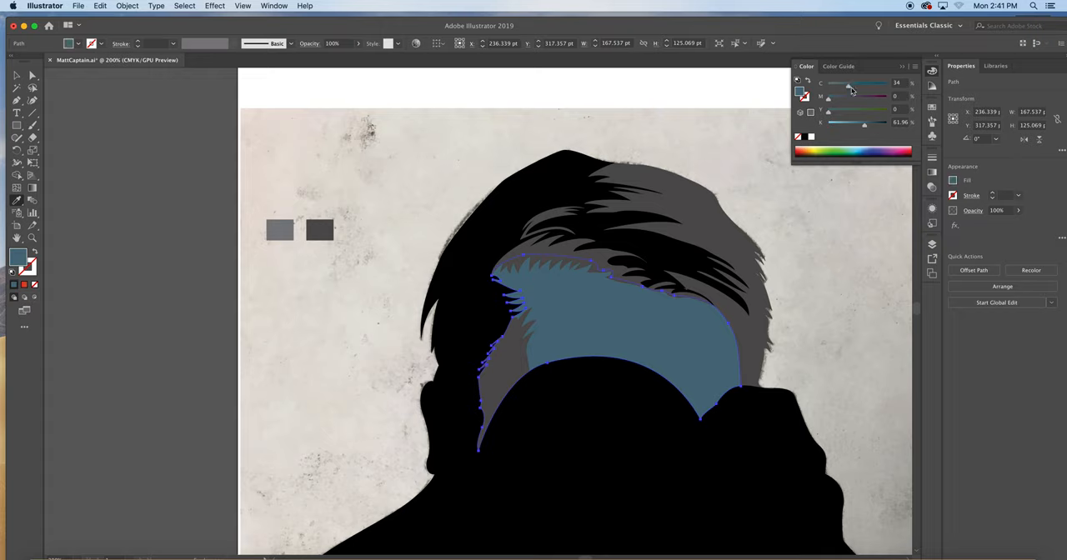
drag(830, 96, 853, 96)
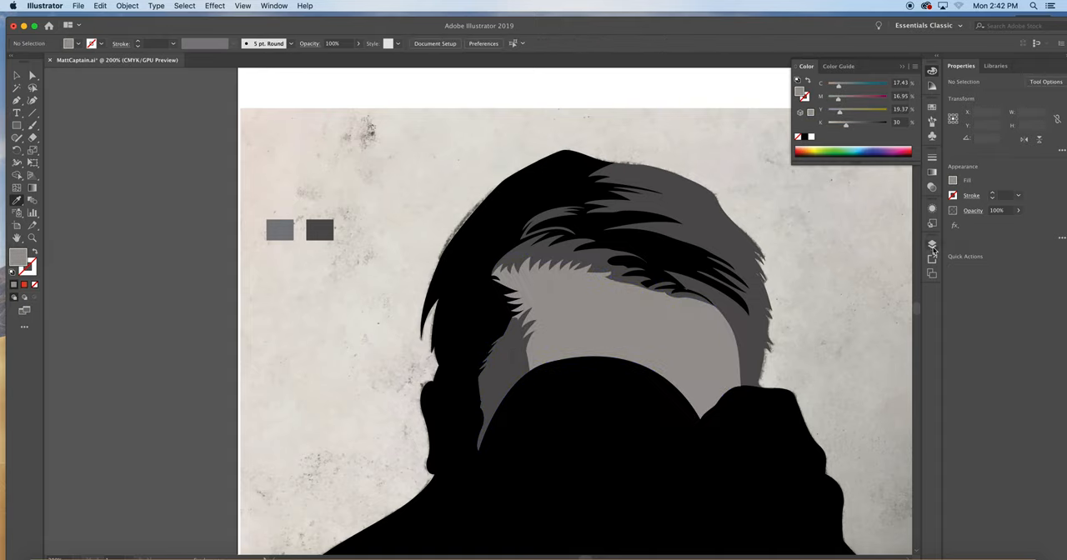
mouse_move(81, 139)
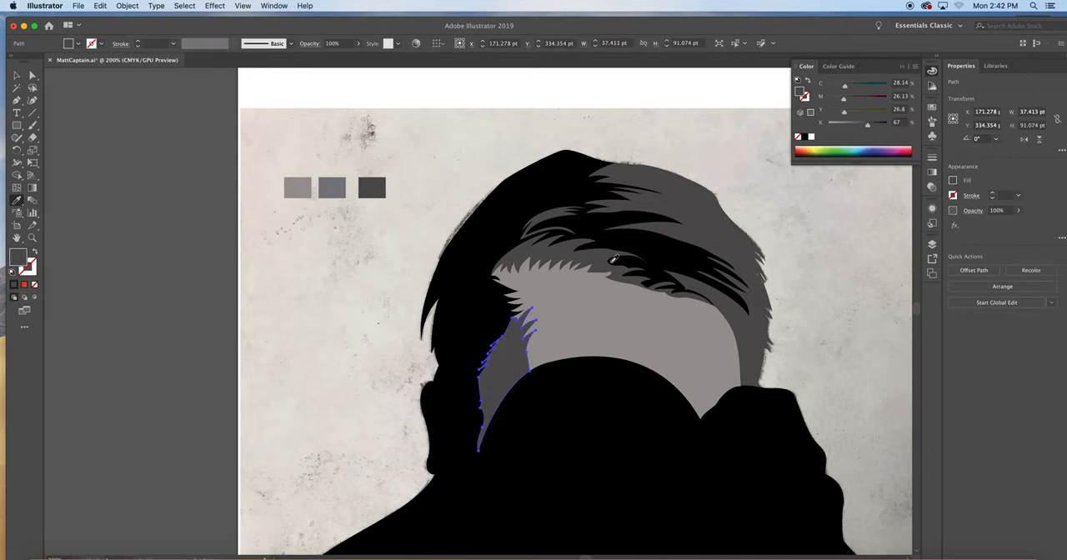
click(383, 210)
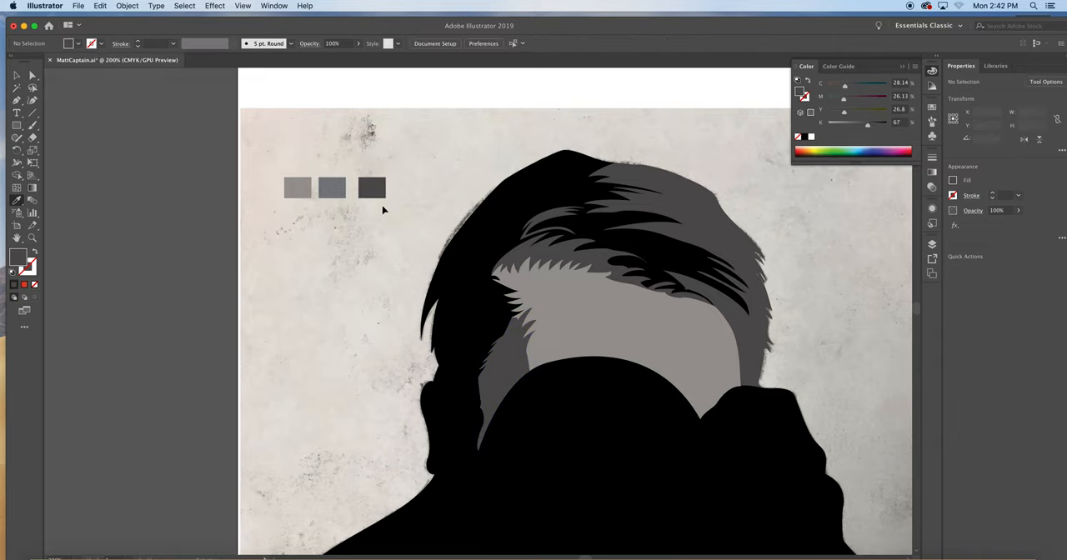
Select the medium gray square for removal and toggle layer visibility until only the sketch shows.
click(332, 187)
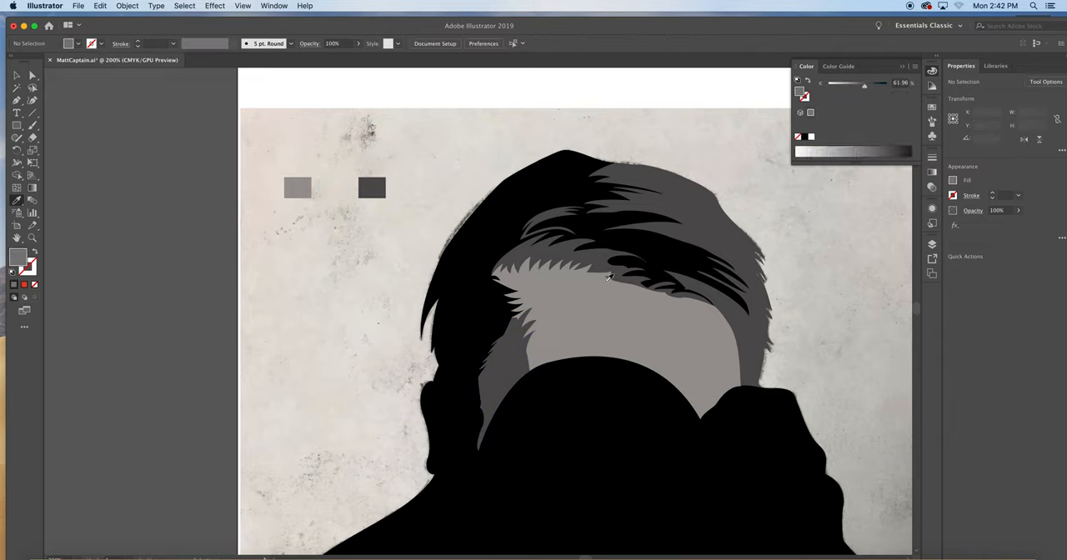
mouse_move(916, 211)
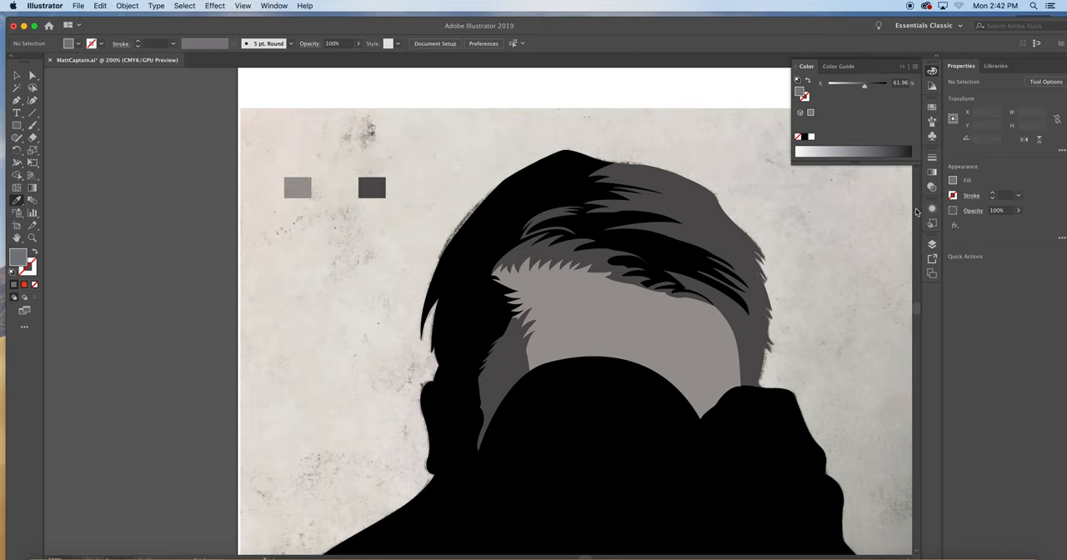
mouse_move(933, 245)
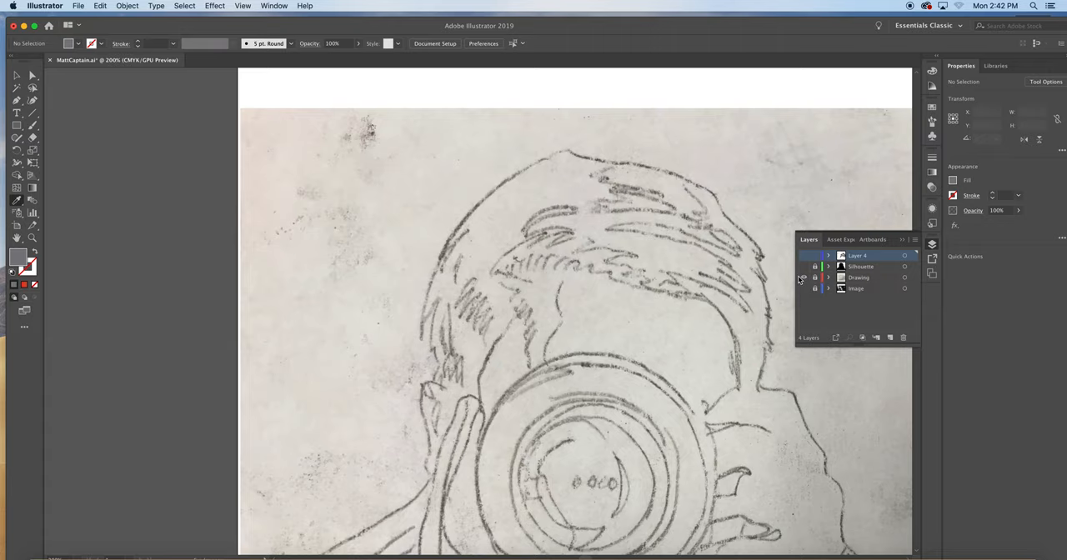
click(803, 266)
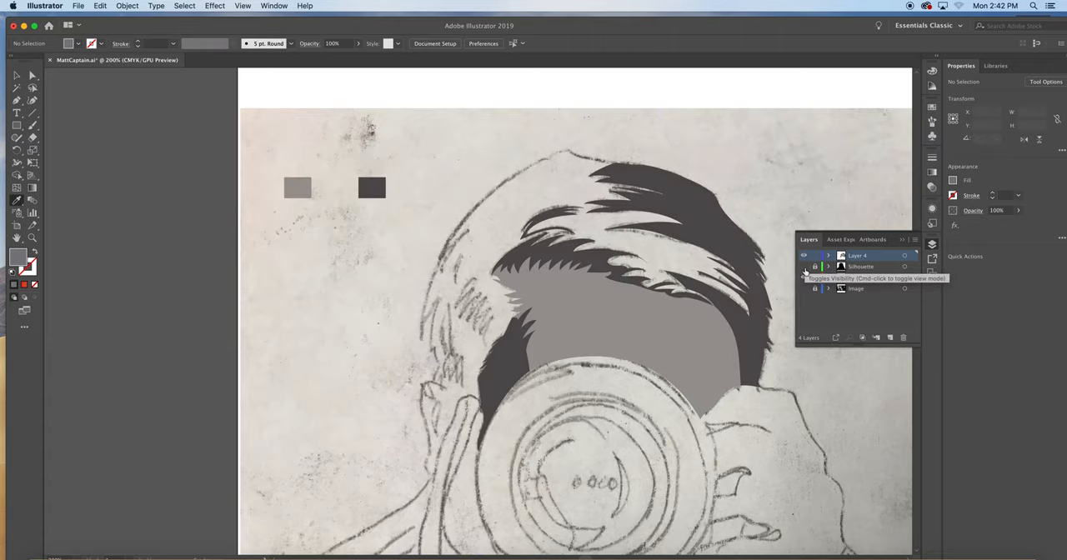
click(804, 277)
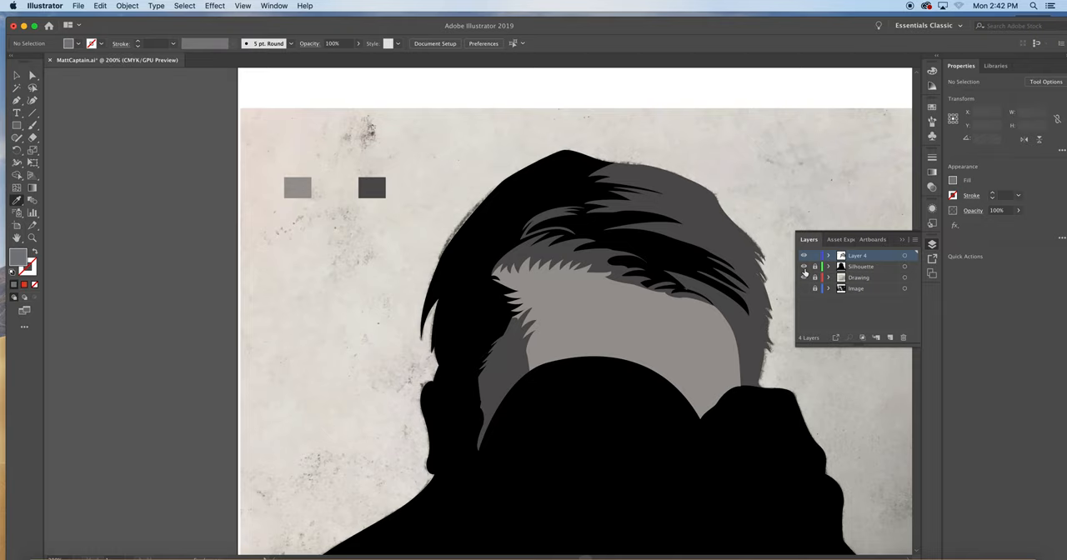
click(804, 277)
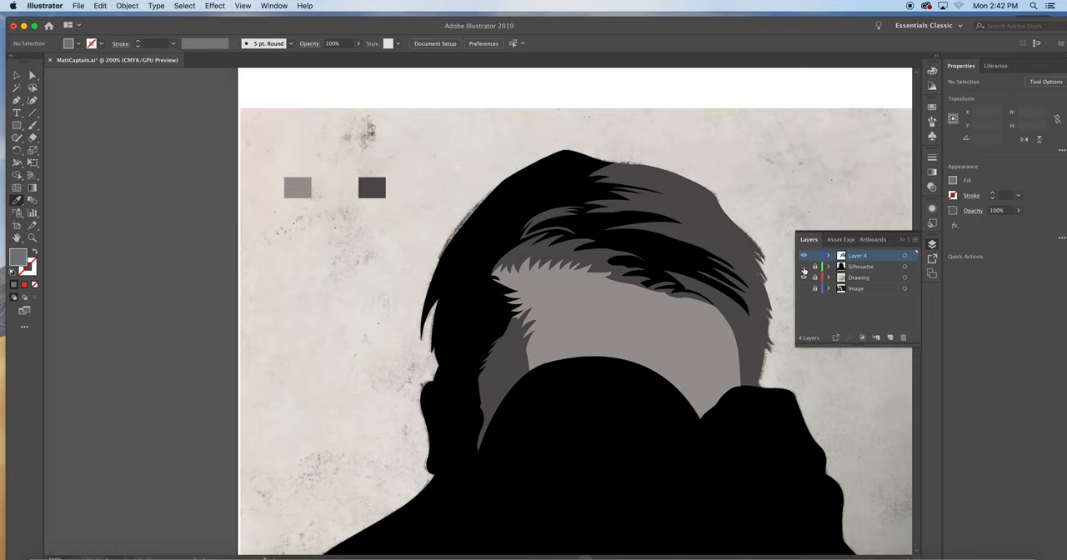
click(804, 266)
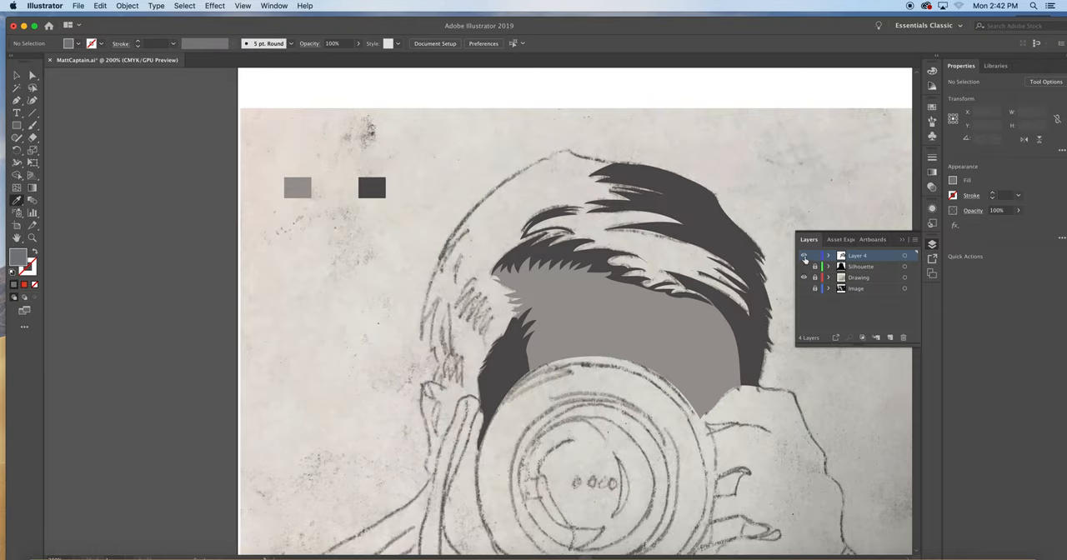
click(804, 287)
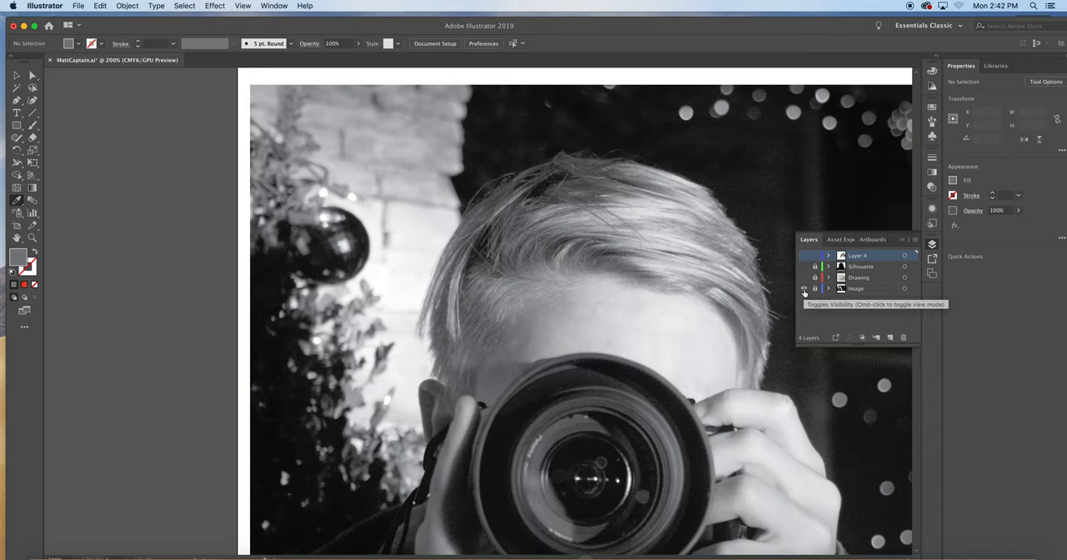
click(805, 288)
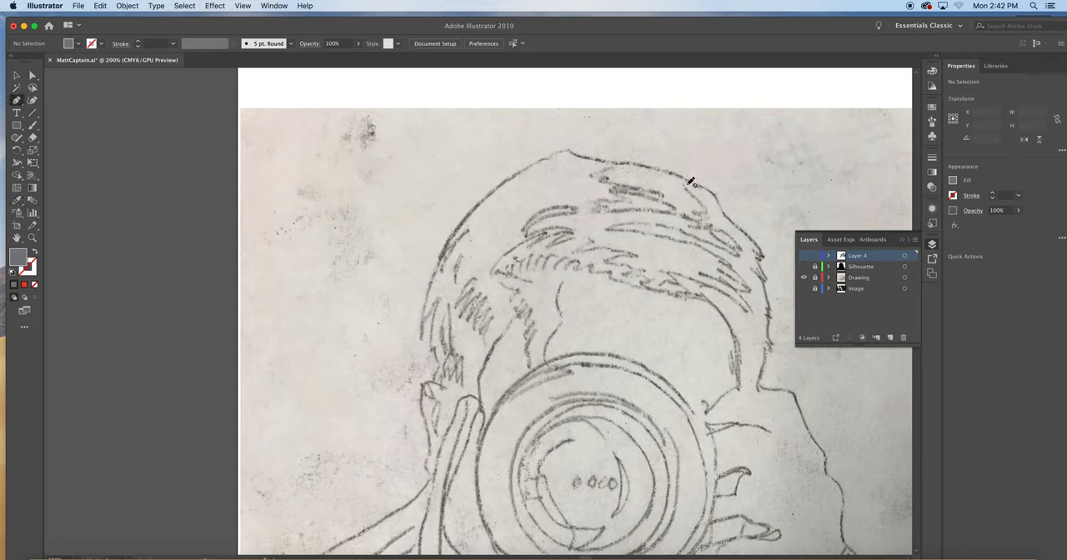
mouse_move(636, 205)
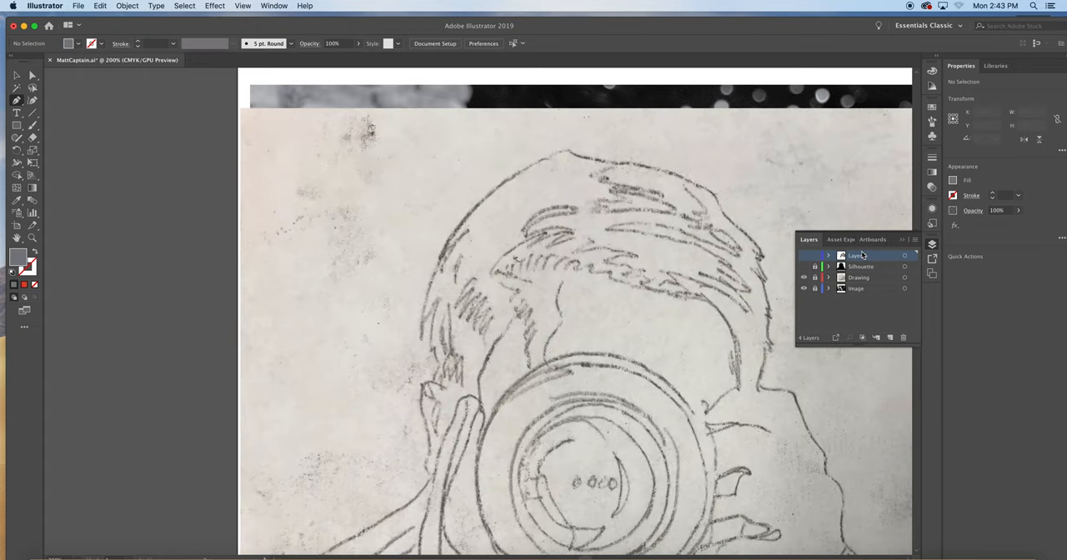
Add Layer 5 and Pen-trace a curved outline from the left side hair across the face.
double_click(859, 255)
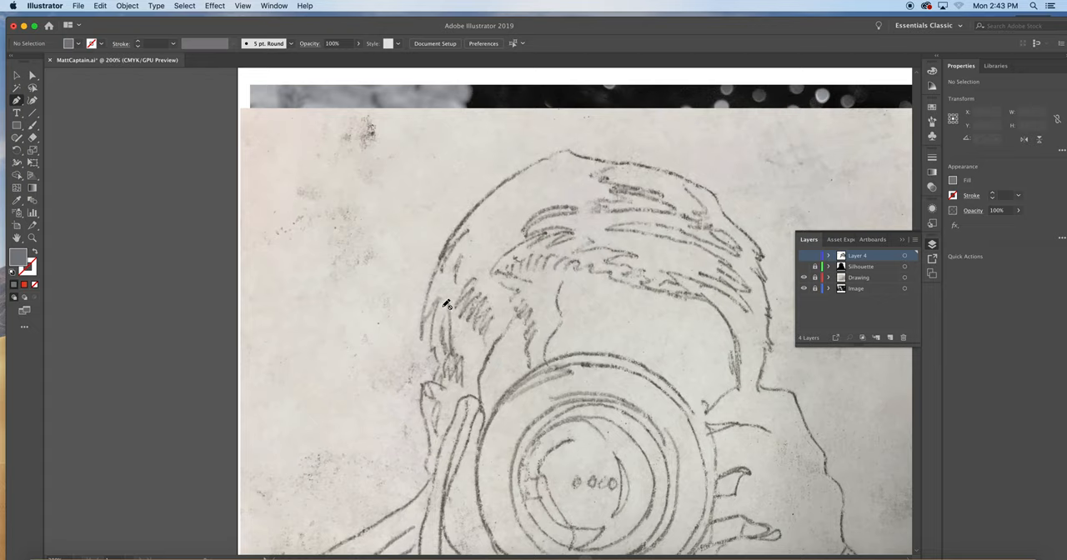
mouse_move(889, 328)
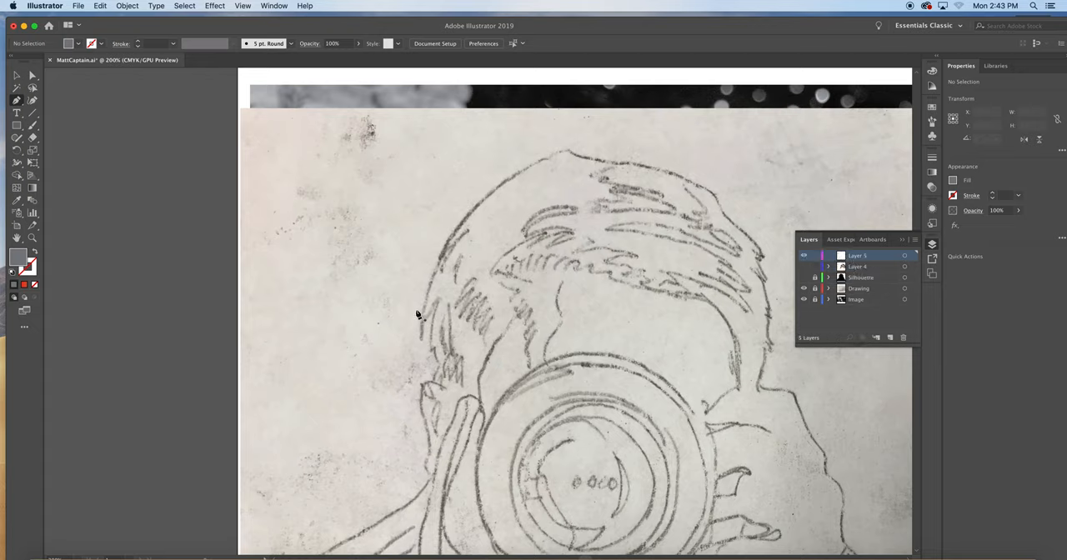
drag(403, 300, 432, 386)
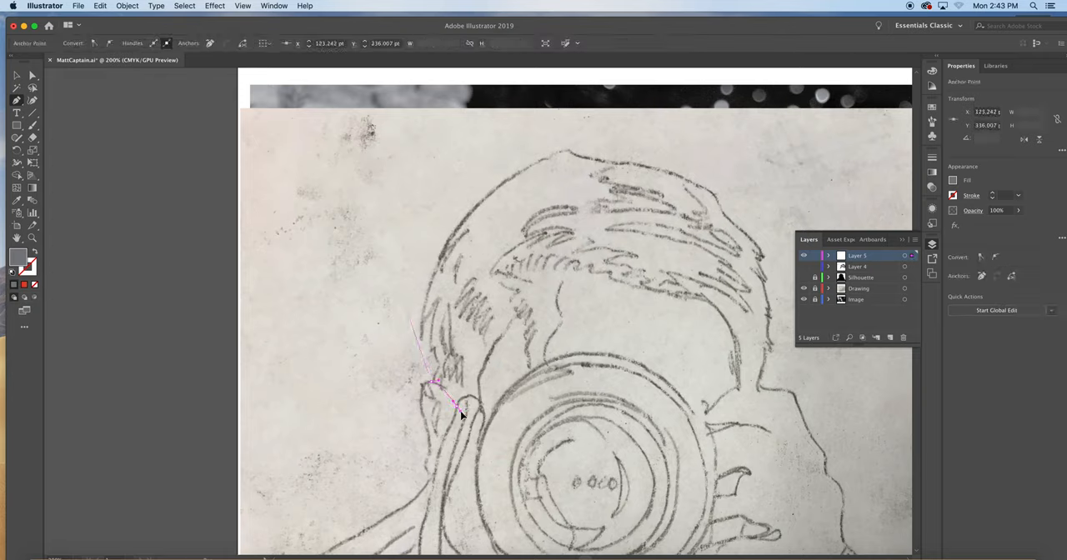
drag(463, 415, 478, 471)
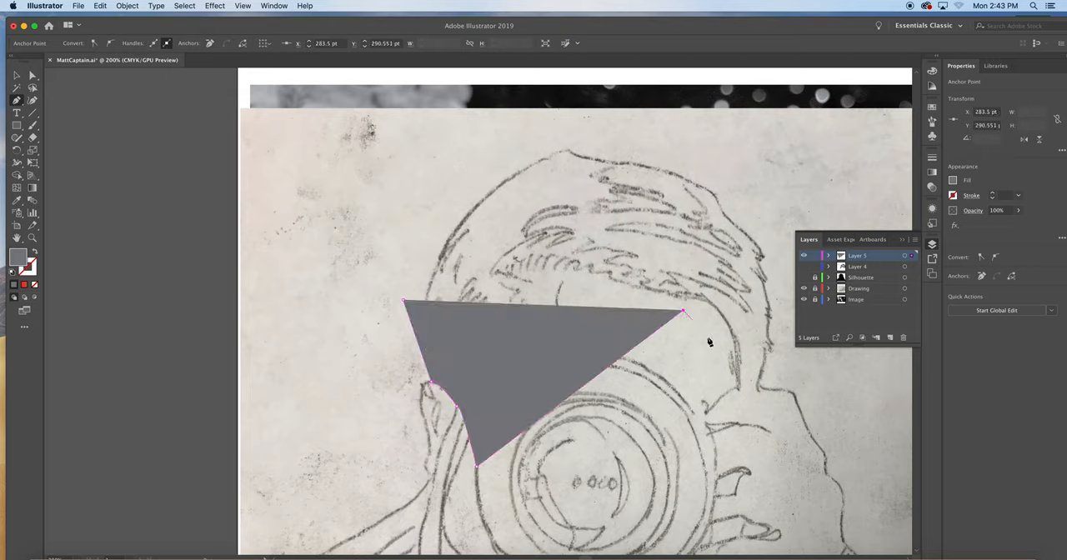
drag(684, 315, 738, 388)
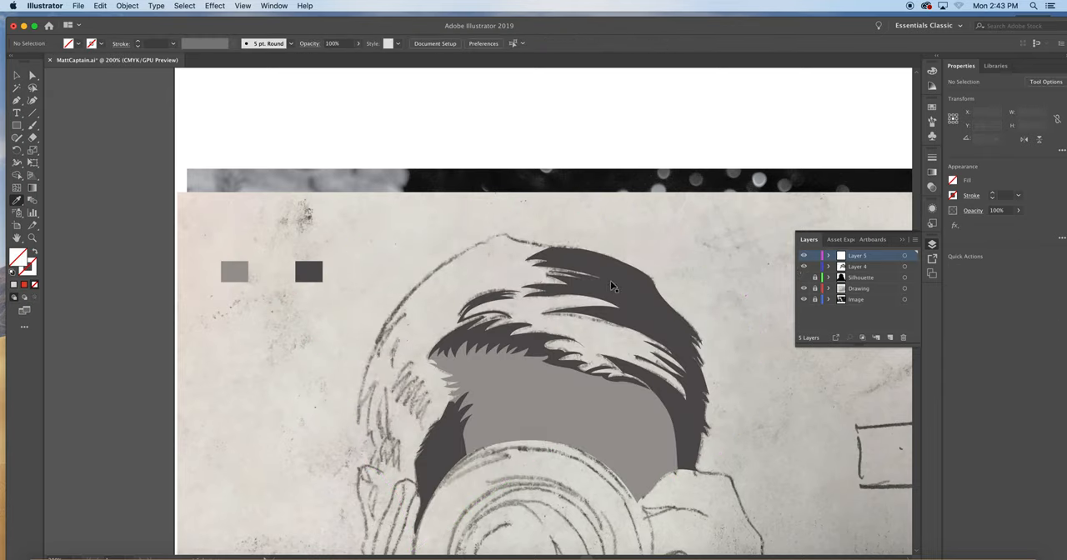
Lock Layer 4 and draw a large light-gray hair mass around the head on Layer 5.
click(546, 391)
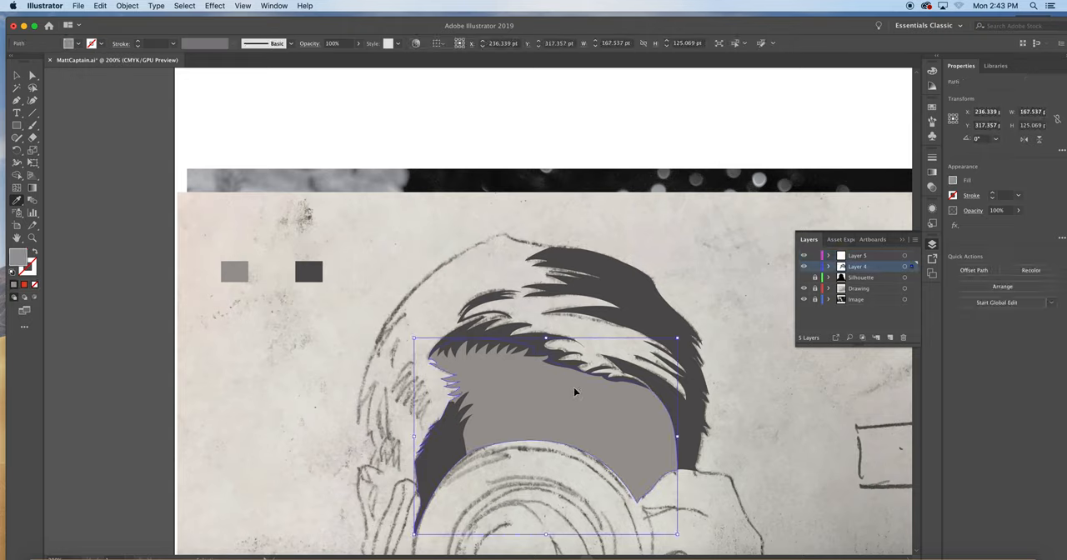
mouse_move(410, 248)
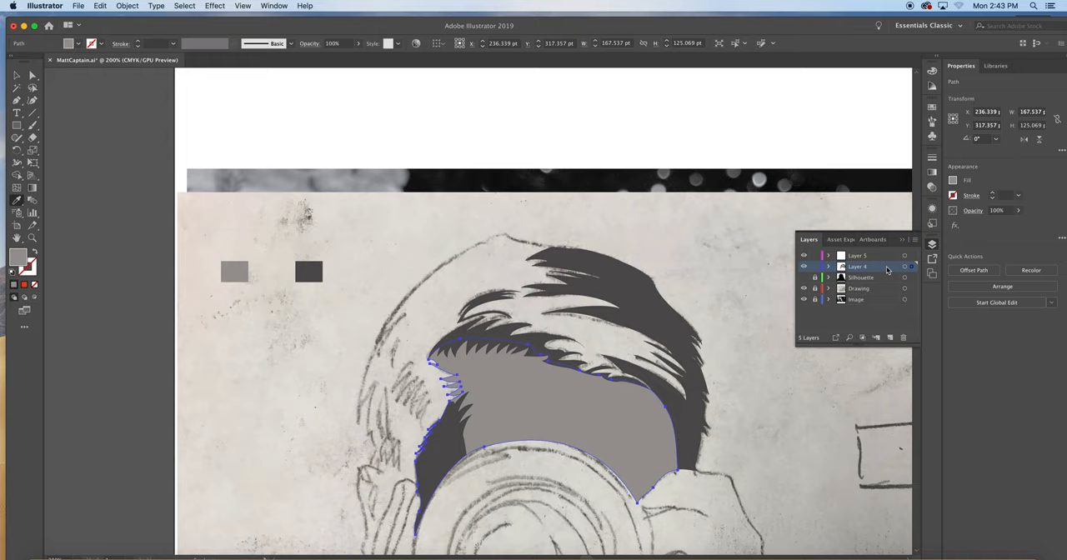
mouse_move(893, 275)
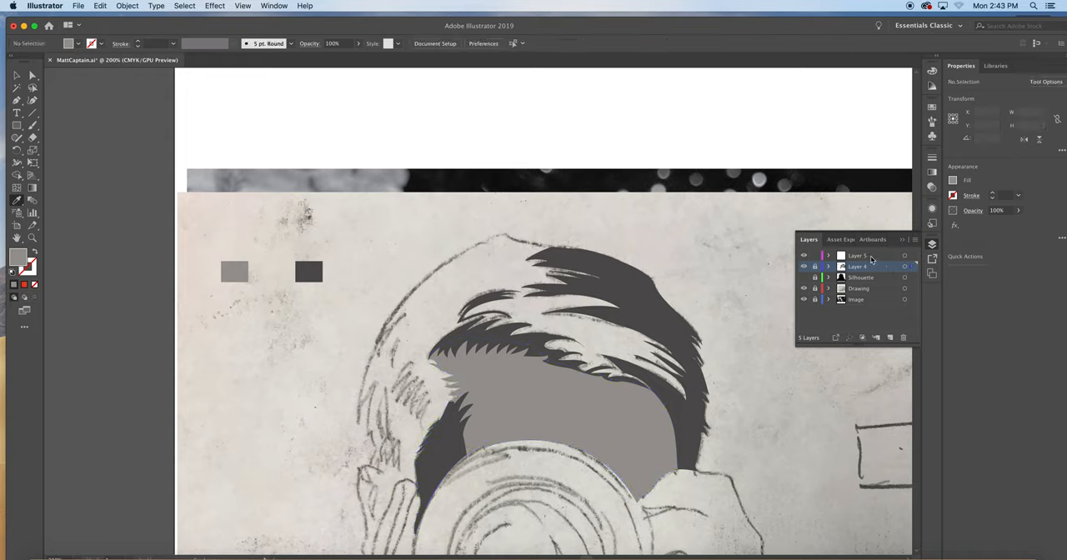
click(804, 266)
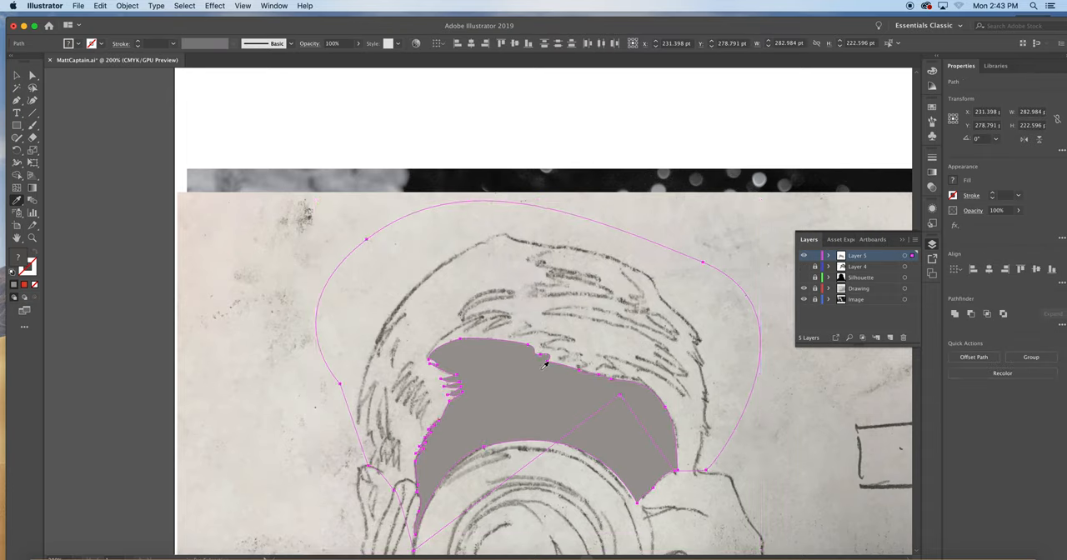
scroll(down, 3)
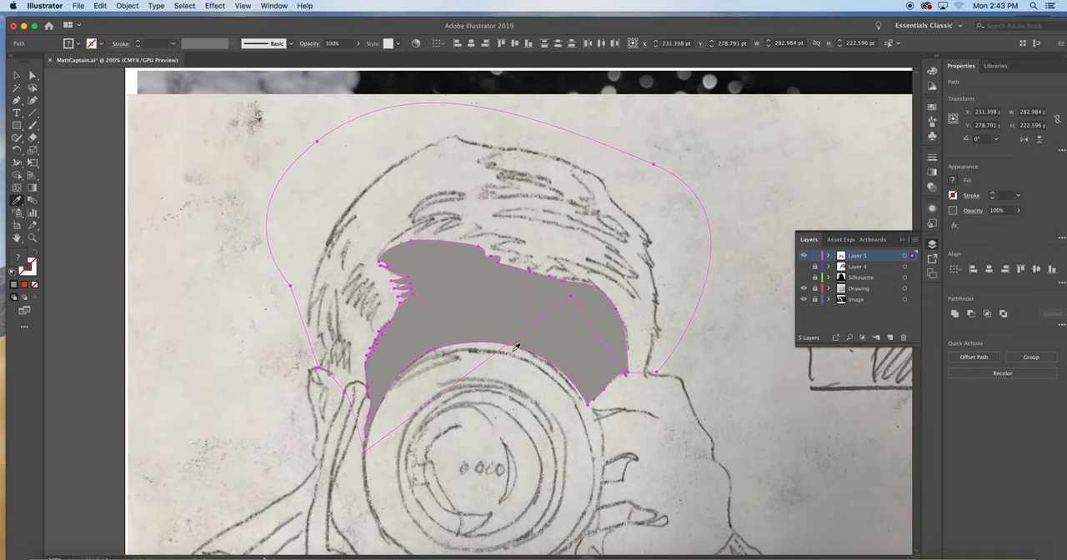
mouse_move(513, 349)
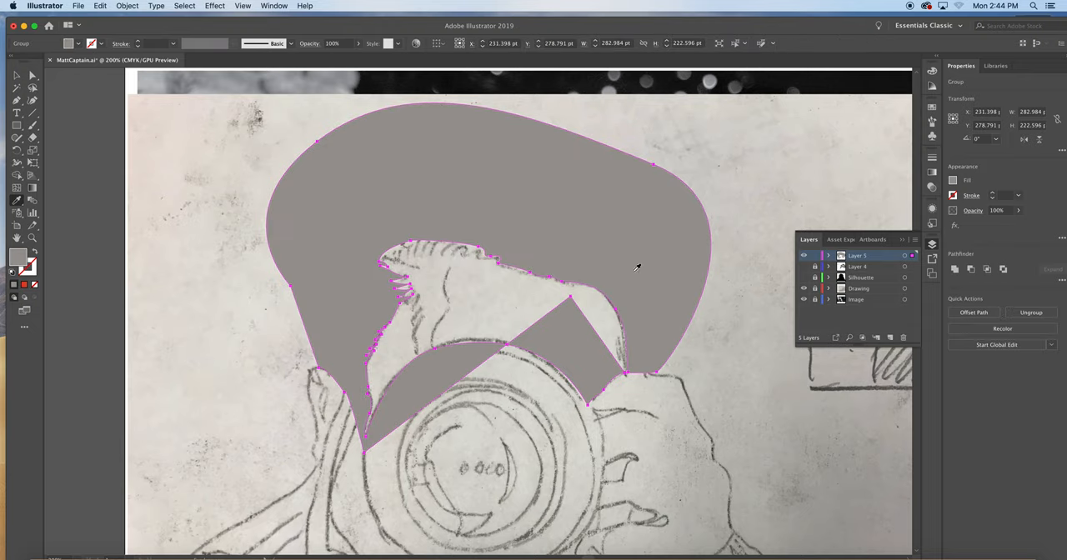
mouse_move(568, 349)
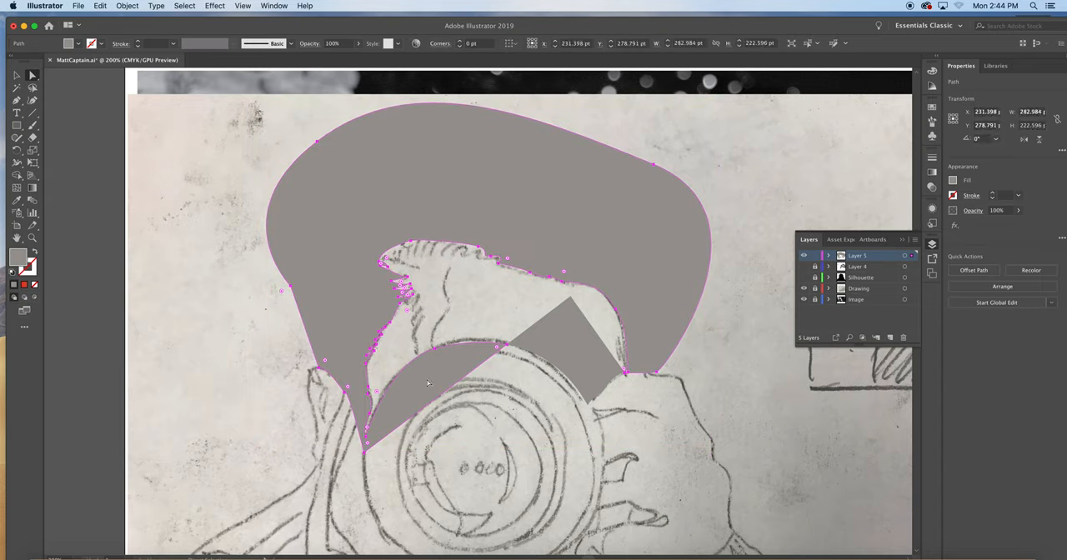
click(571, 358)
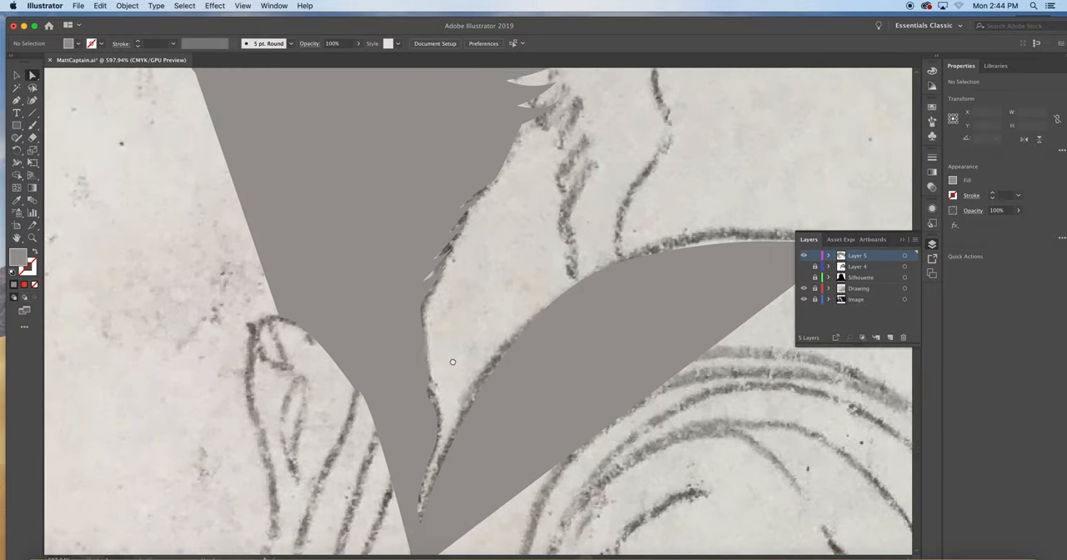
Adjust the anchor points along the light-gray shape's inner left edge.
click(453, 362)
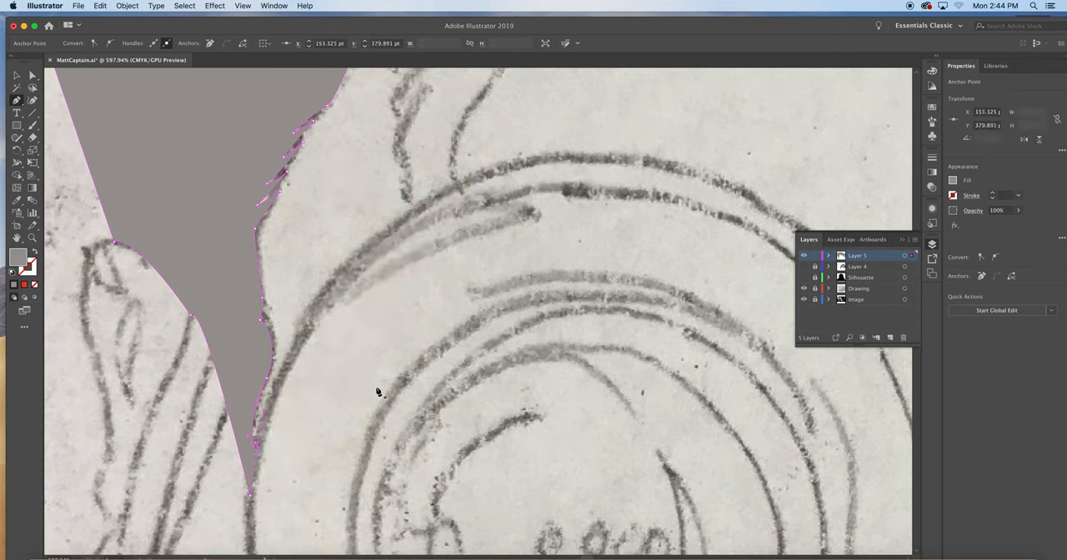
mouse_move(438, 463)
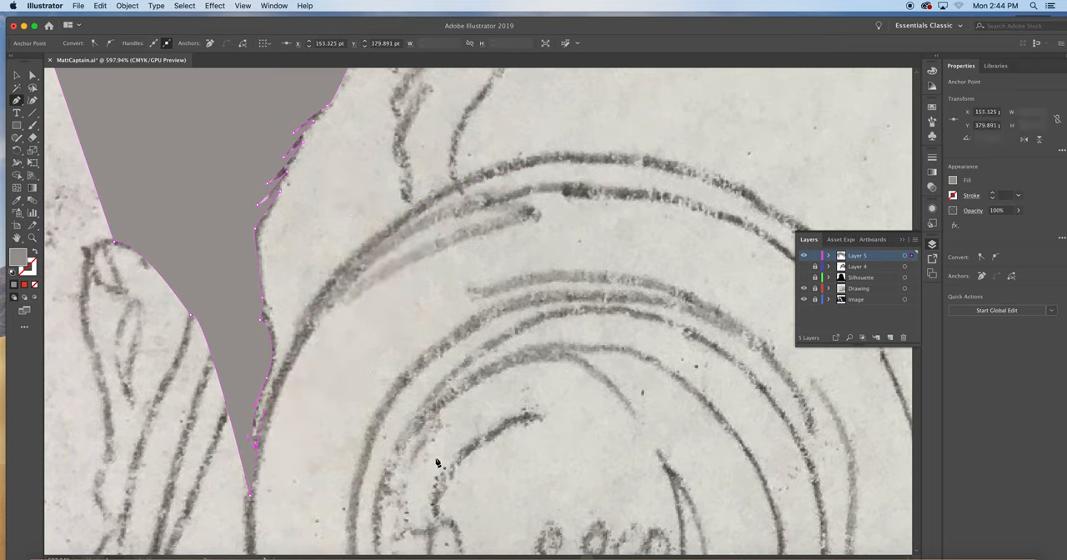
mouse_move(658, 418)
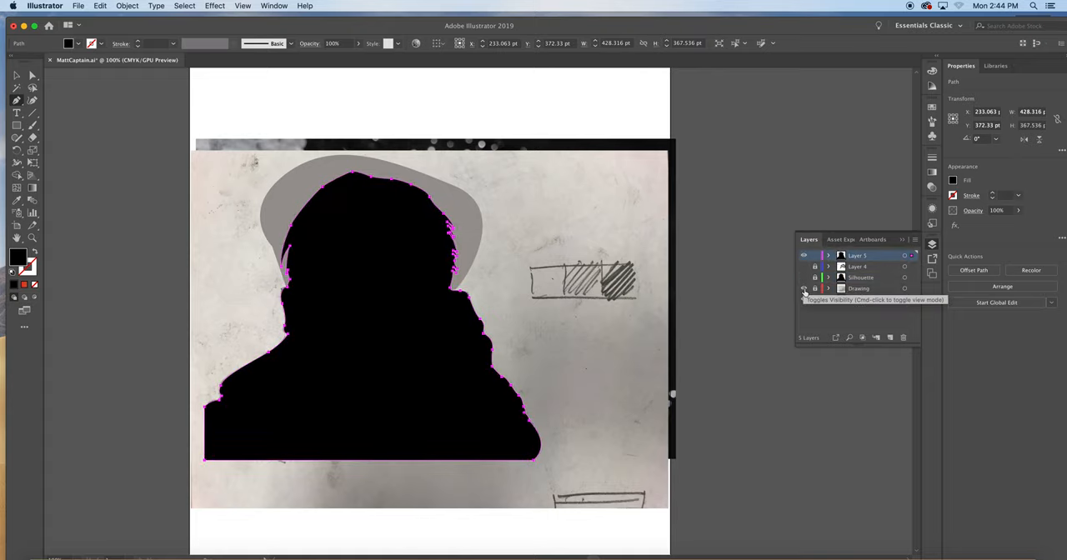
Move the light-gray hair mass to Layer 4 and send it behind the darker strands.
click(803, 300)
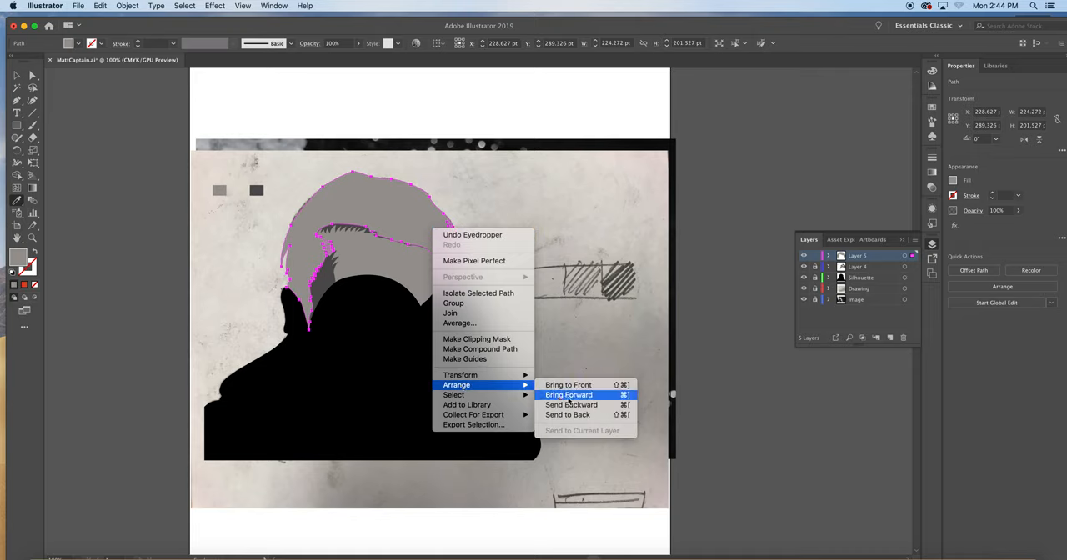
click(568, 395)
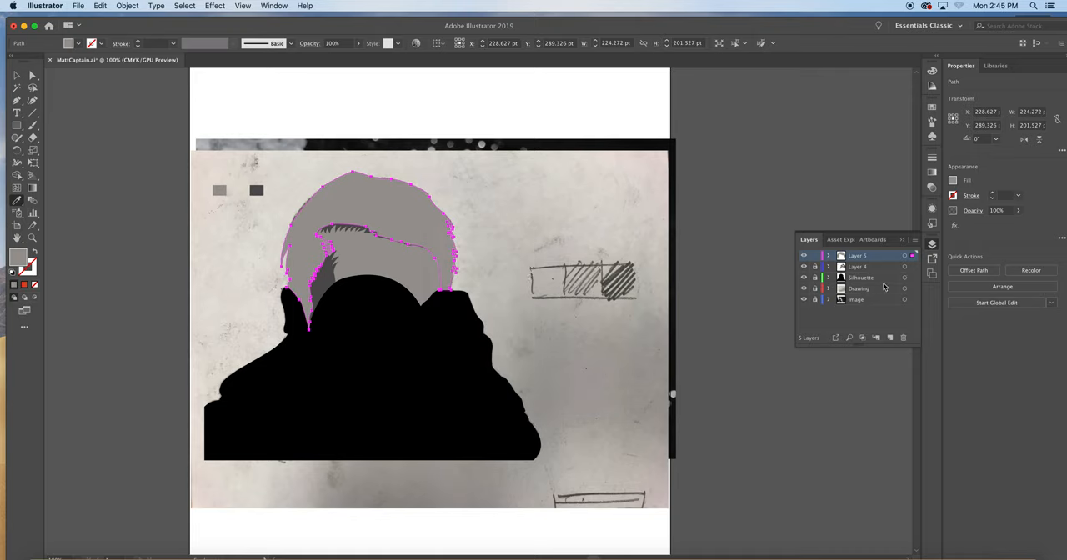
click(816, 267)
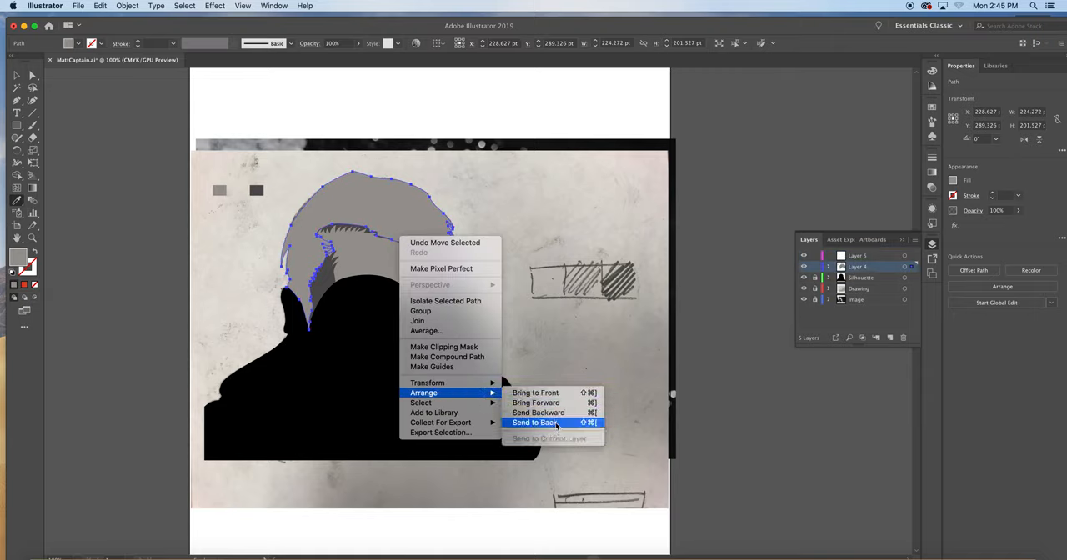
click(534, 422)
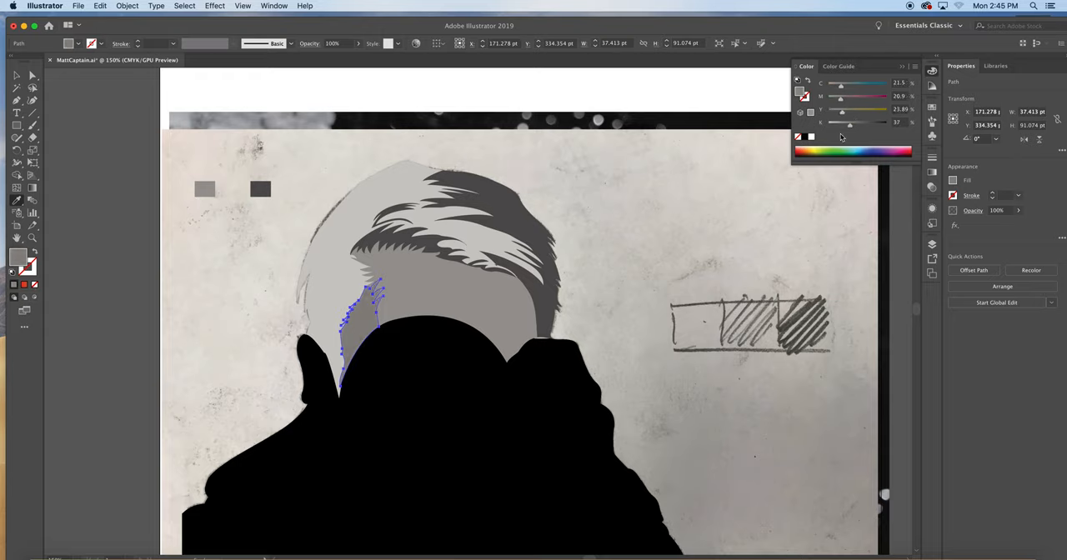
Deselect and hide the Drawing and Image reference layers.
click(433, 308)
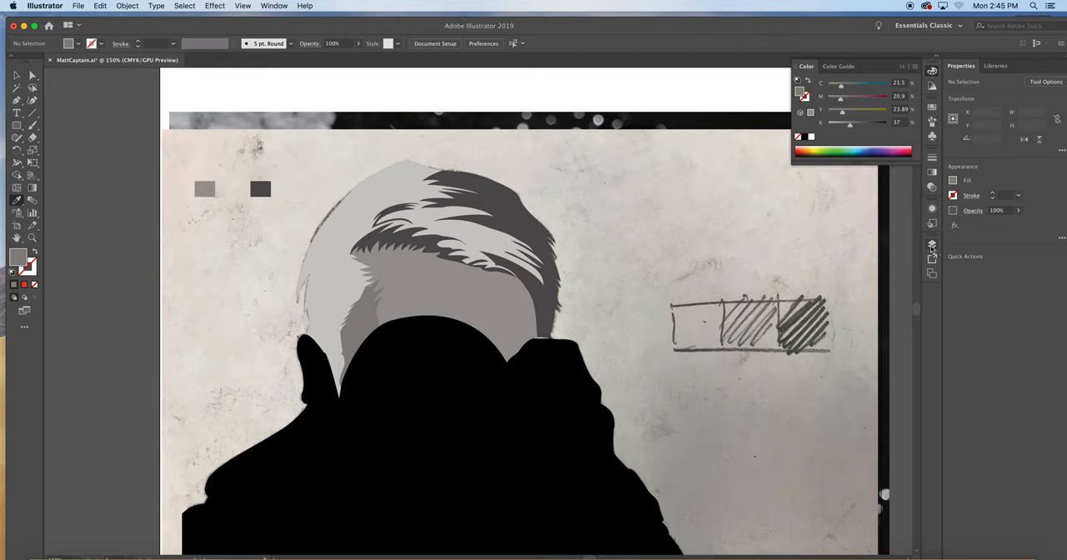
click(932, 245)
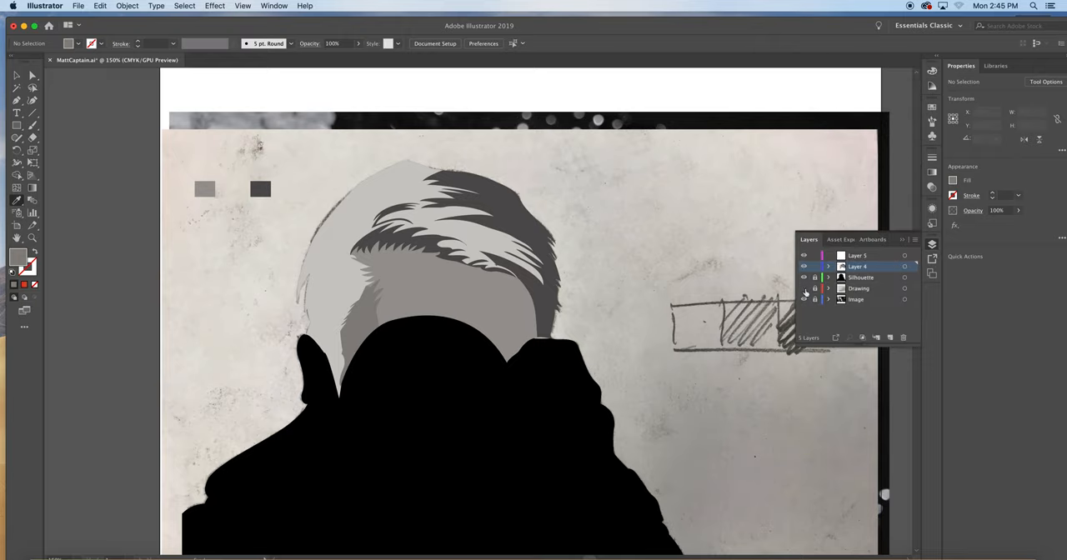
click(803, 299)
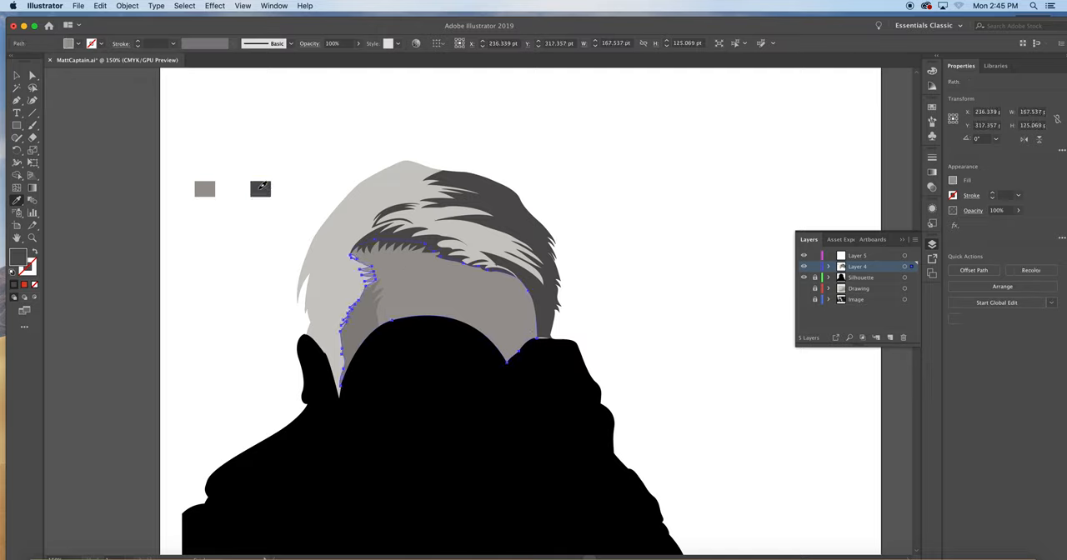
Retint the hair shapes in the Color panel, lightening the back hair to about 22% K.
click(932, 73)
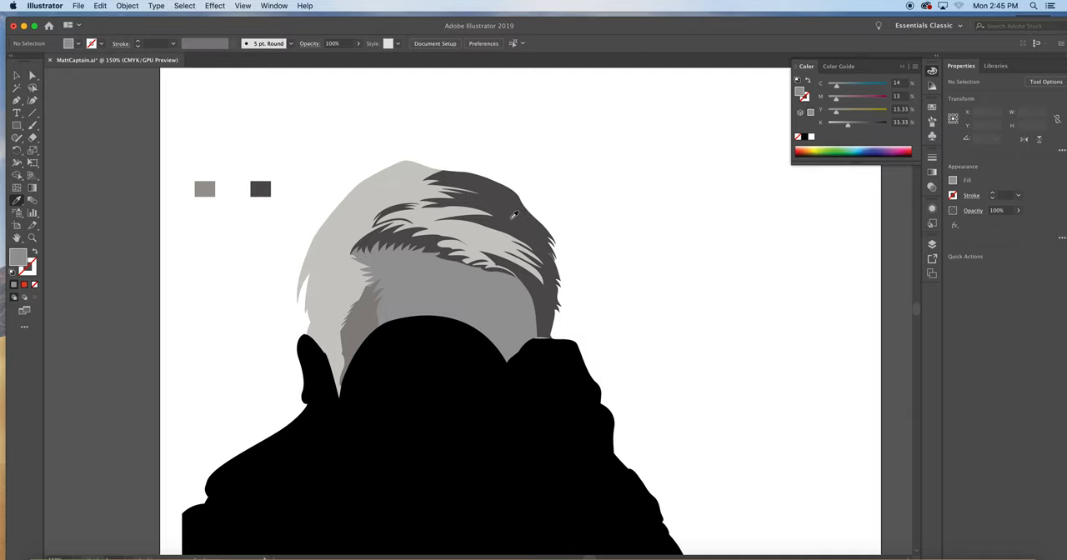
mouse_move(502, 233)
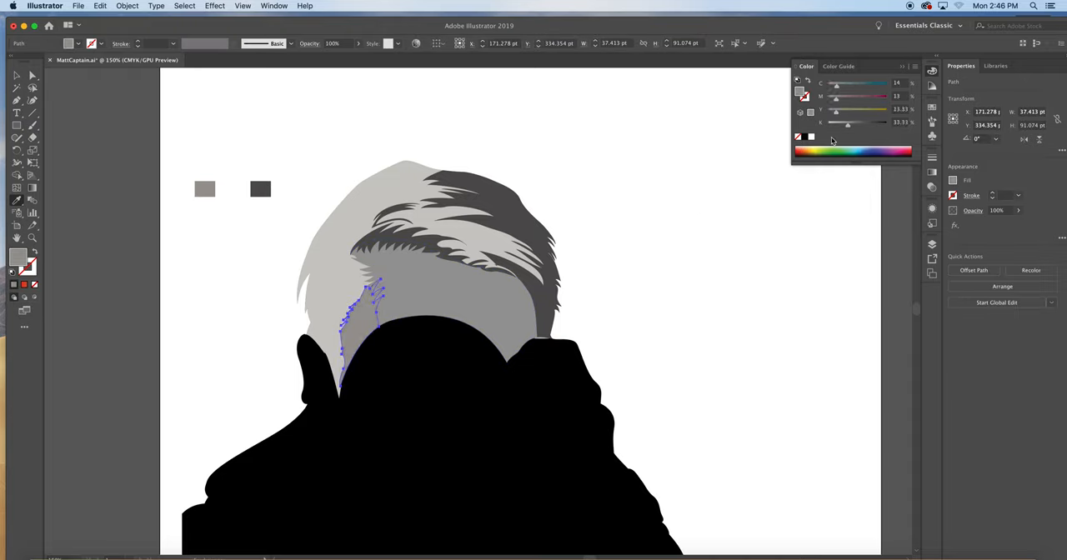
drag(846, 122, 854, 123)
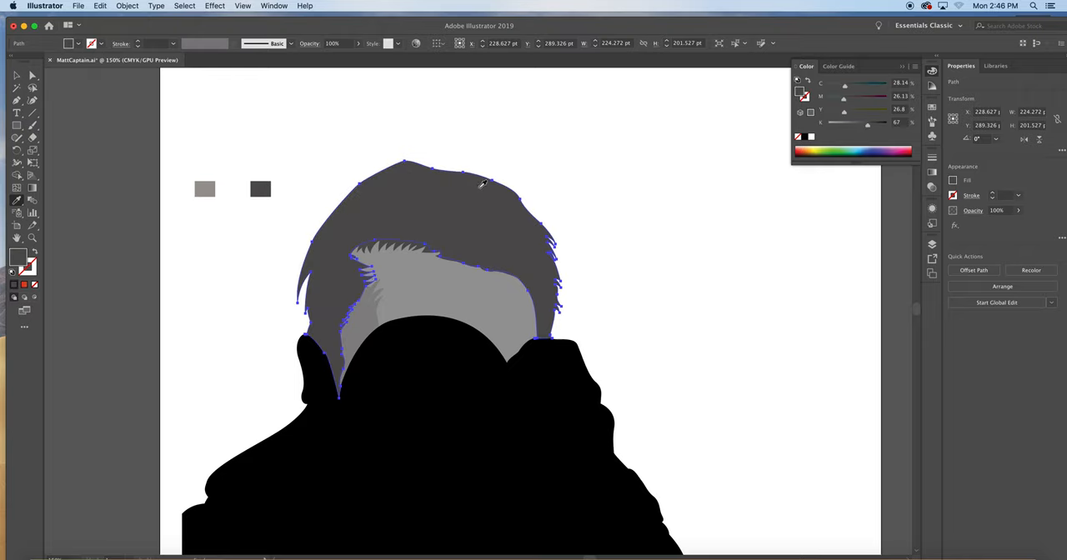
drag(867, 122, 843, 122)
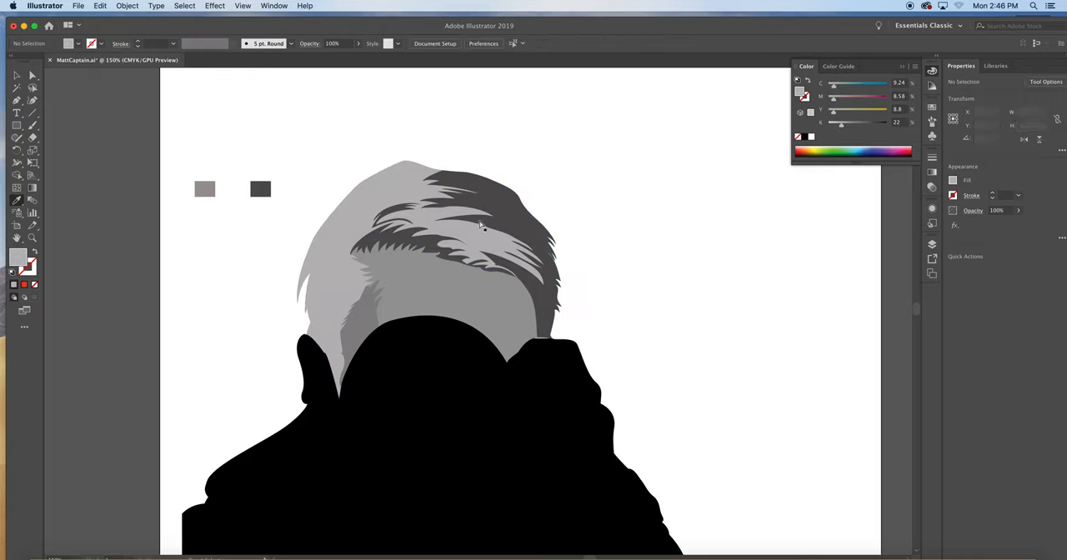
mouse_move(510, 218)
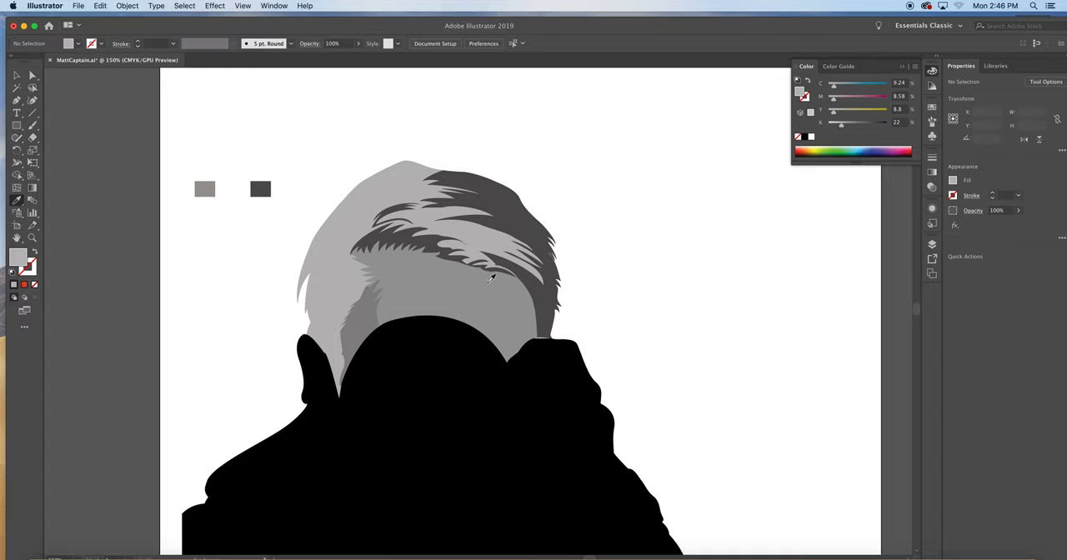
mouse_move(829, 265)
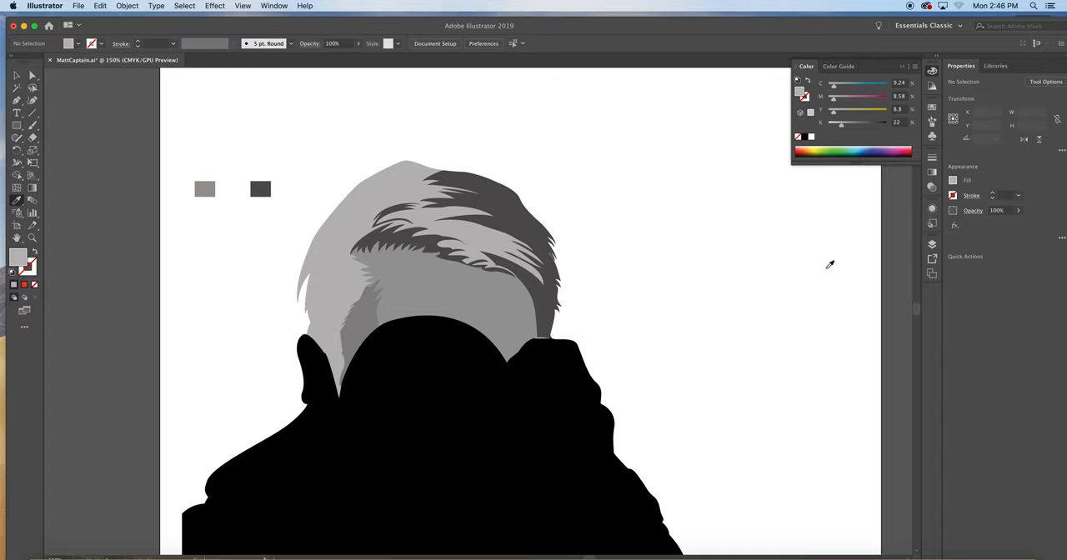
mouse_move(650, 278)
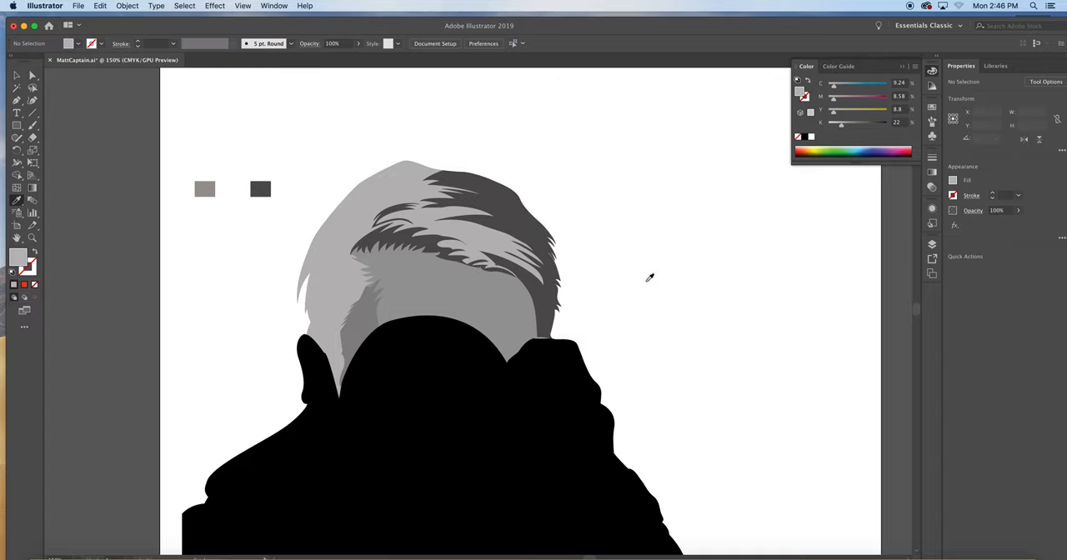